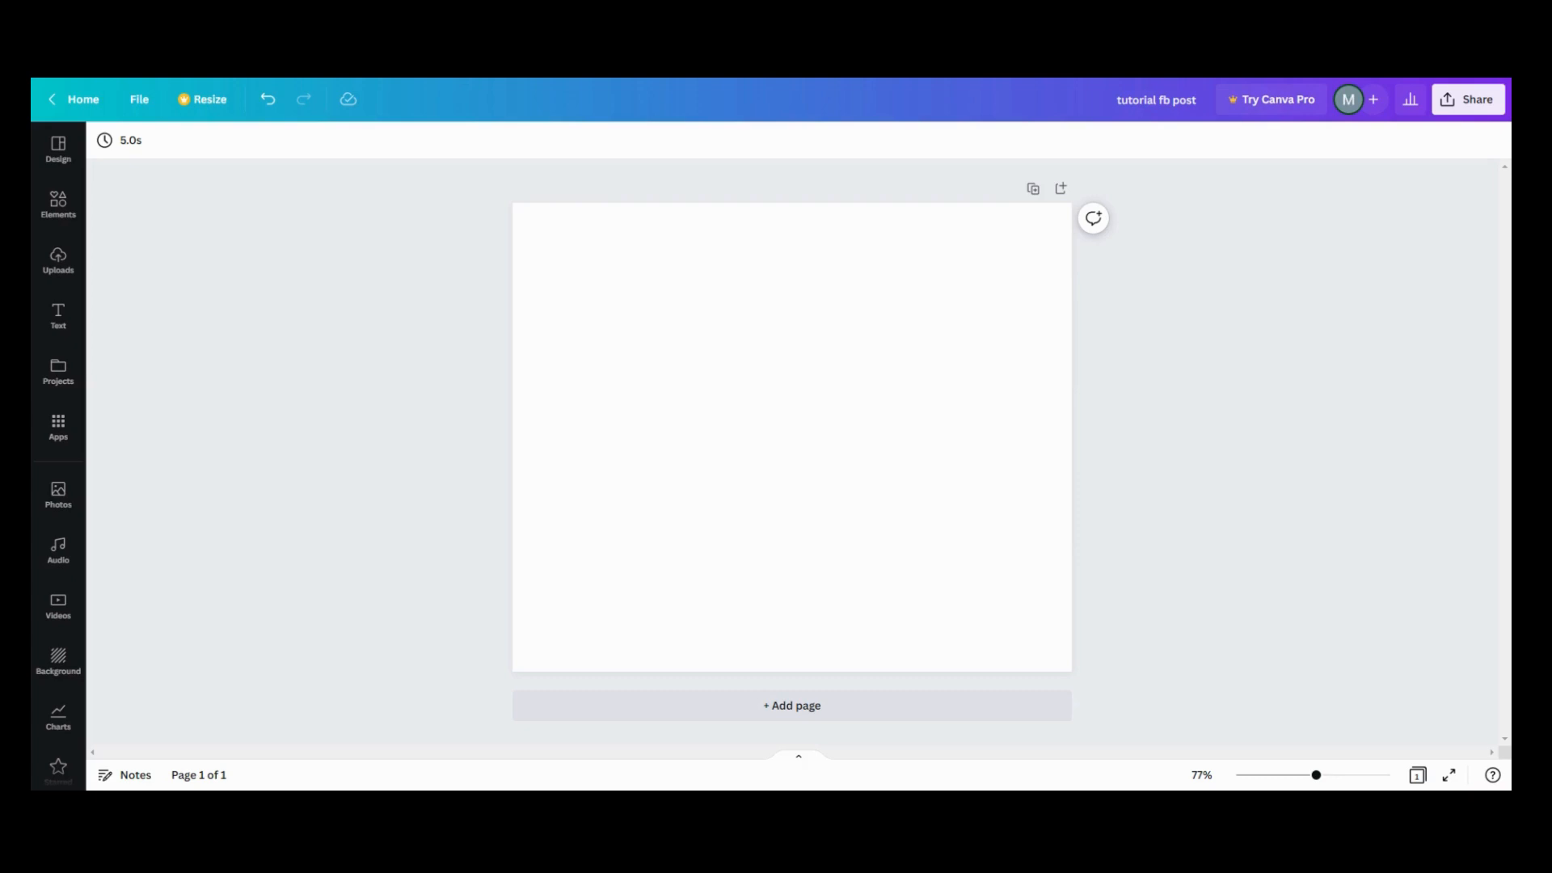
mouse_move(58, 317)
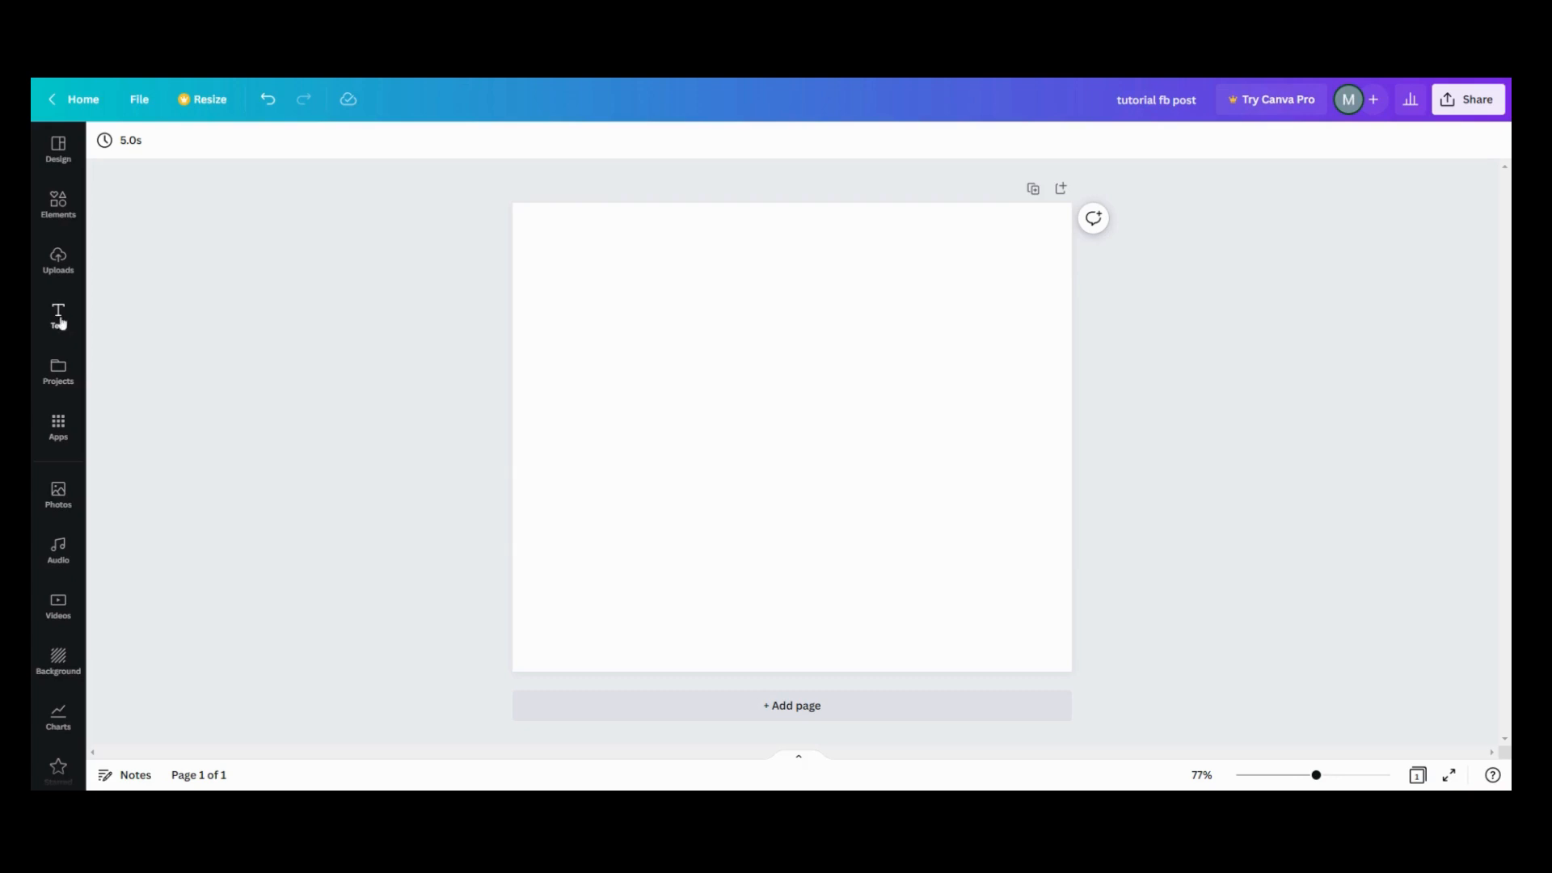
Add the orange ACTION heading from recently used text and set its effect style to None.
left_click(58, 317)
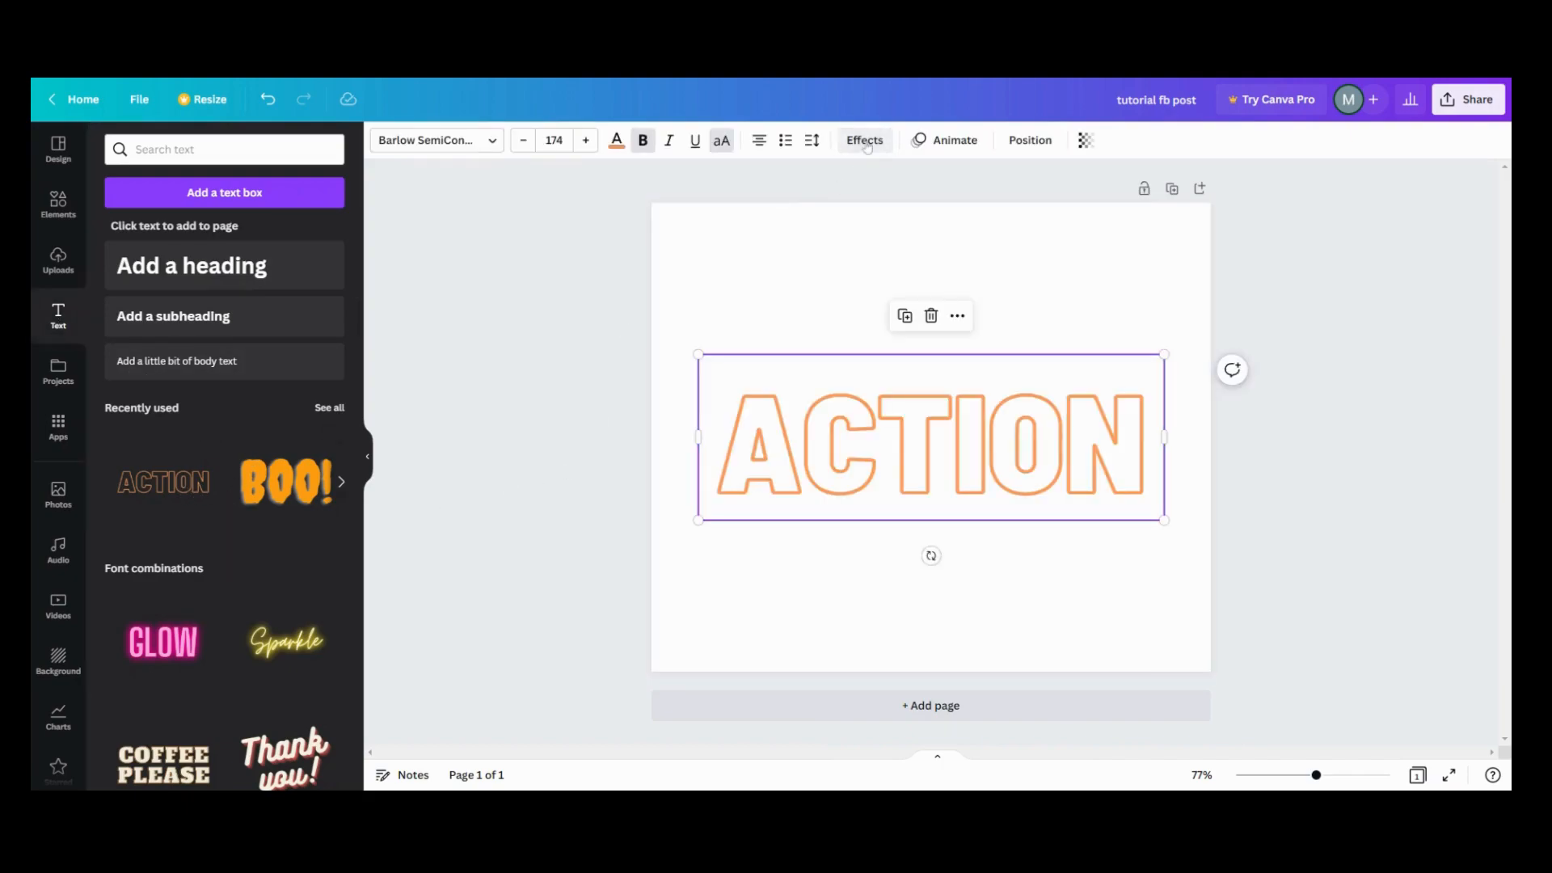
left_click(863, 139)
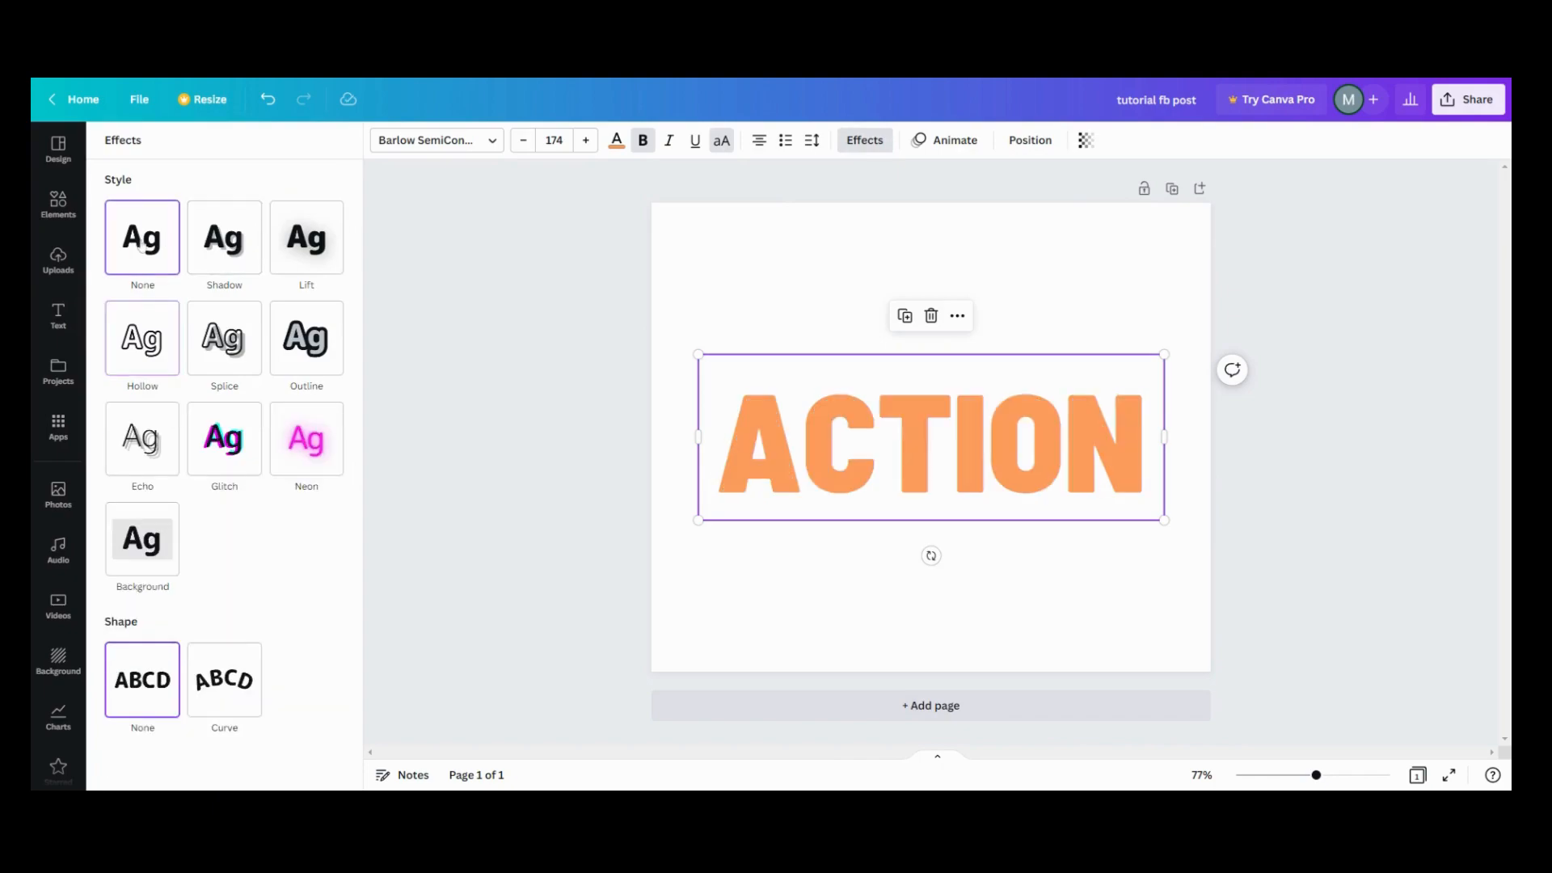
left_click(58, 317)
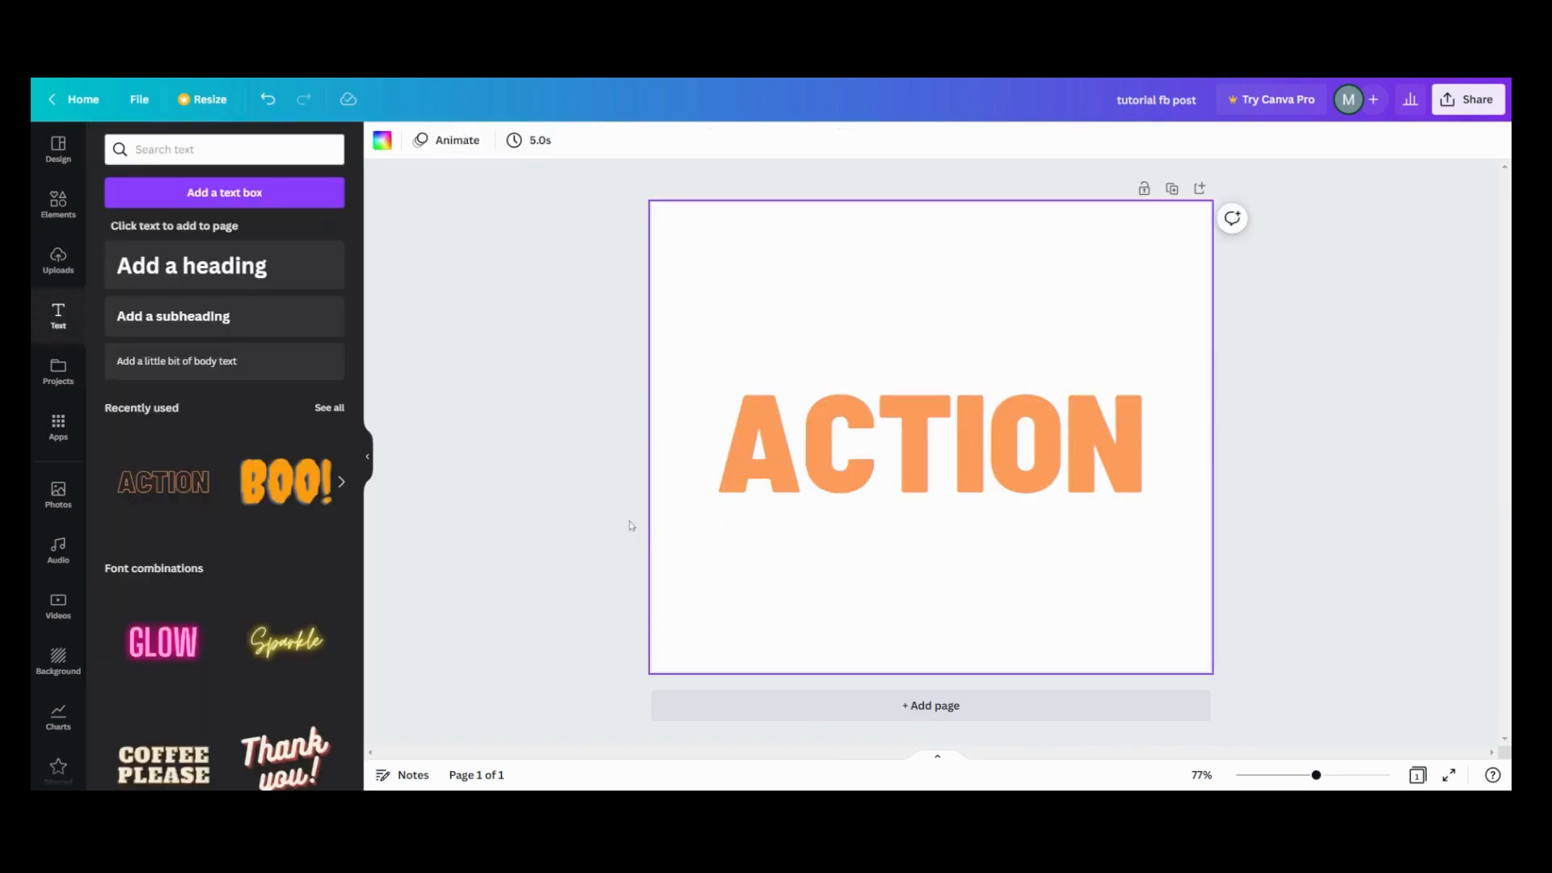
mouse_move(748, 571)
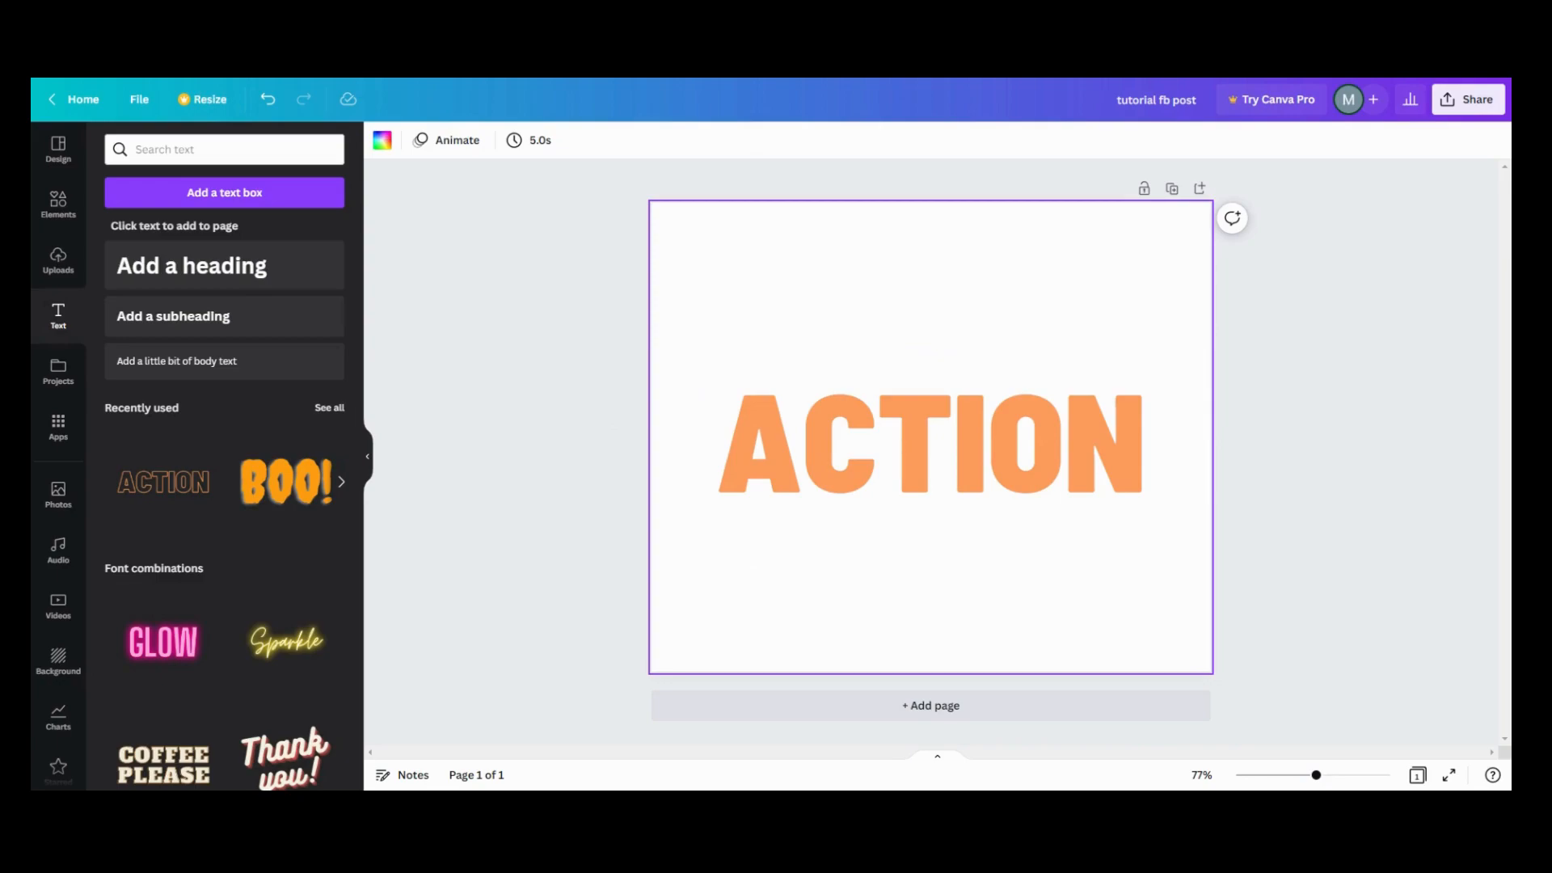
Add a second page and place the uploaded blue embossed ACTION image on it.
left_click(929, 705)
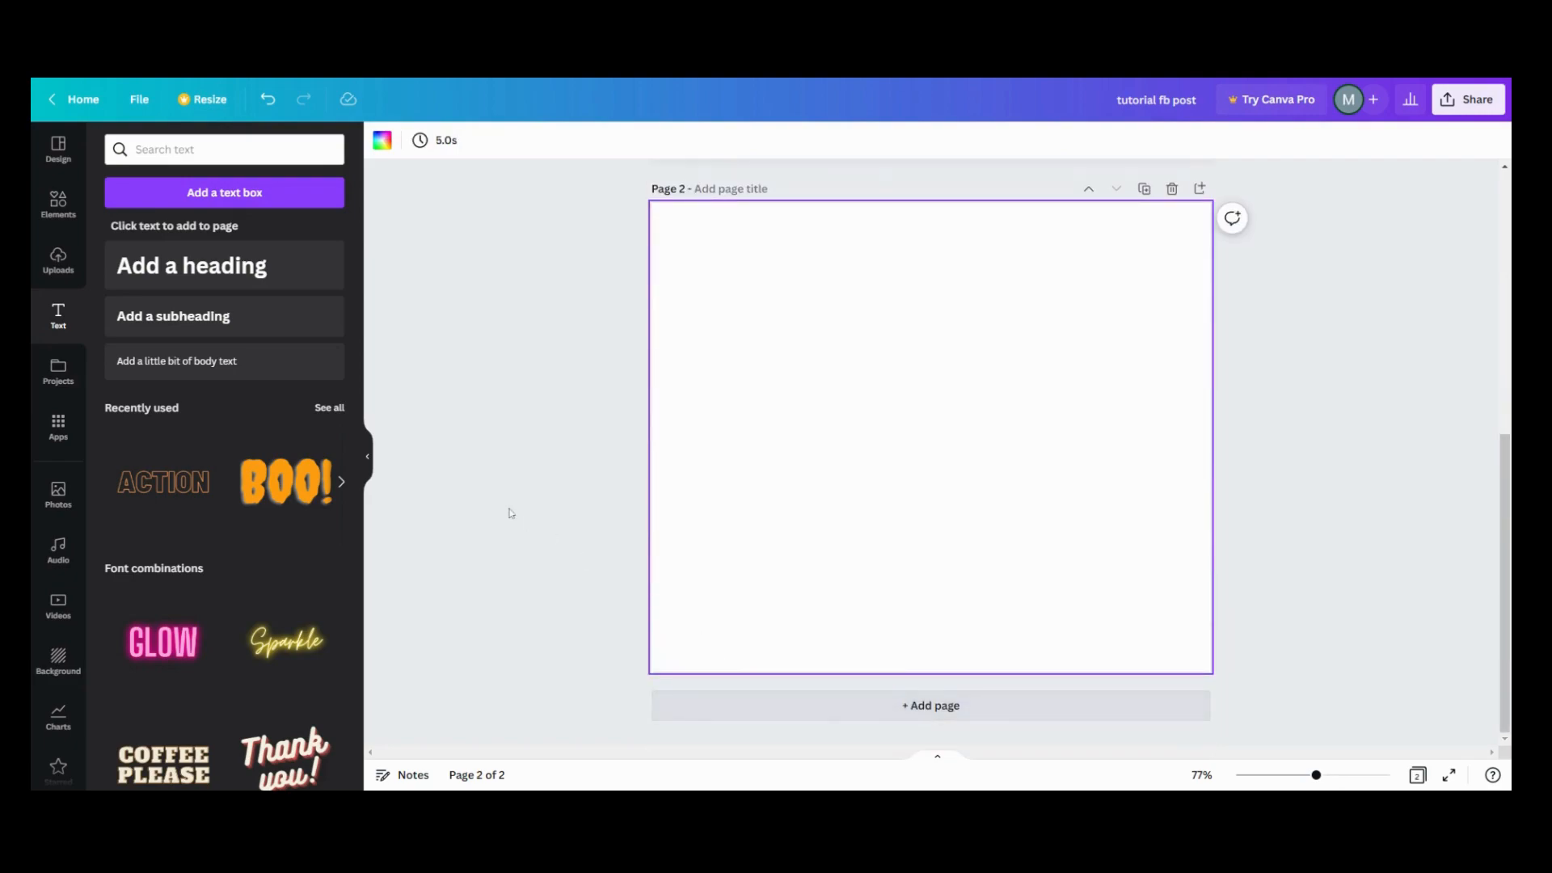
left_click(58, 260)
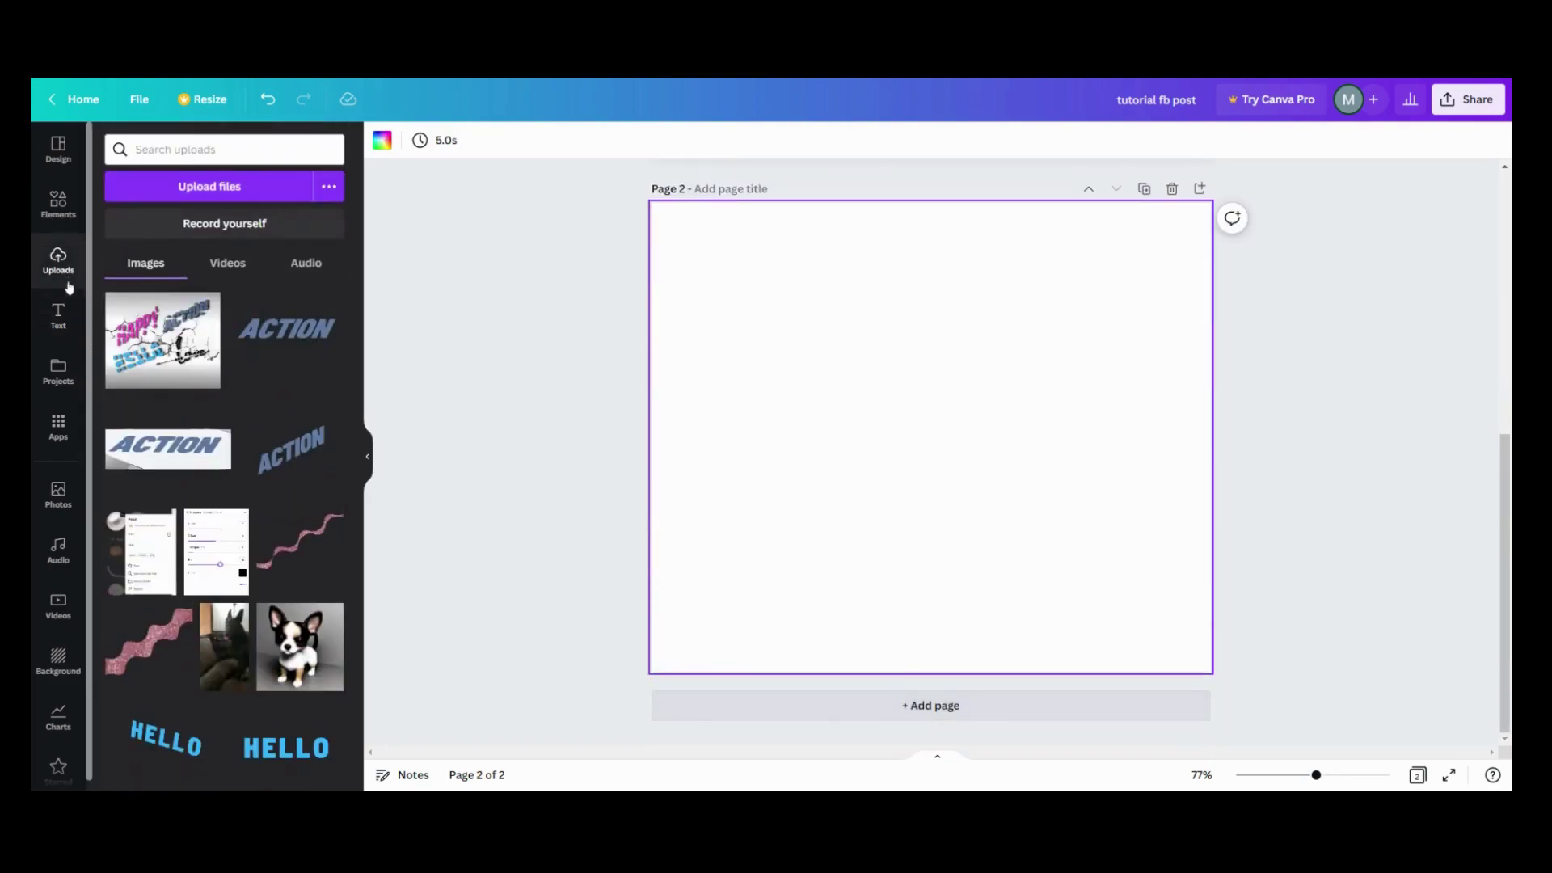
scroll("down", 3)
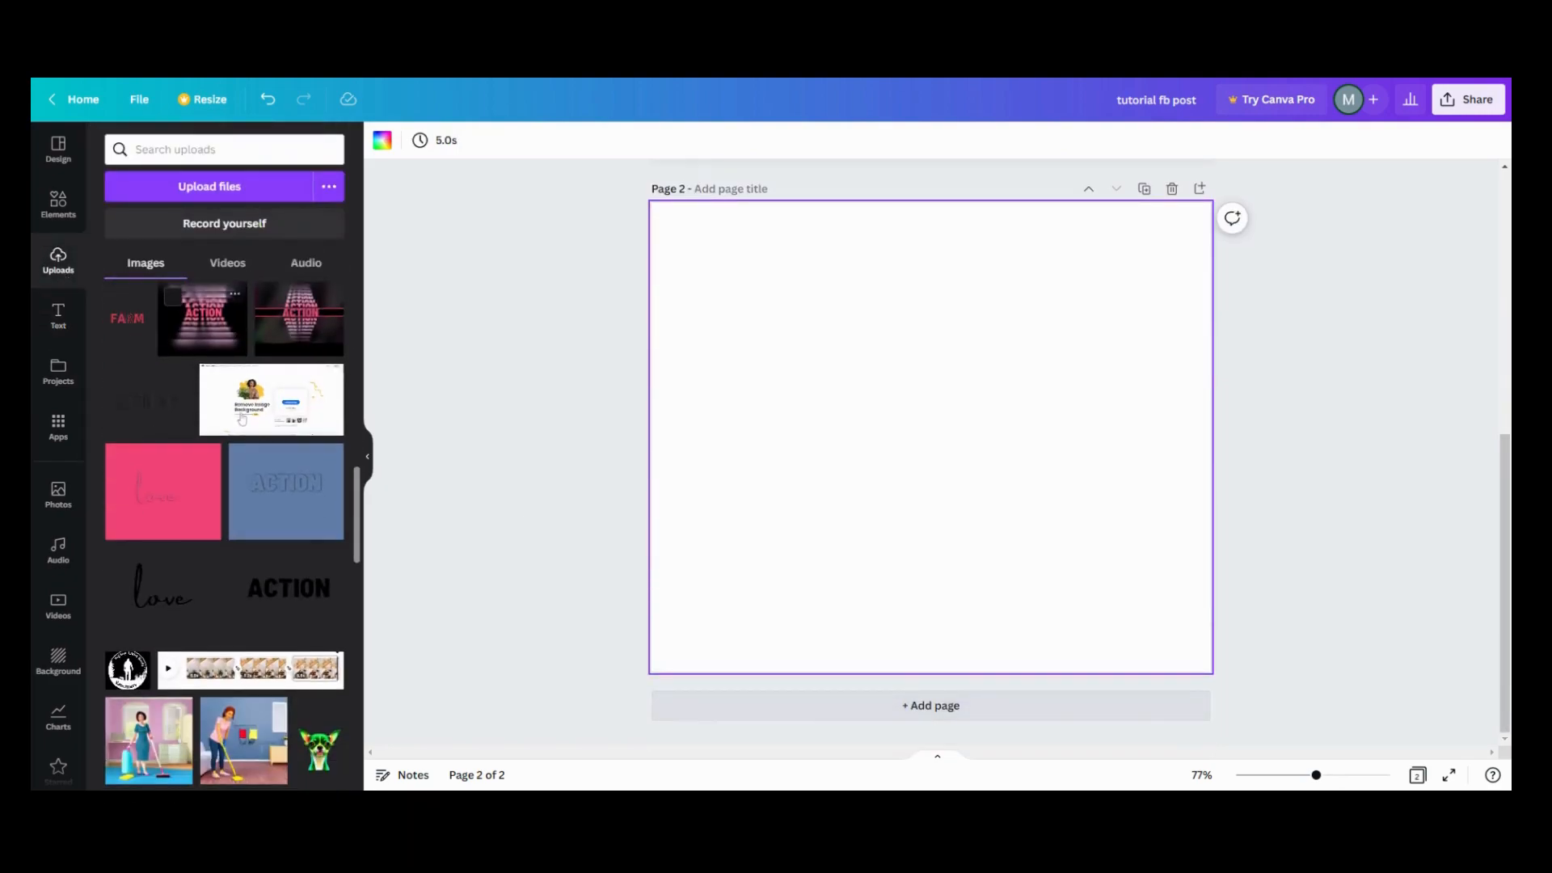
left_click(285, 492)
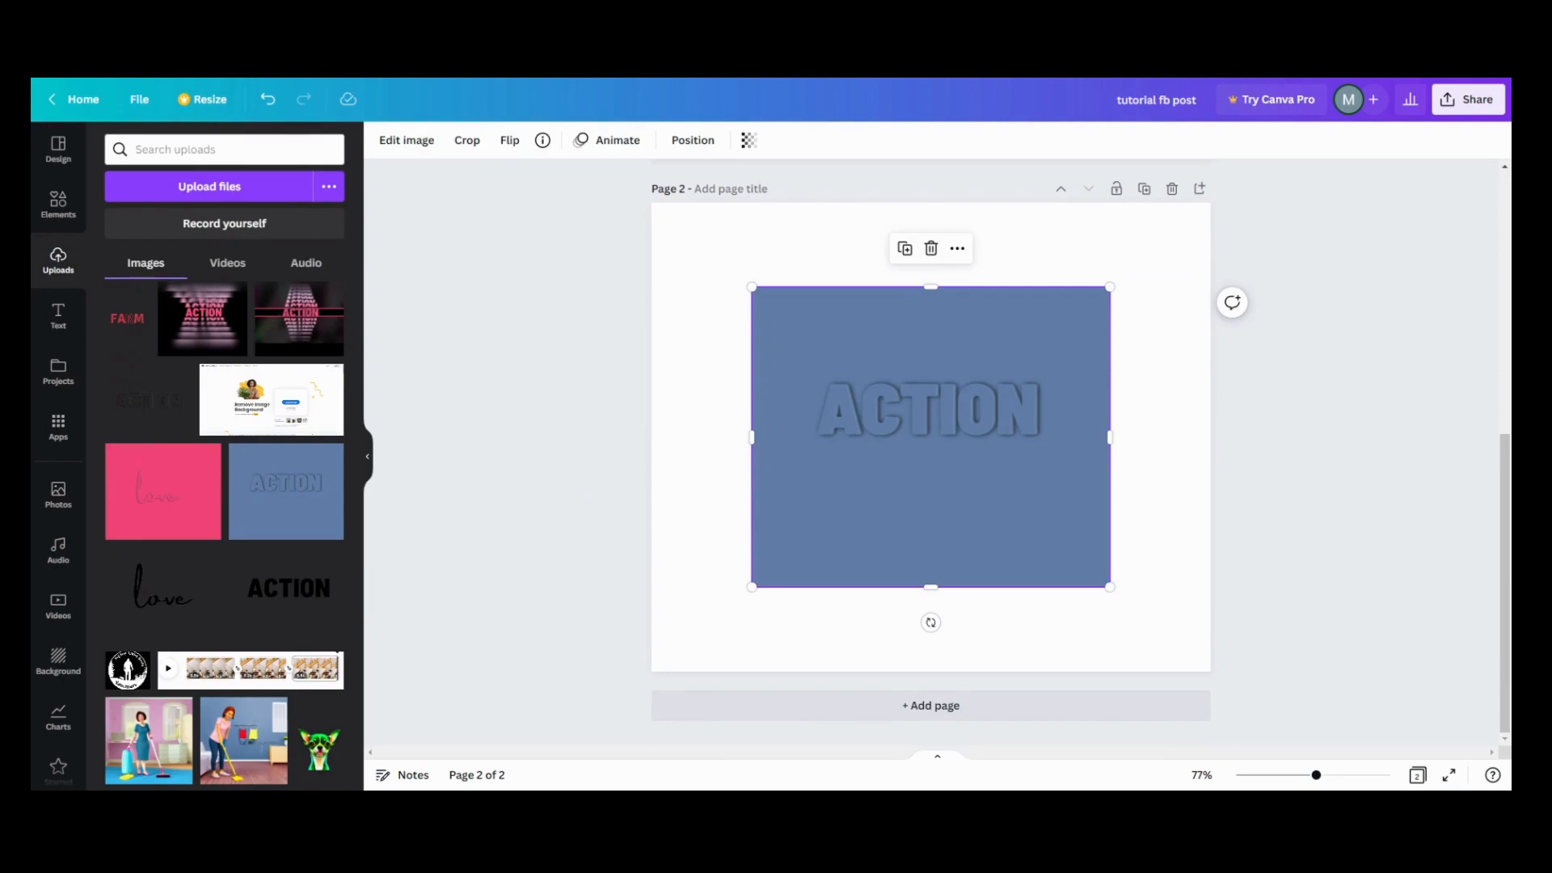
mouse_move(810, 461)
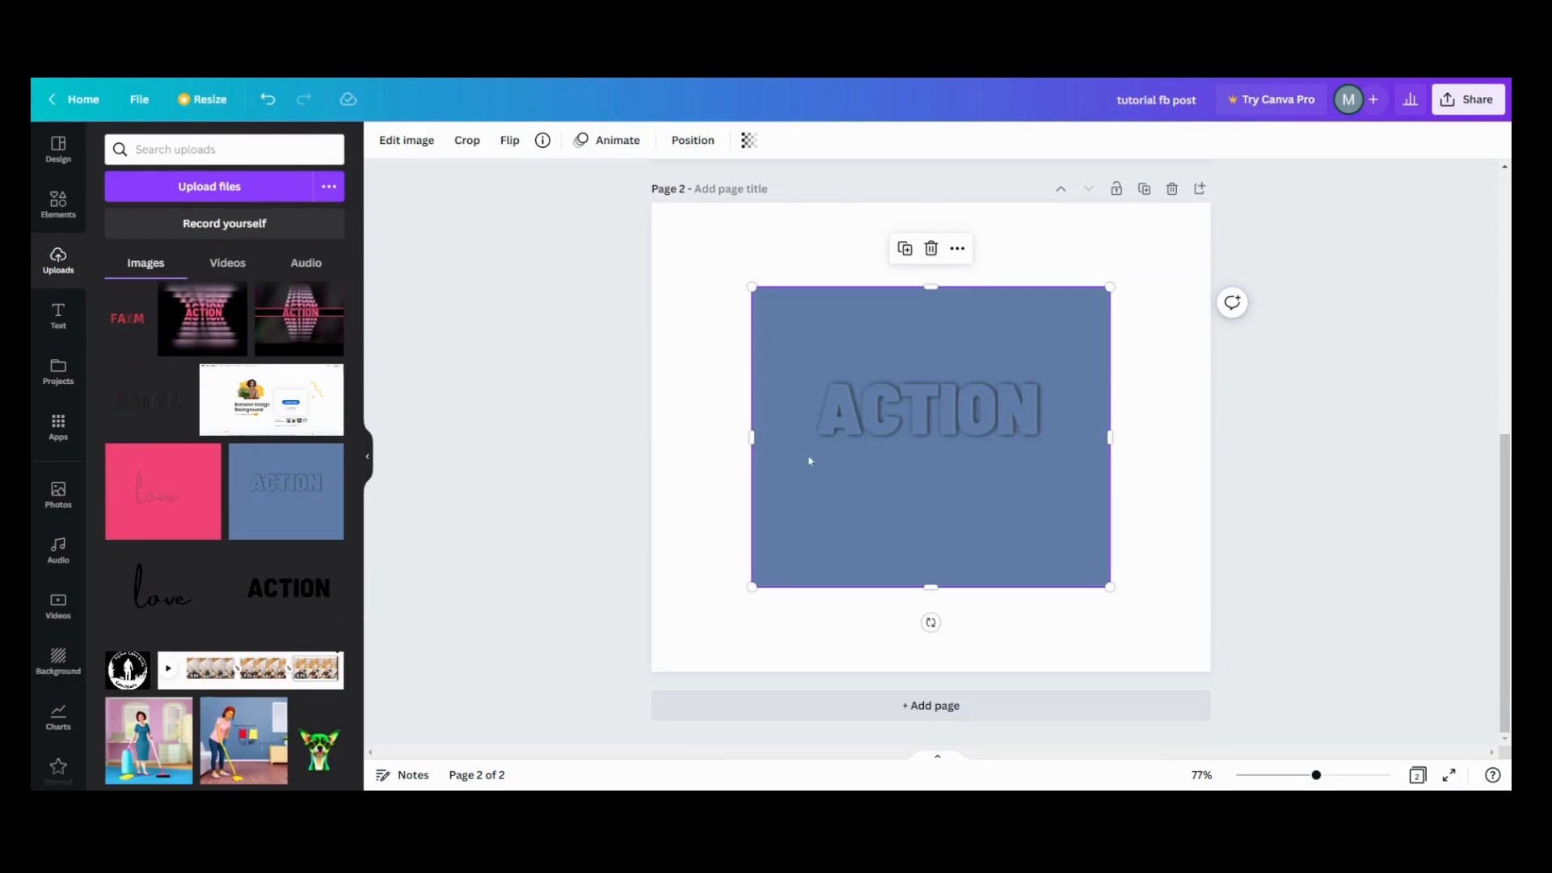
mouse_move(76, 238)
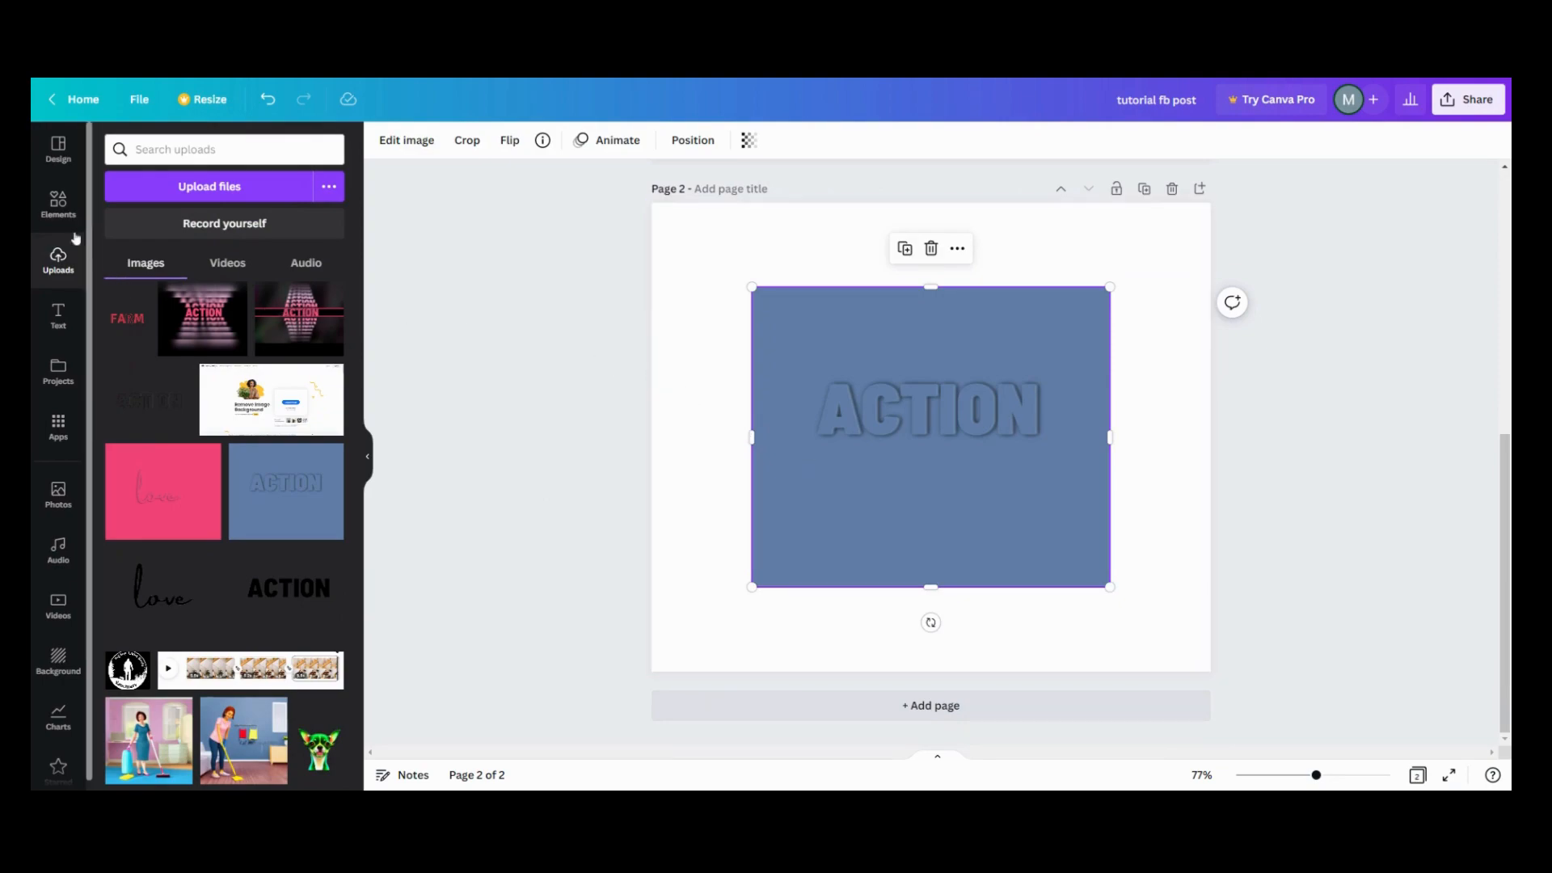
mouse_move(411, 164)
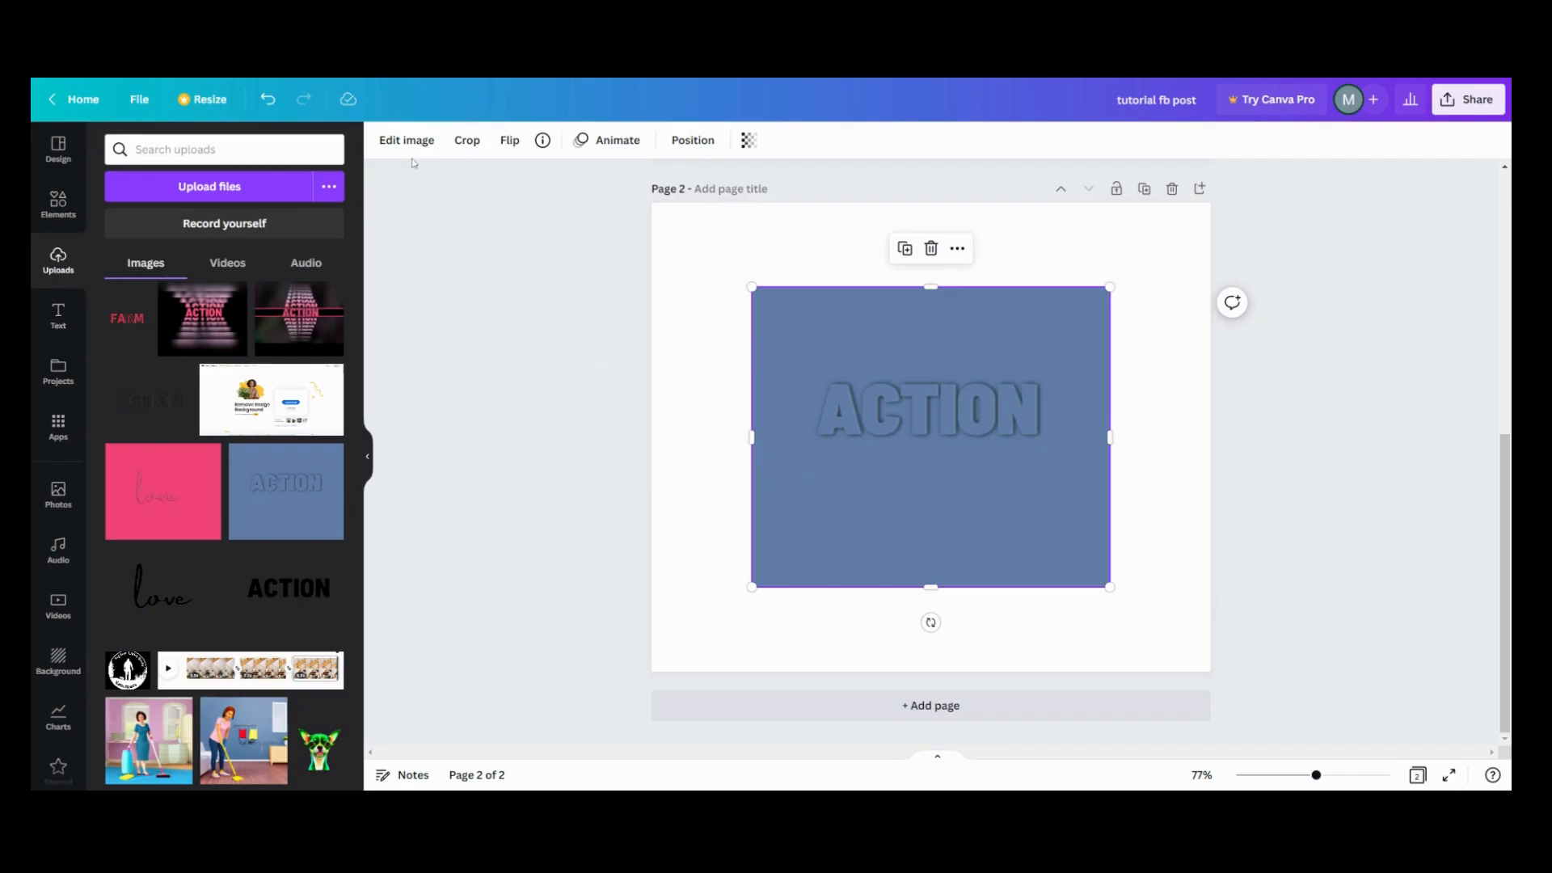
Apply the Laptop 17 smartmockup to the blue ACTION image via Edit image.
left_click(406, 139)
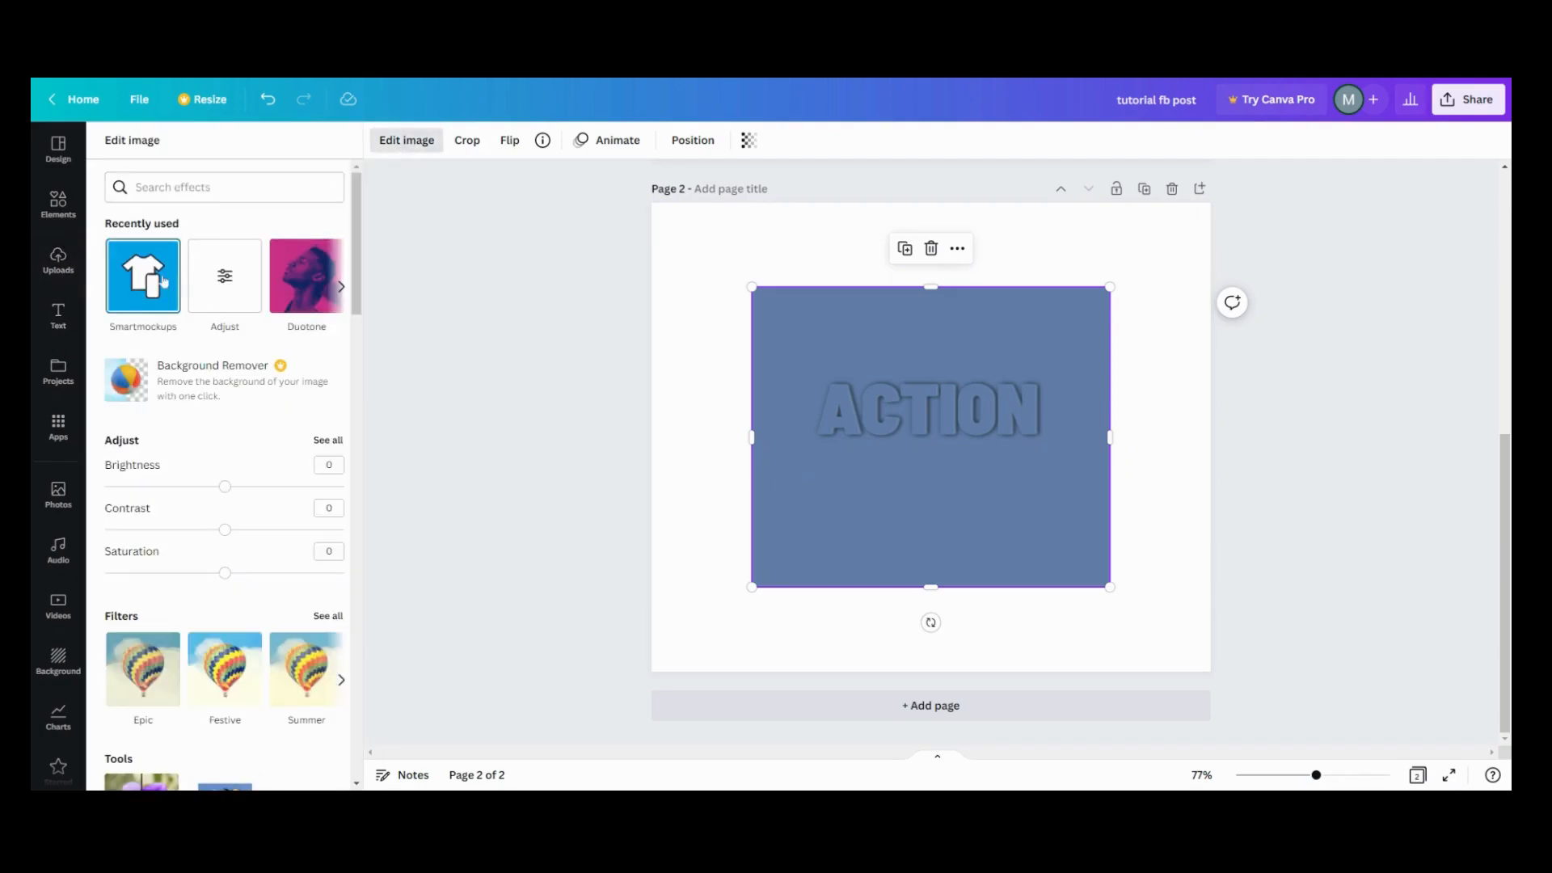
left_click(143, 275)
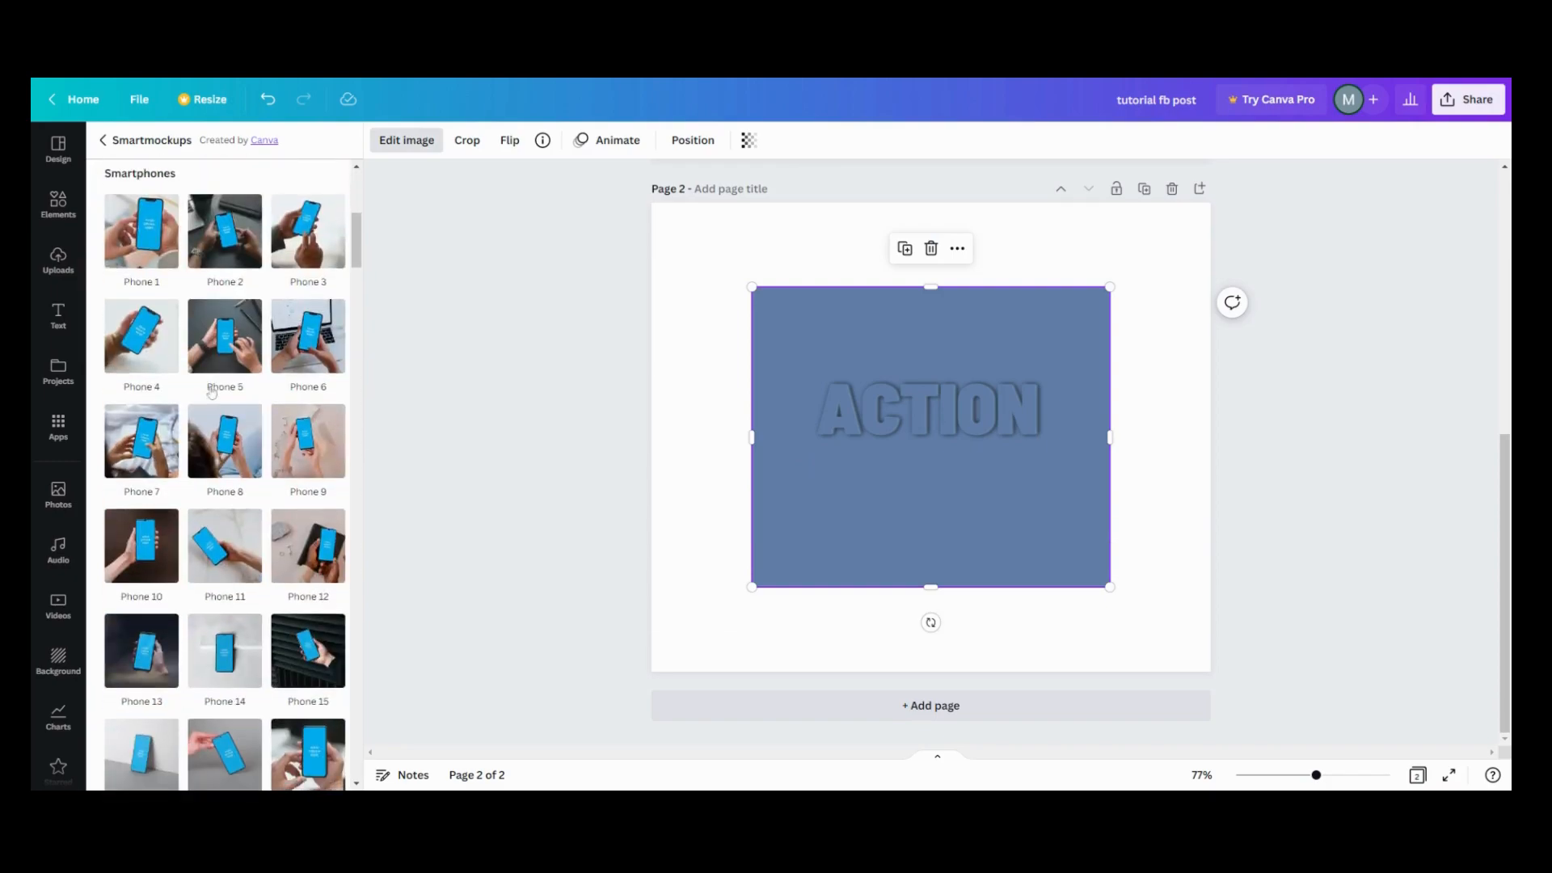
scroll("down", 3)
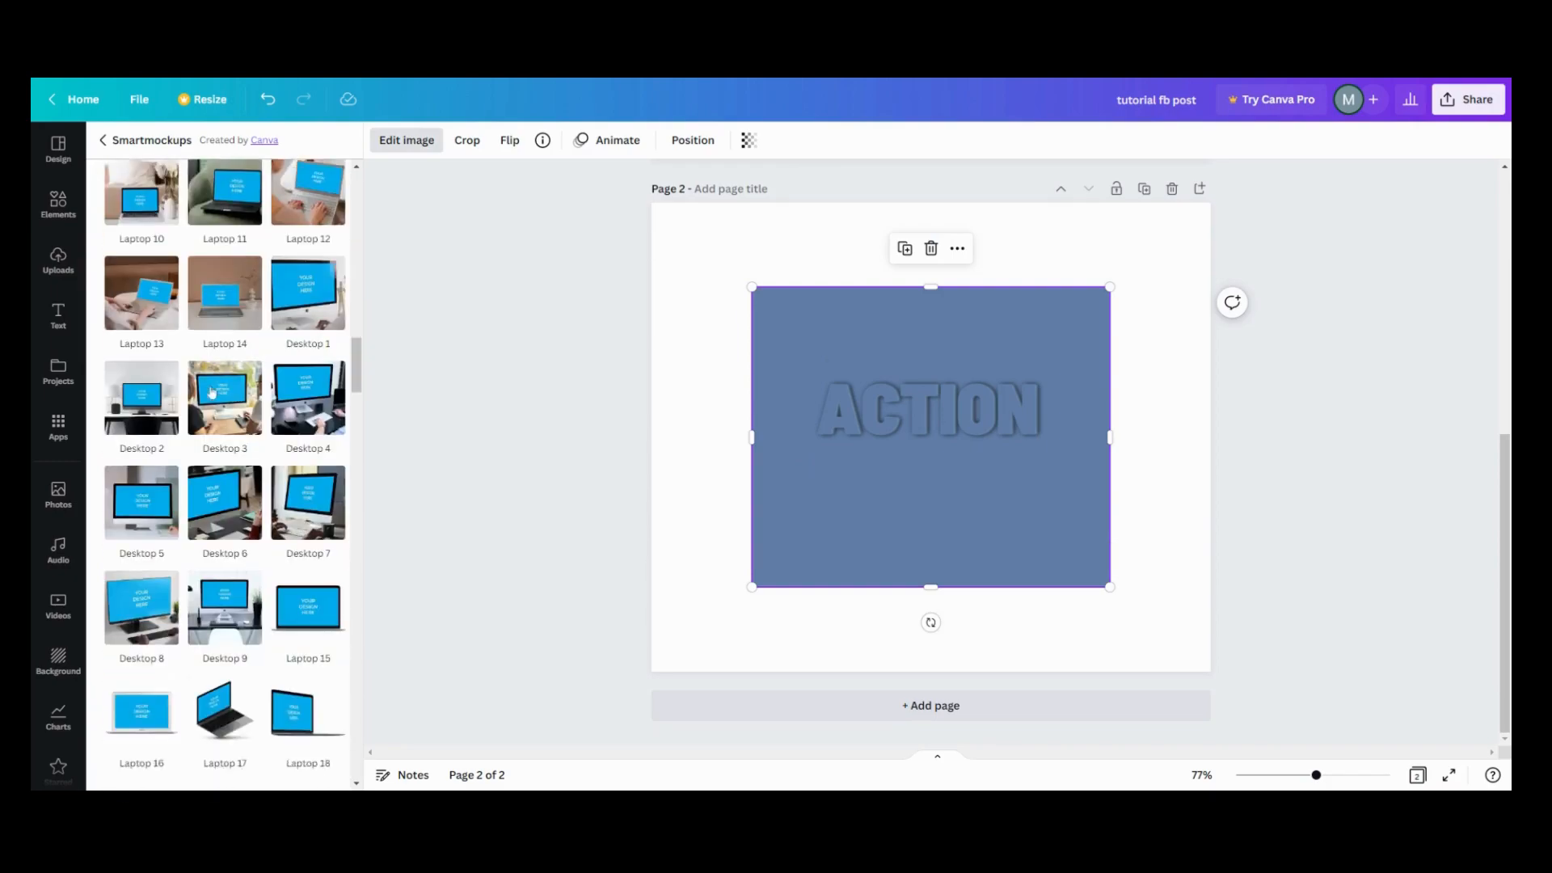
scroll("down", 3)
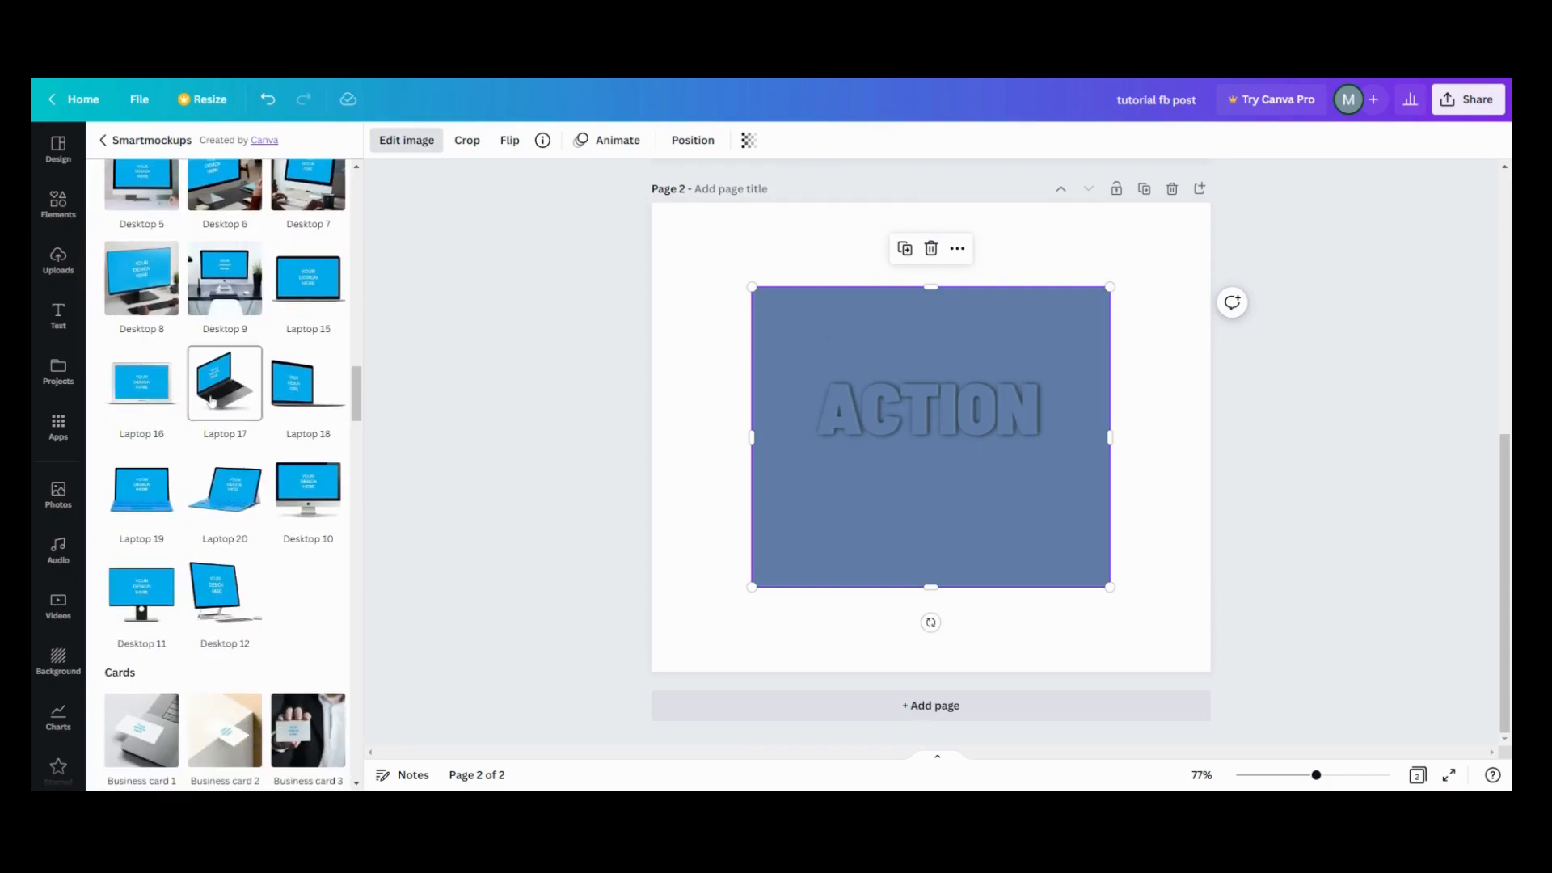
left_click(225, 383)
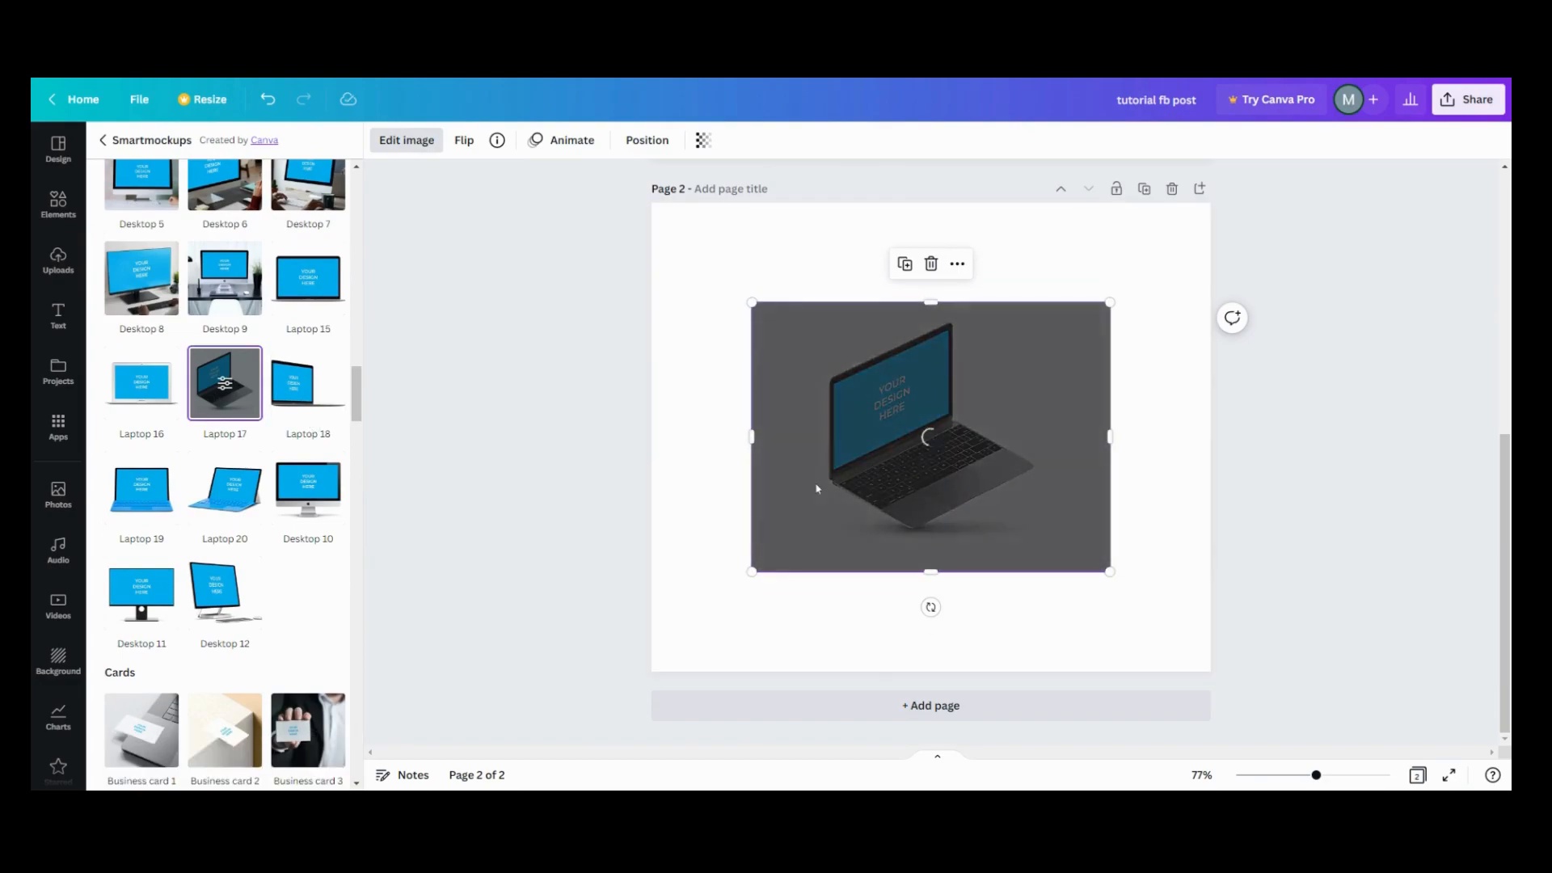
left_click(224, 385)
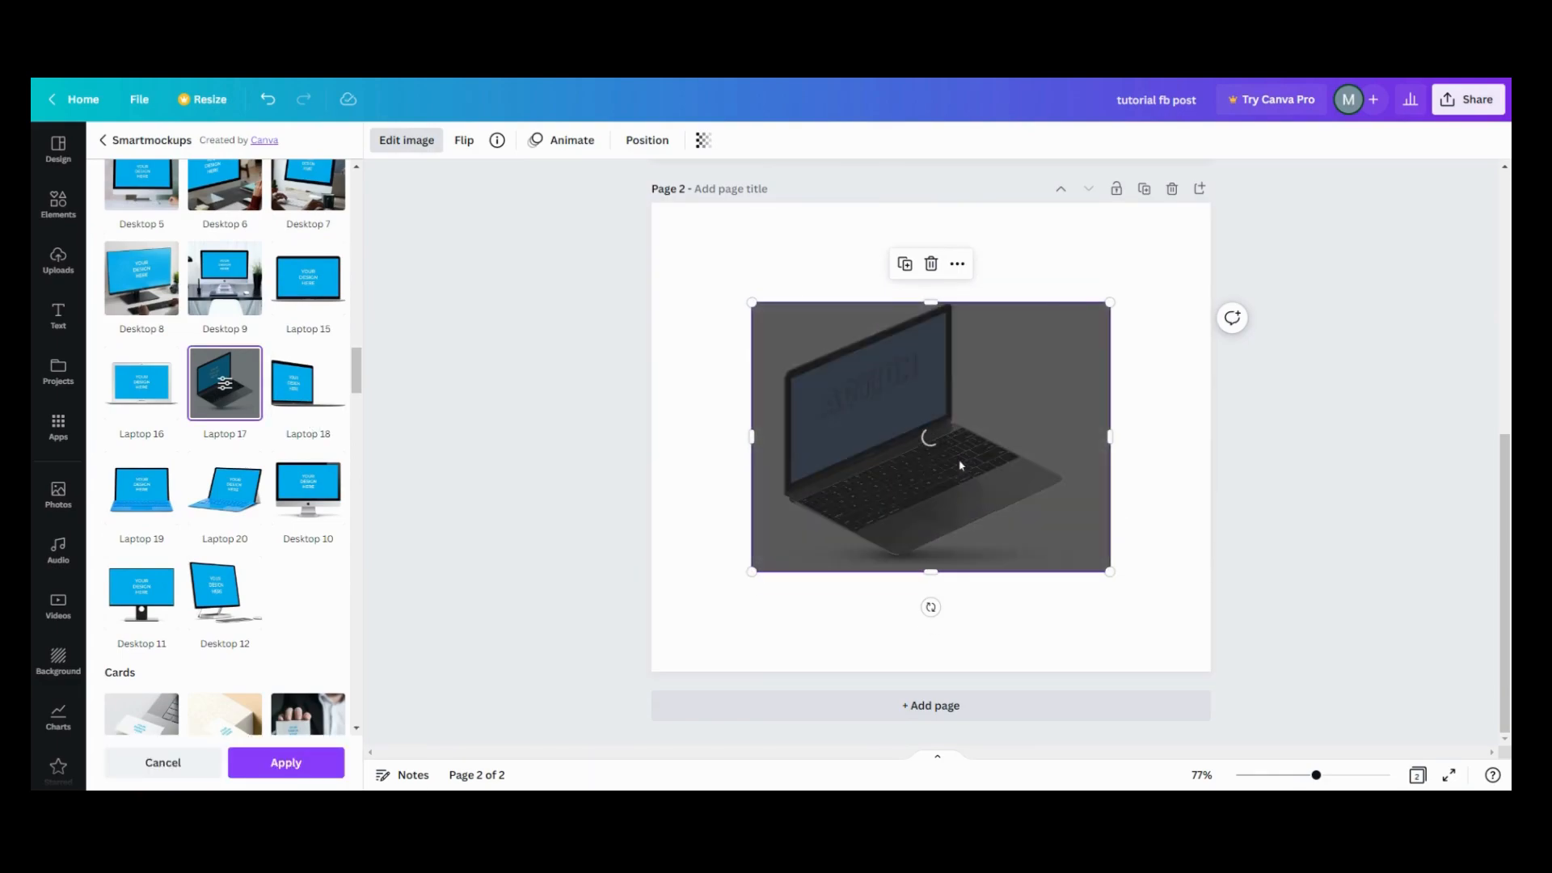
left_click(225, 384)
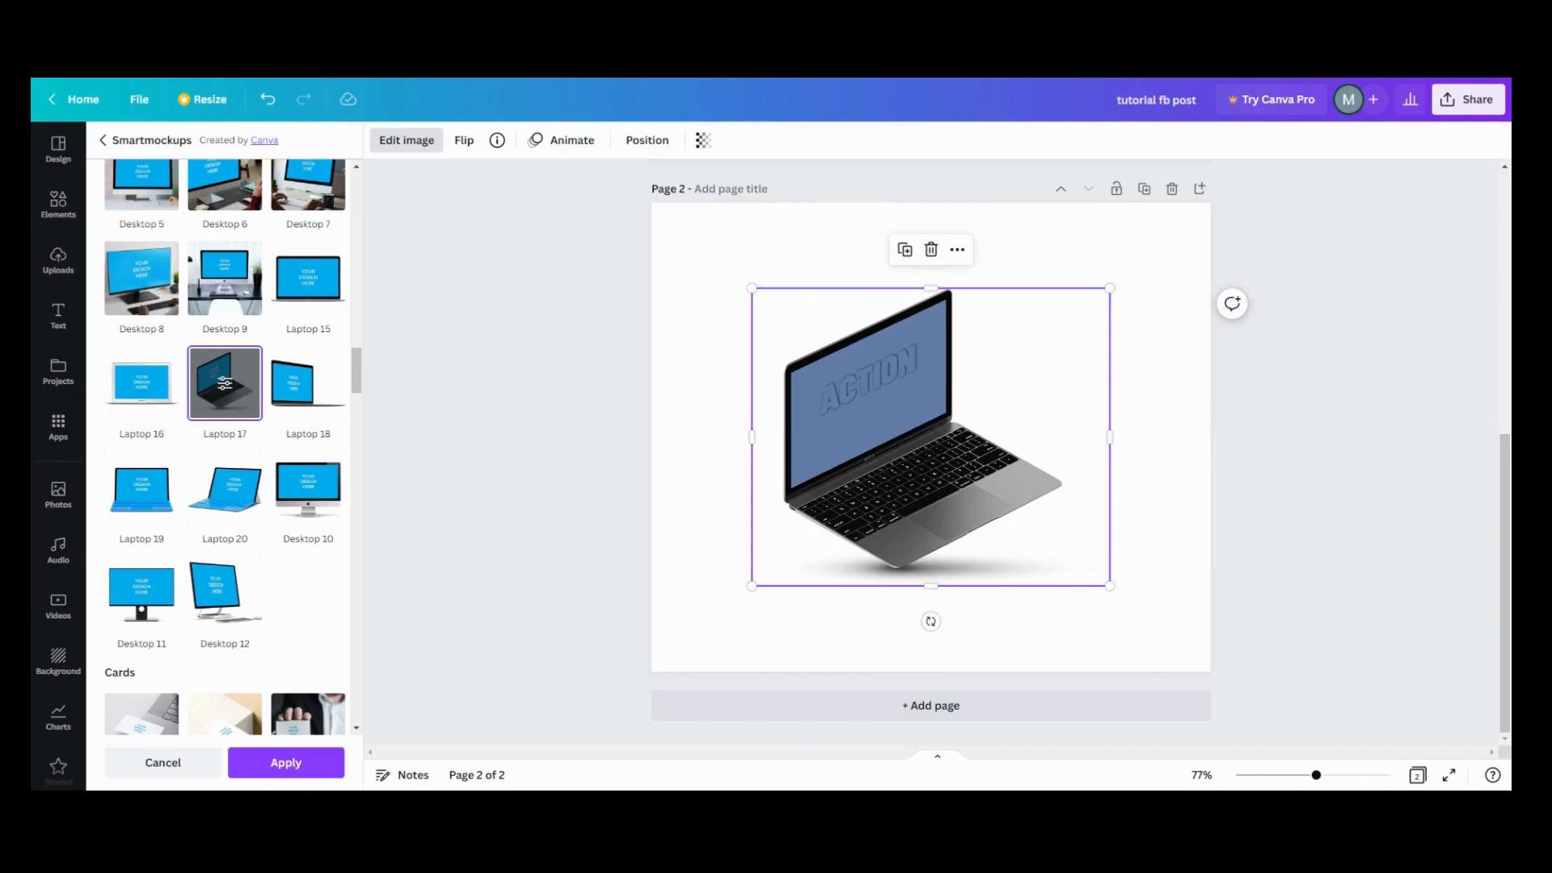
mouse_move(828, 404)
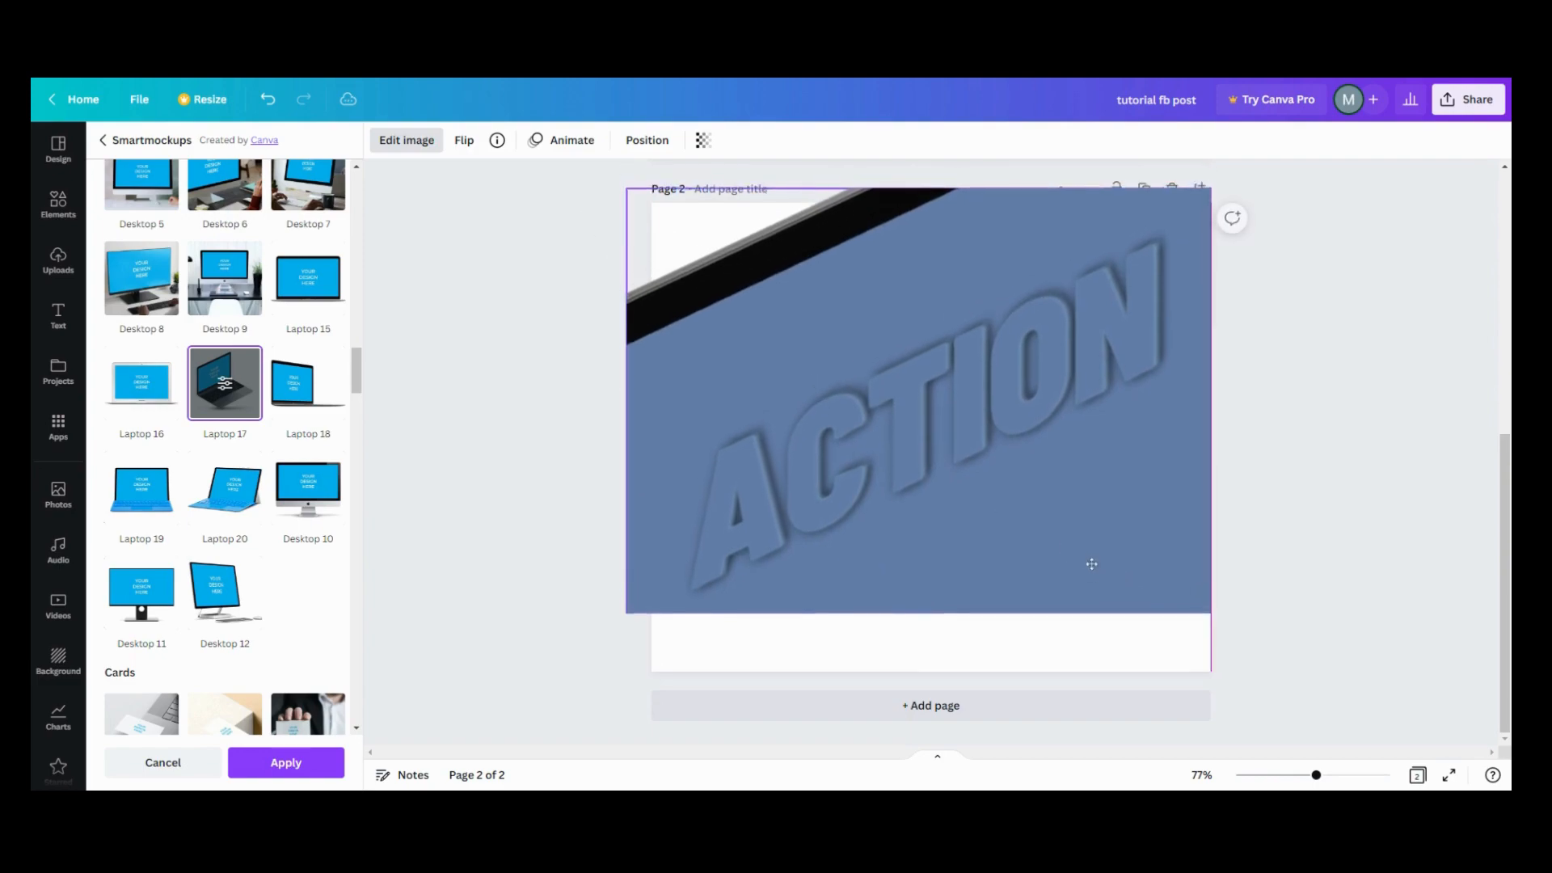
Enlarge and align the laptop mockup so its slanted ACTION screen fills the page, then duplicate the page.
left_click(919, 396)
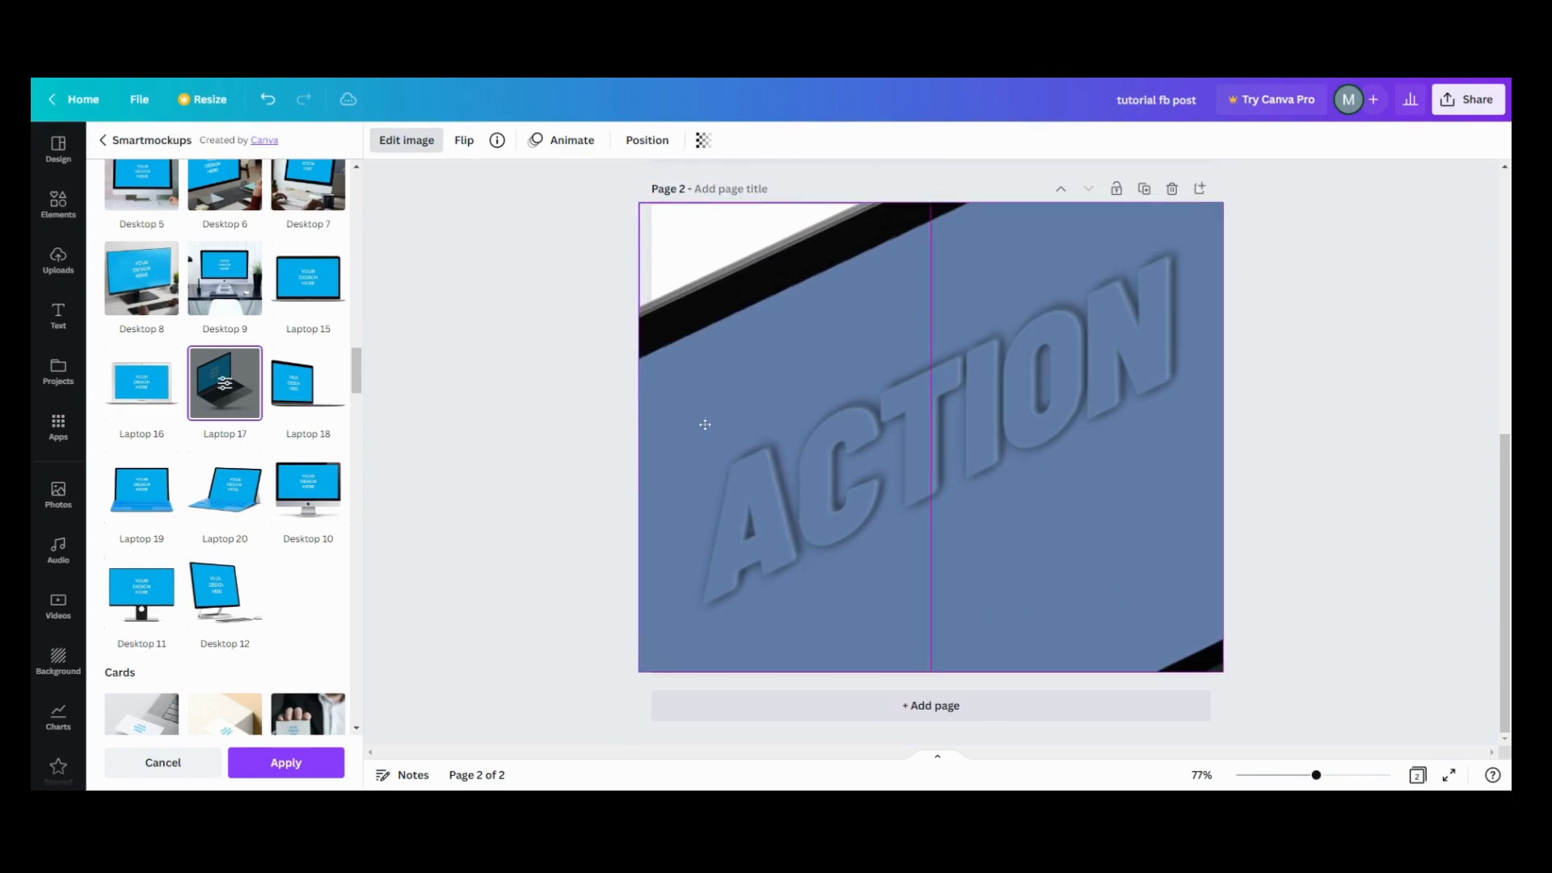
left_click(931, 439)
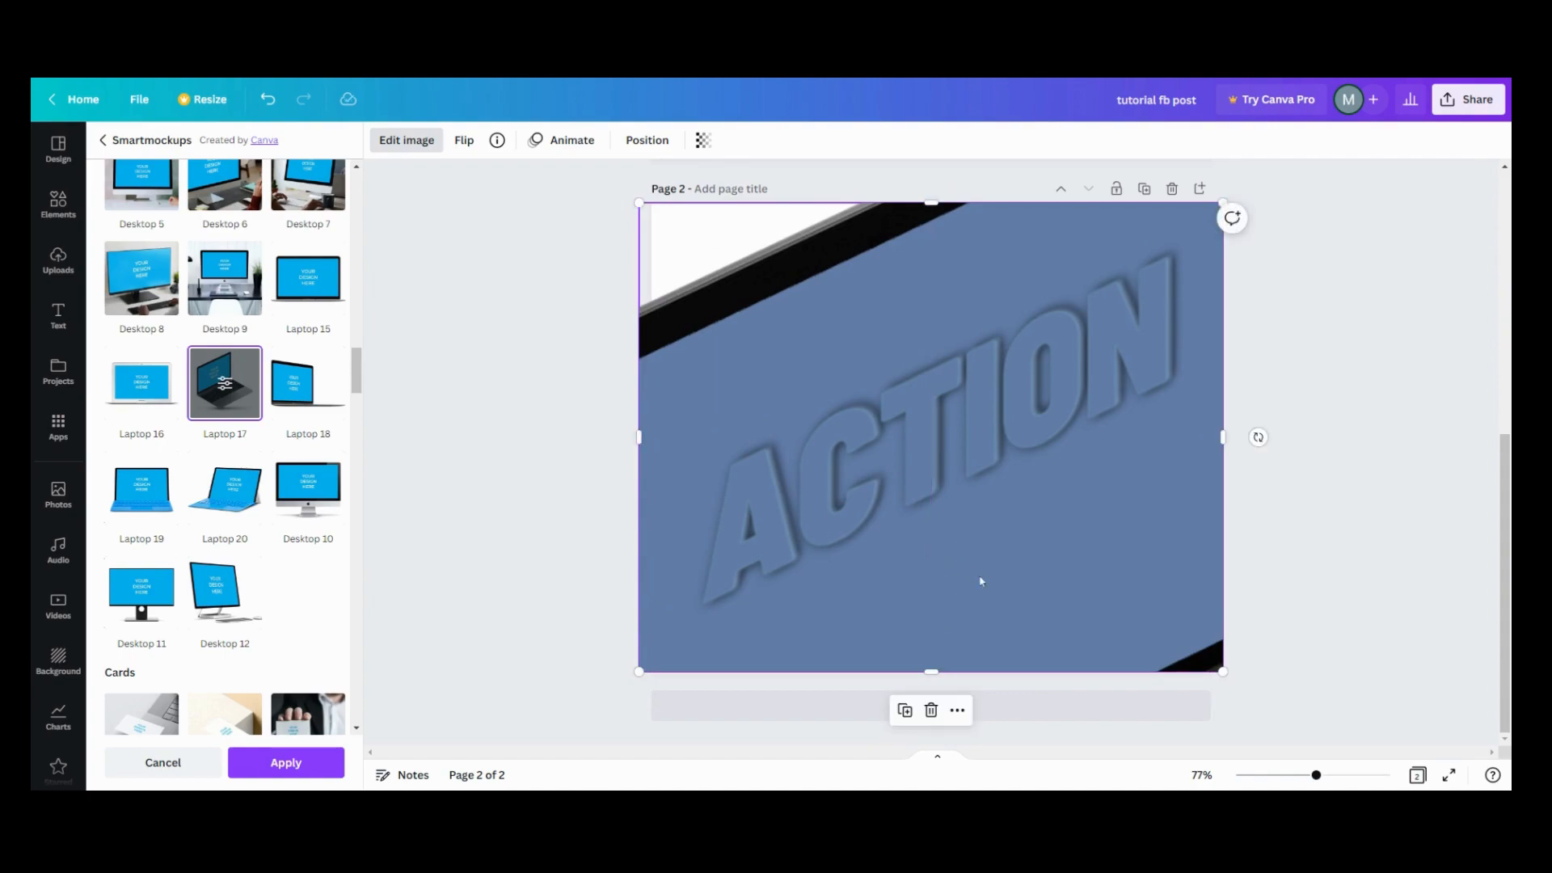
left_click(58, 260)
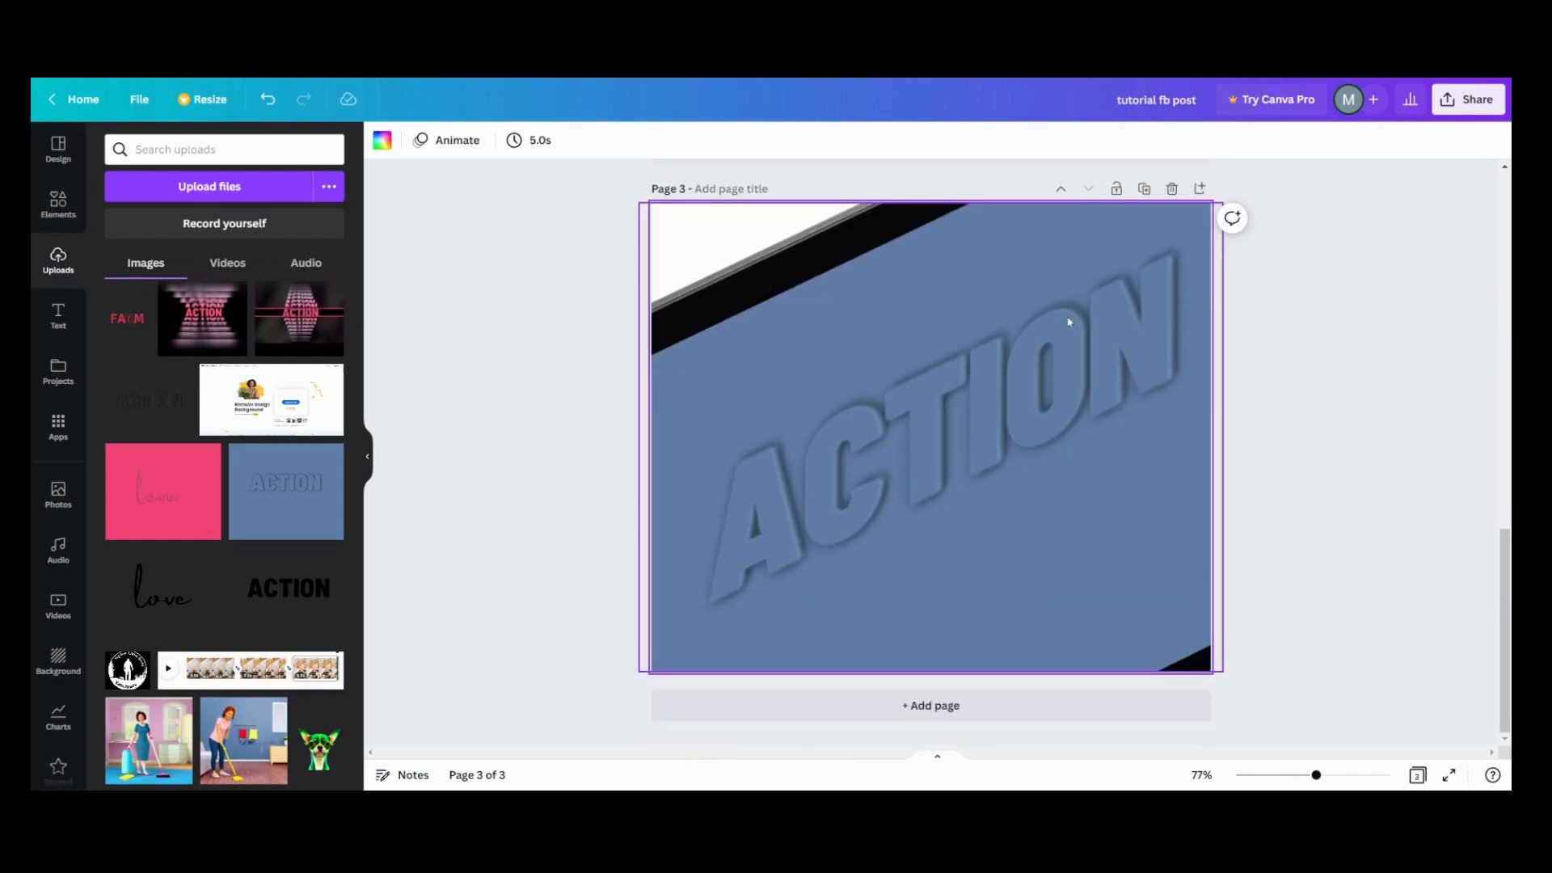
Scroll to page 1 and delete the orange ACTION heading, leaving the image to crop into a strip.
scroll("up", 3)
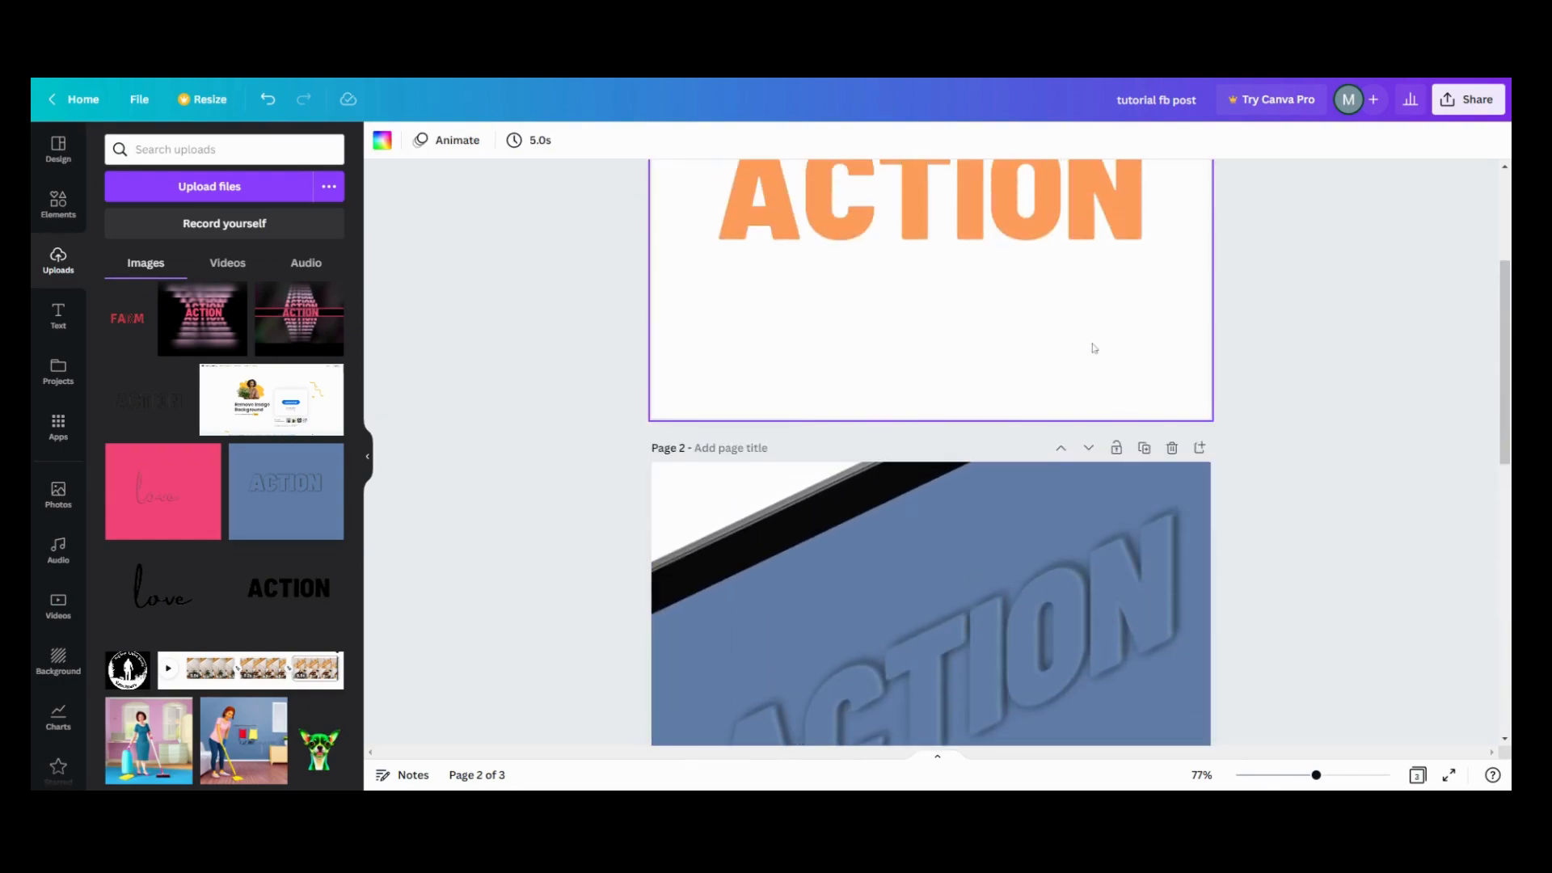
scroll("up", 3)
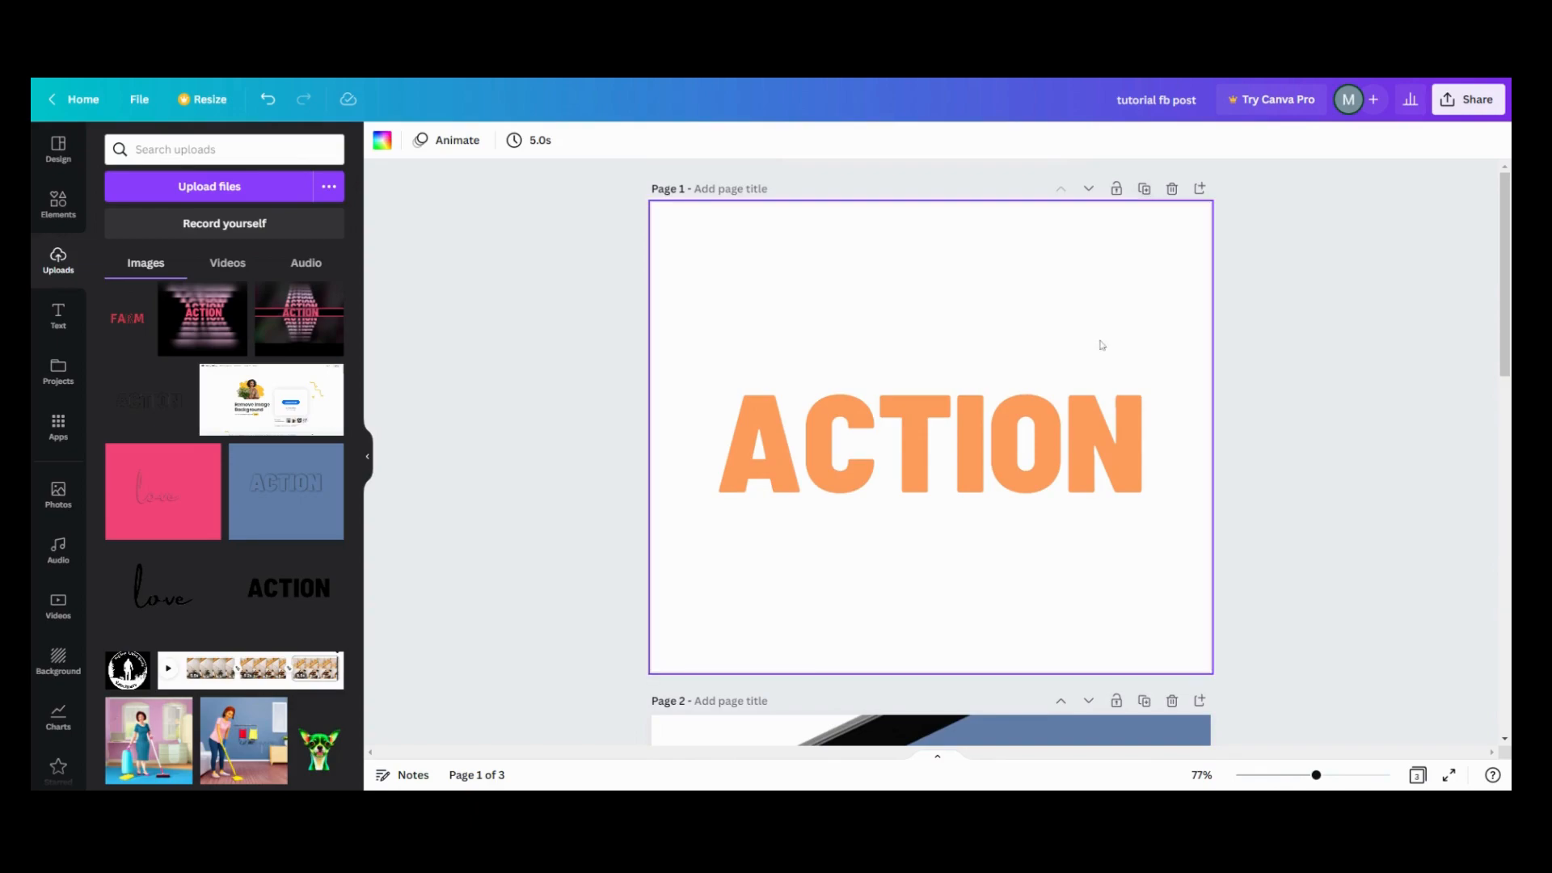
left_click(928, 440)
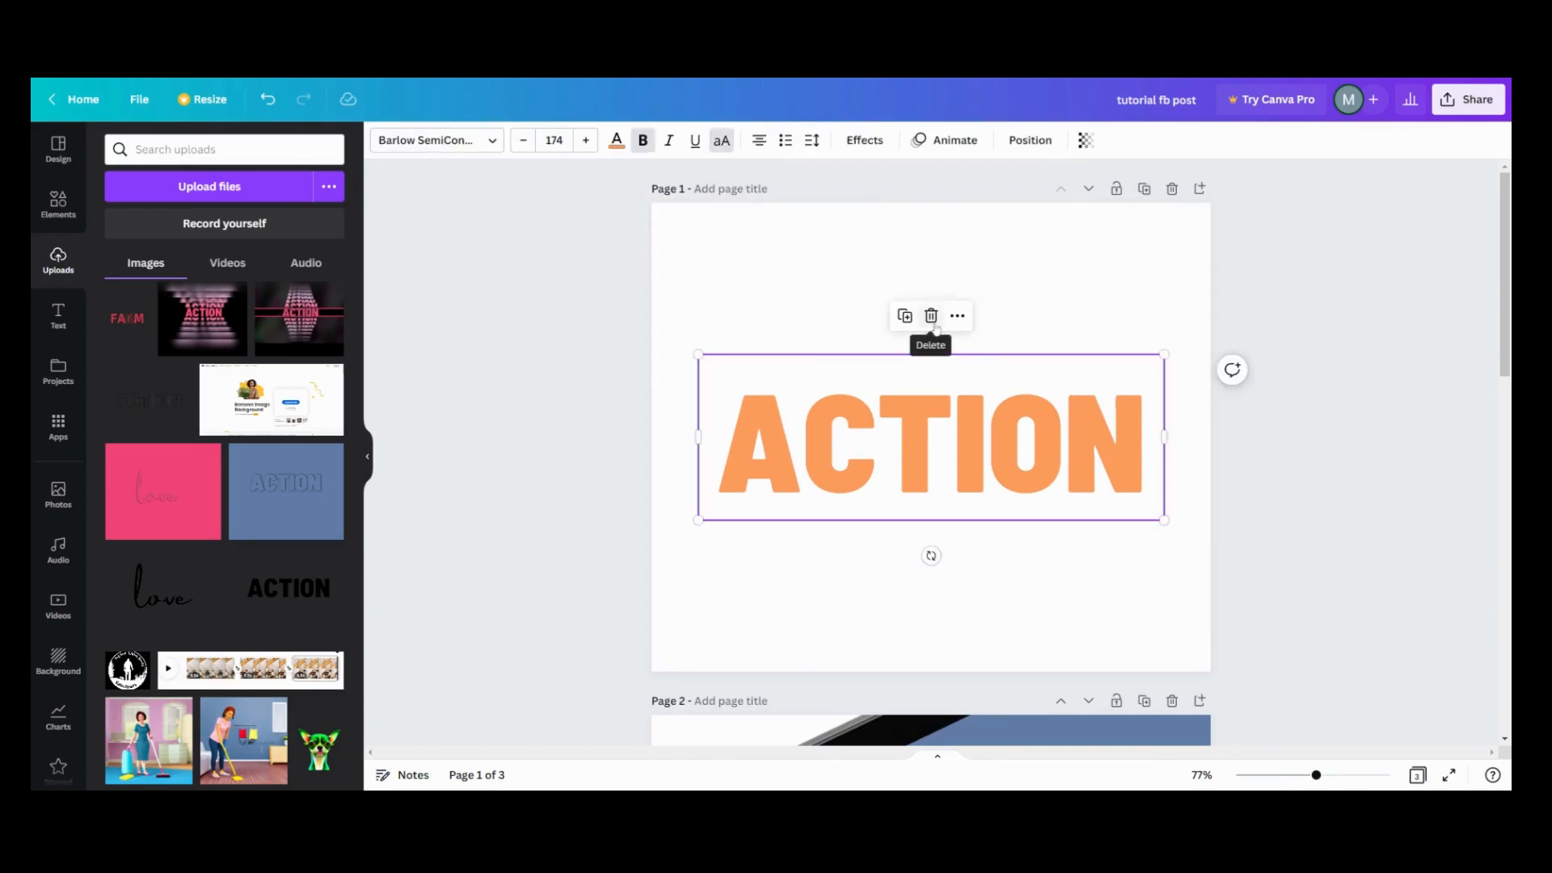
left_click(931, 315)
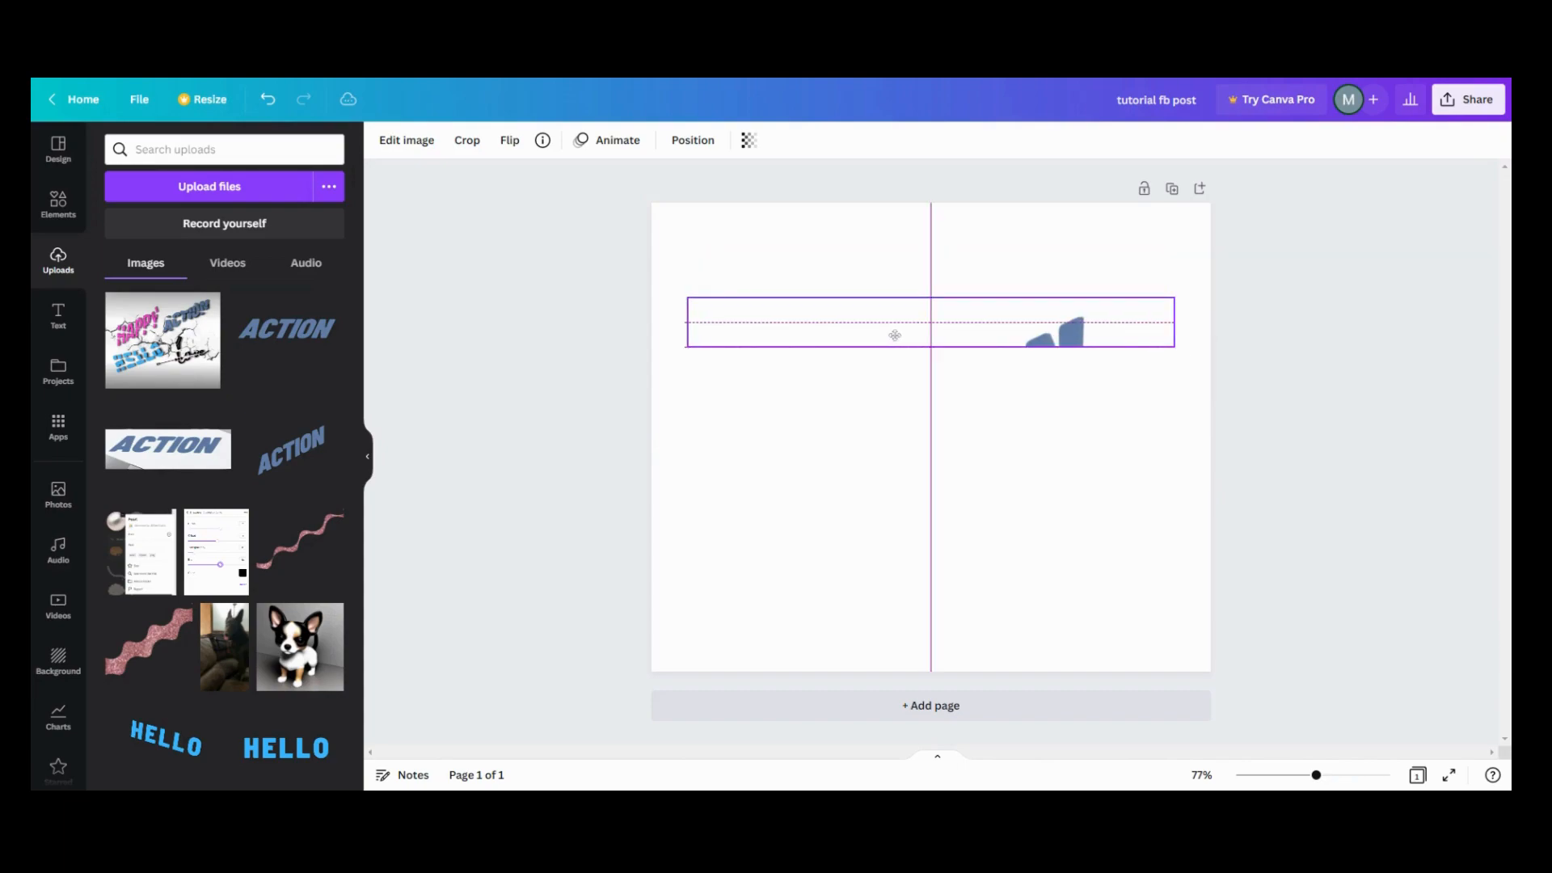
Duplicate the ACTION image and crop it to a second thin horizontal band aligned with the guides.
left_click(894, 324)
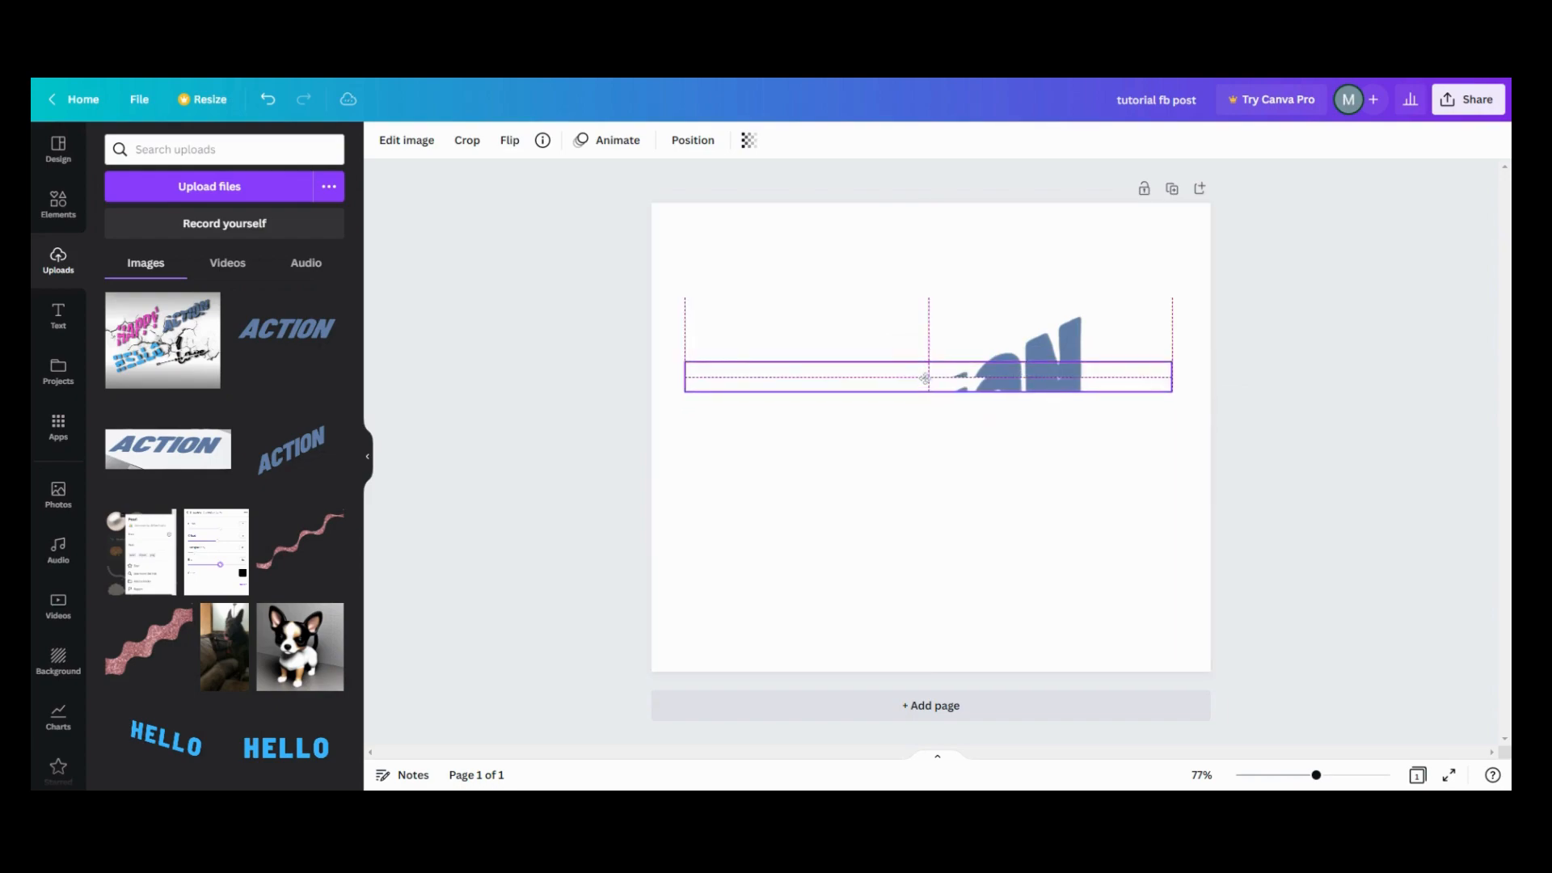
left_click(928, 377)
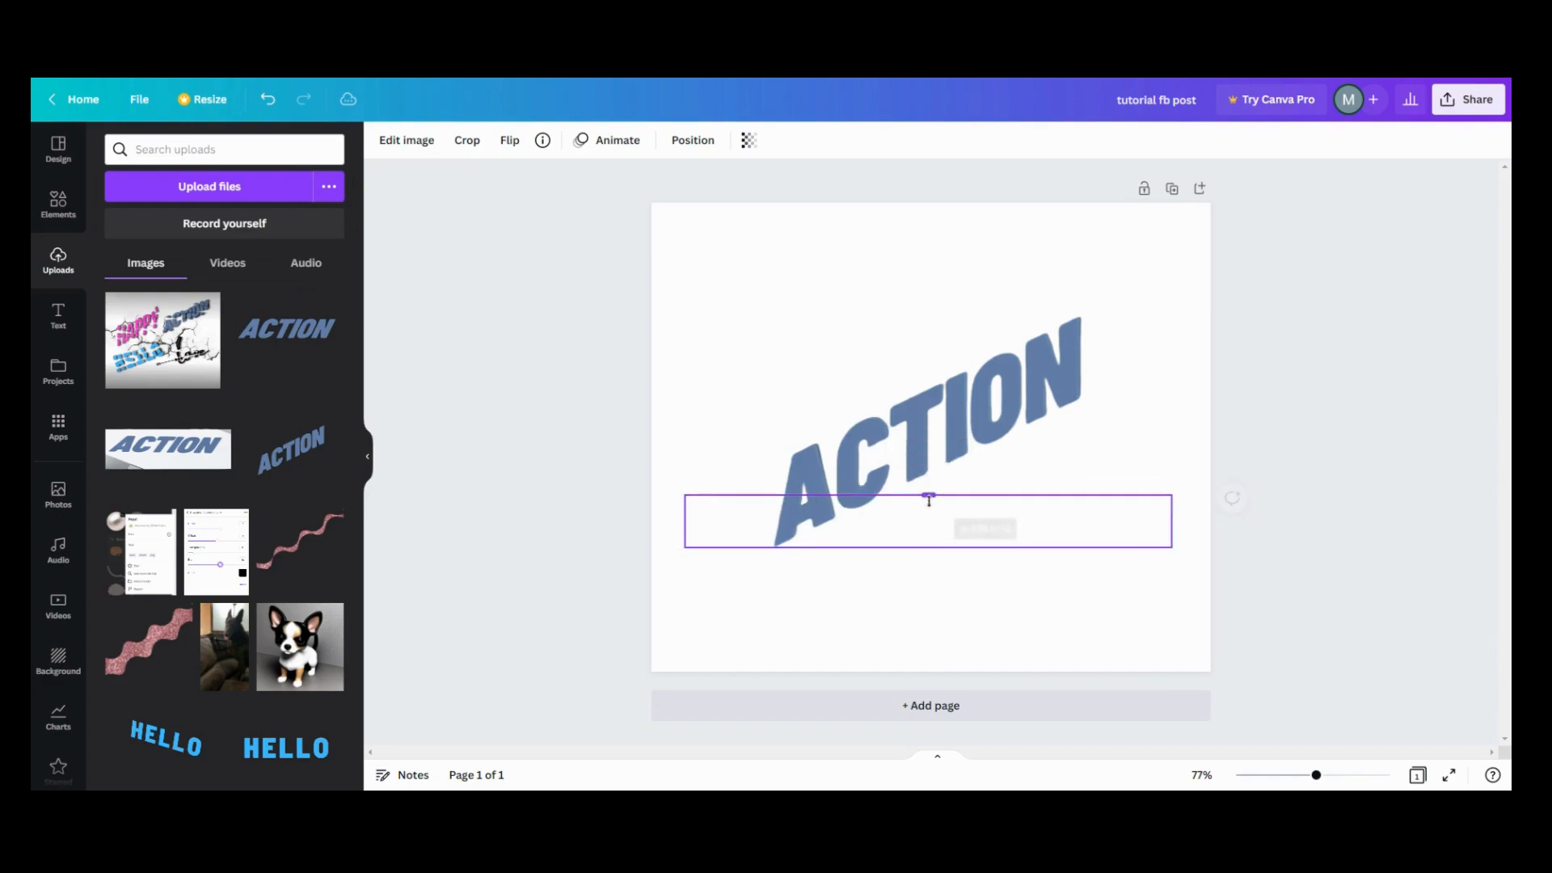
Position the cropped strips along the guides so the slanted ACTION word reads whole again.
left_click(928, 523)
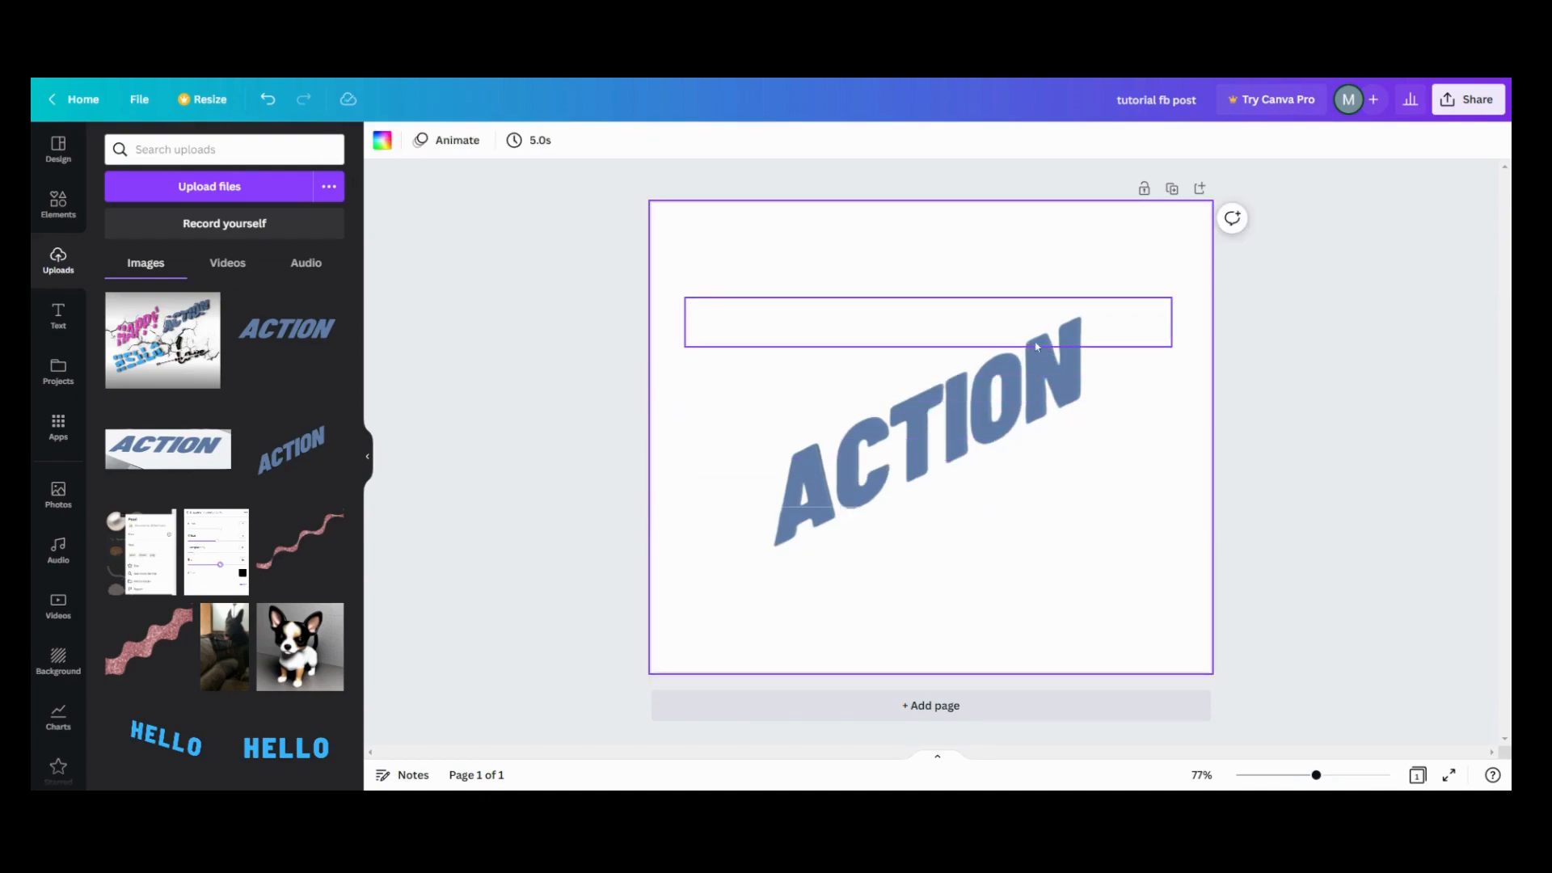
Give the top strip of the word a Drop shadow via Edit image > Shadows.
left_click(925, 322)
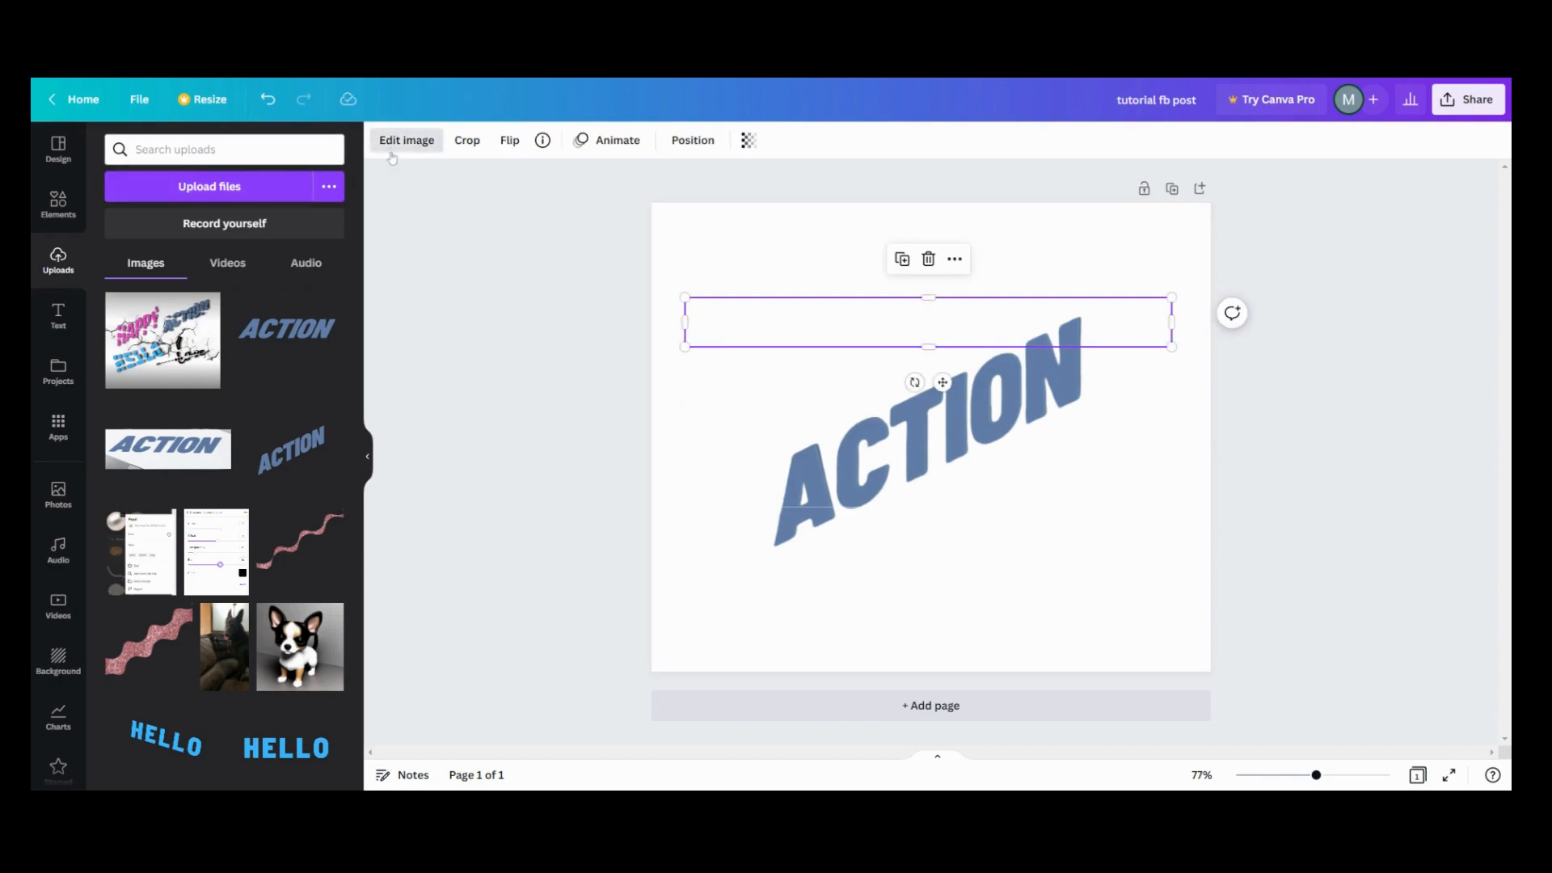
left_click(406, 139)
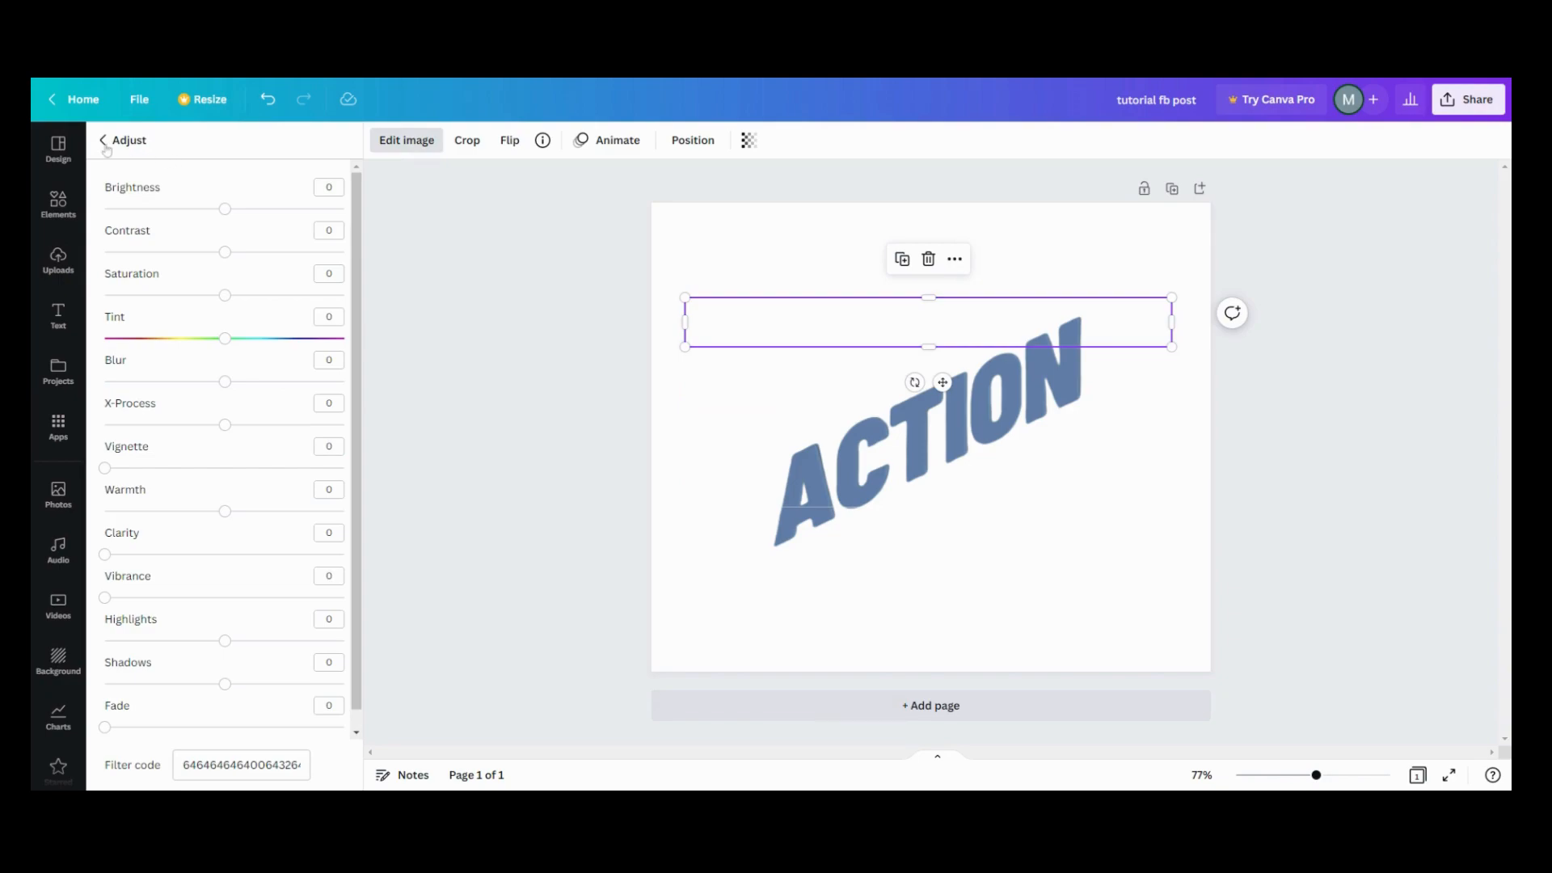
left_click(104, 139)
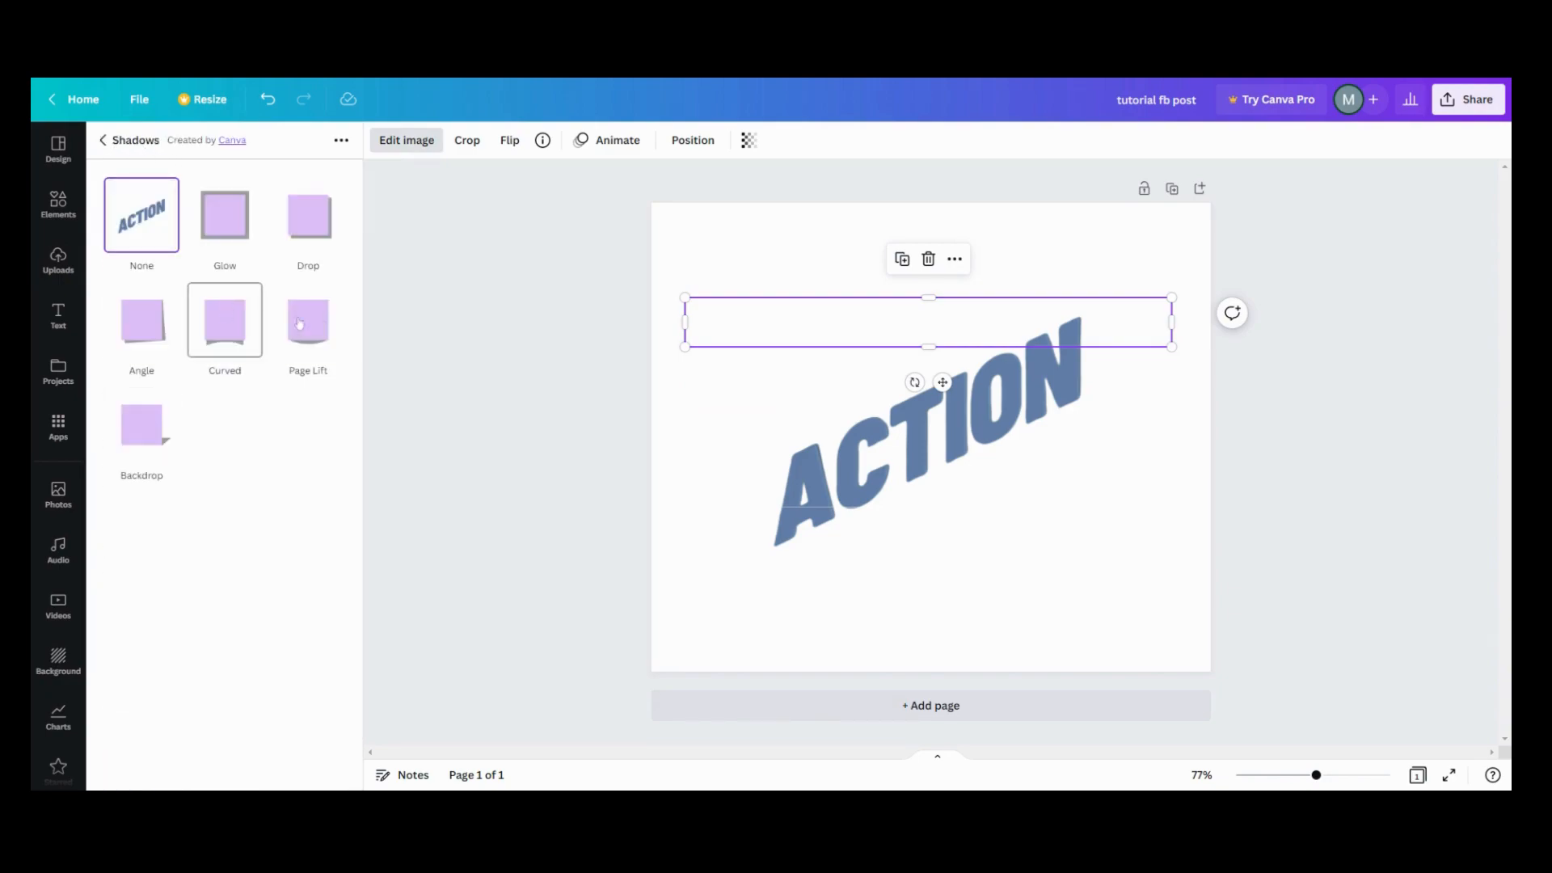
left_click(307, 215)
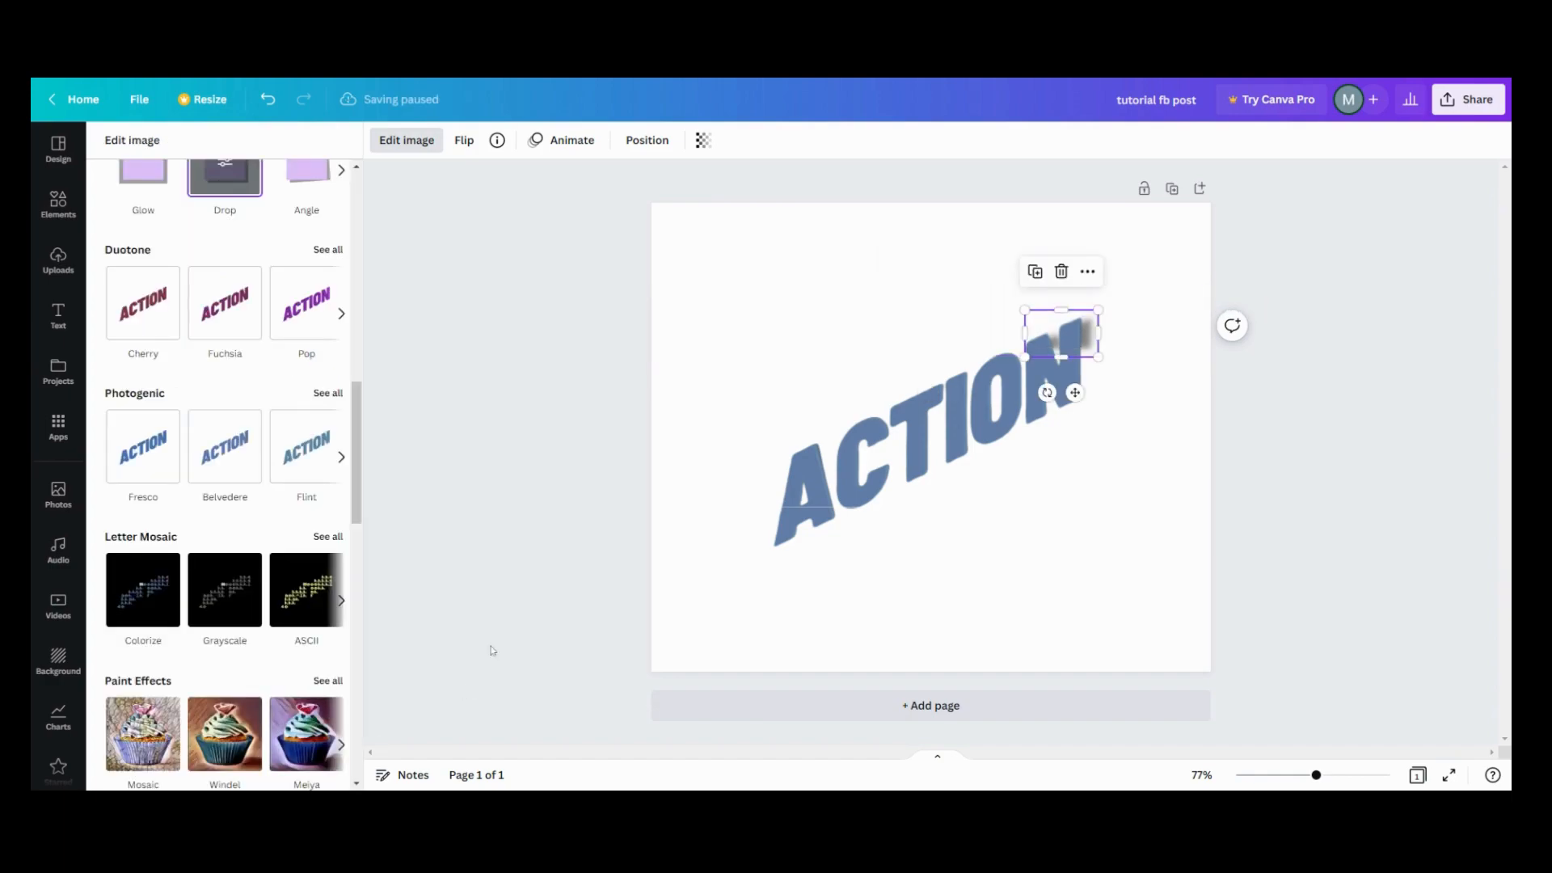
scroll("up", 3)
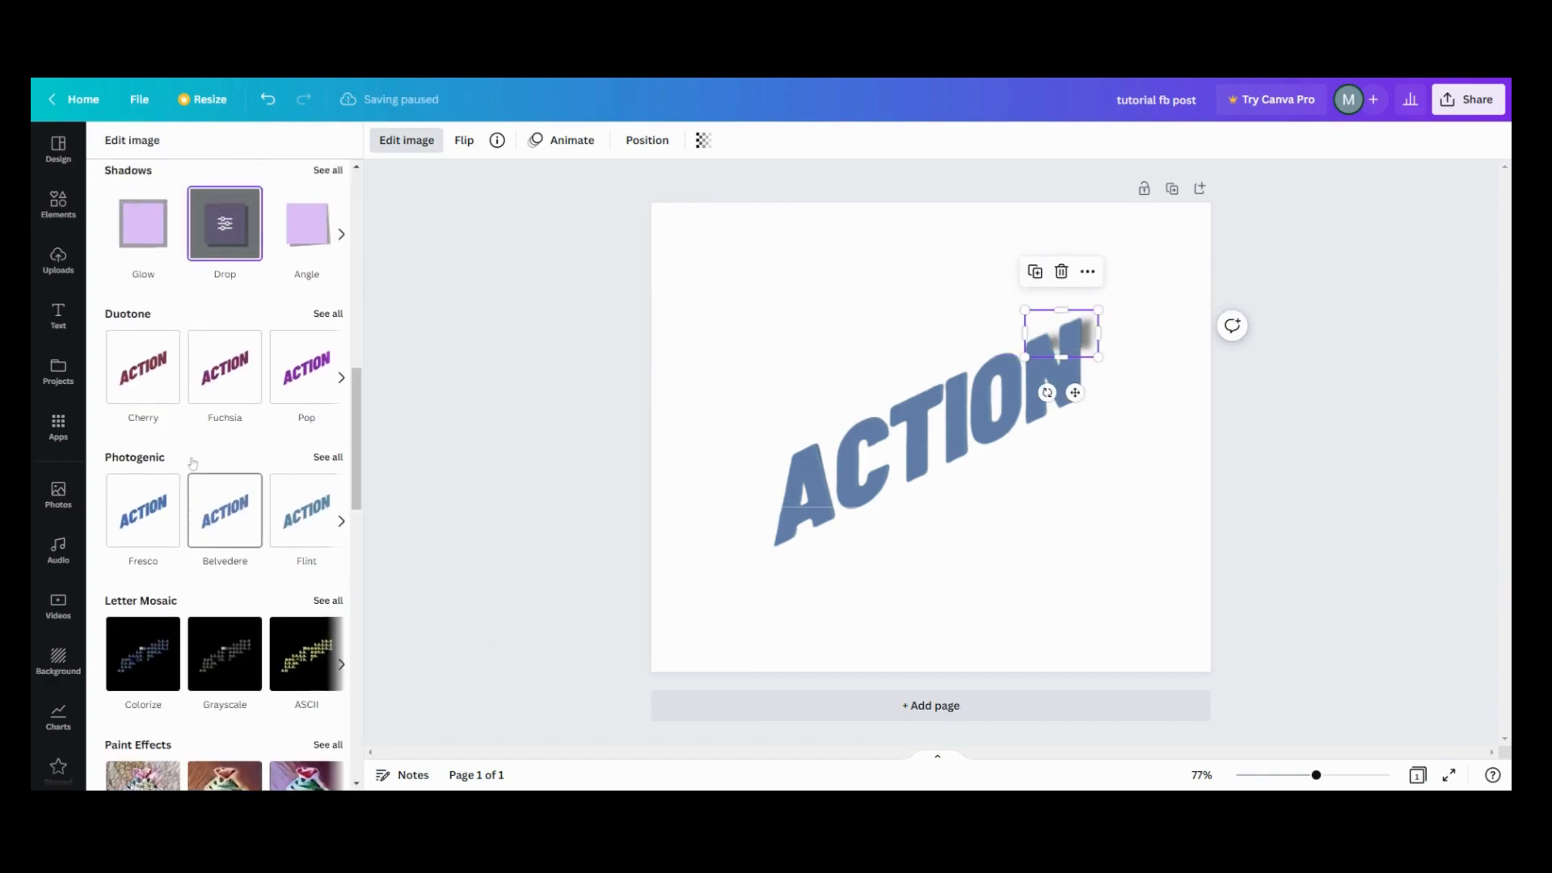
left_click(58, 262)
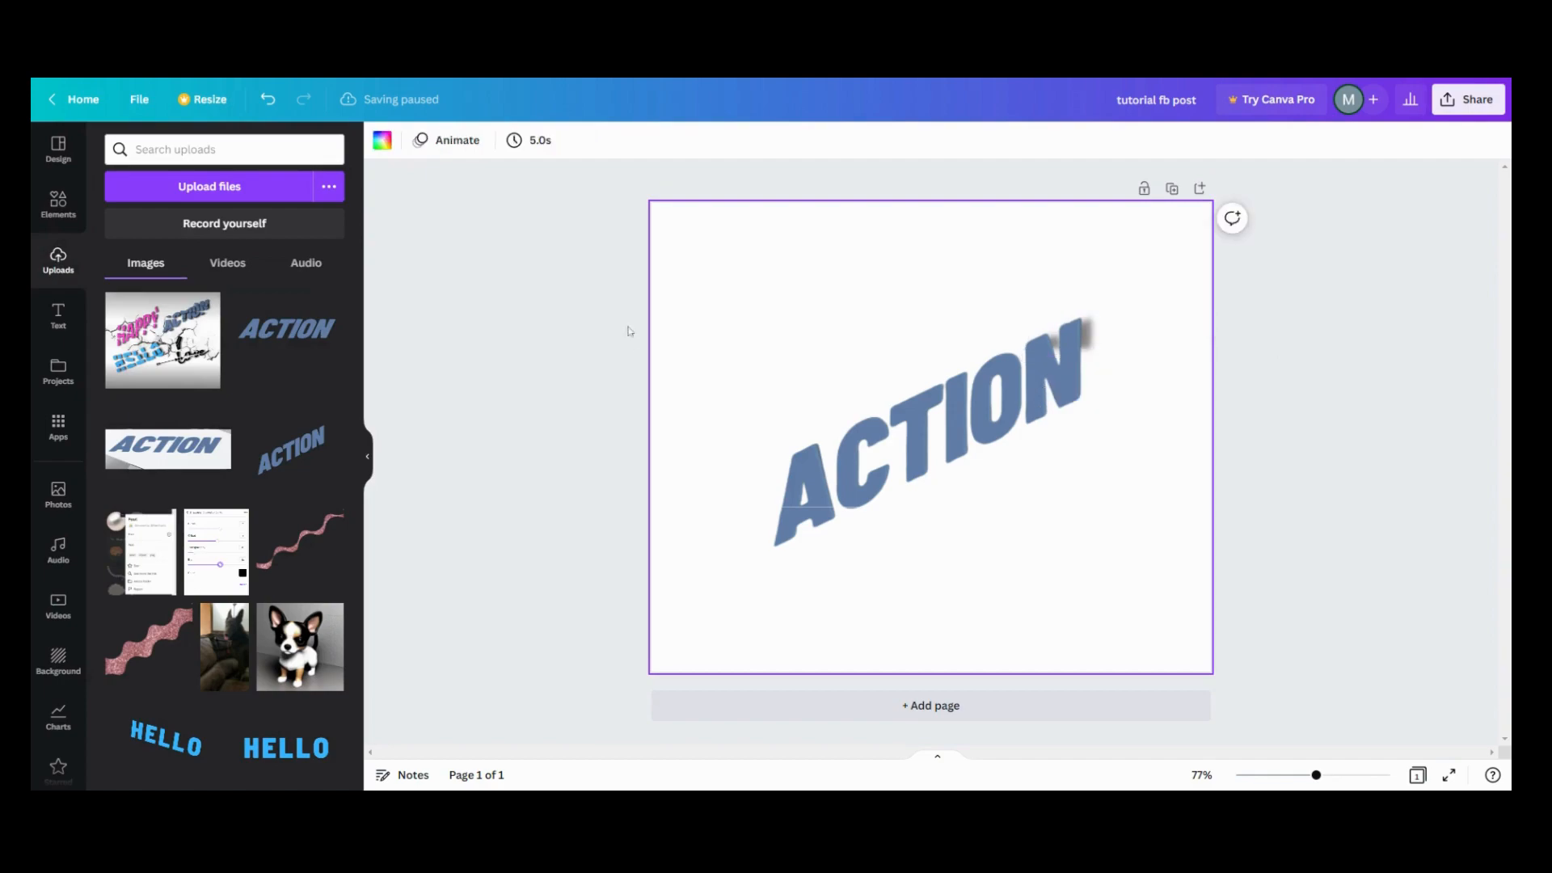
mouse_move(1021, 343)
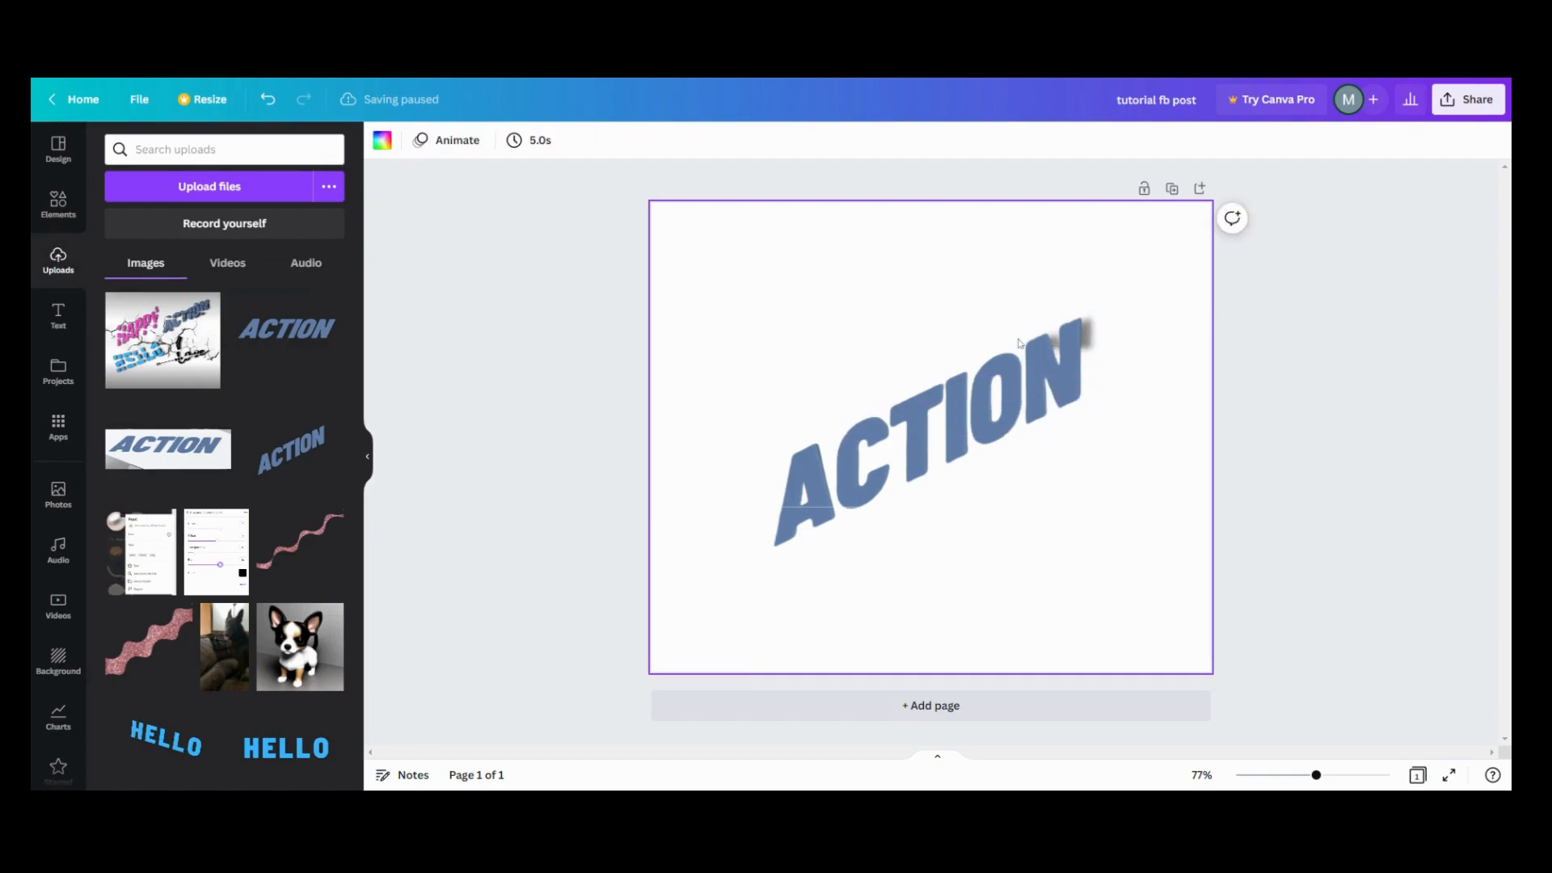
Add drop shadows to the small N piece and the next strips down, adjusting shadow transparency.
left_click(1059, 332)
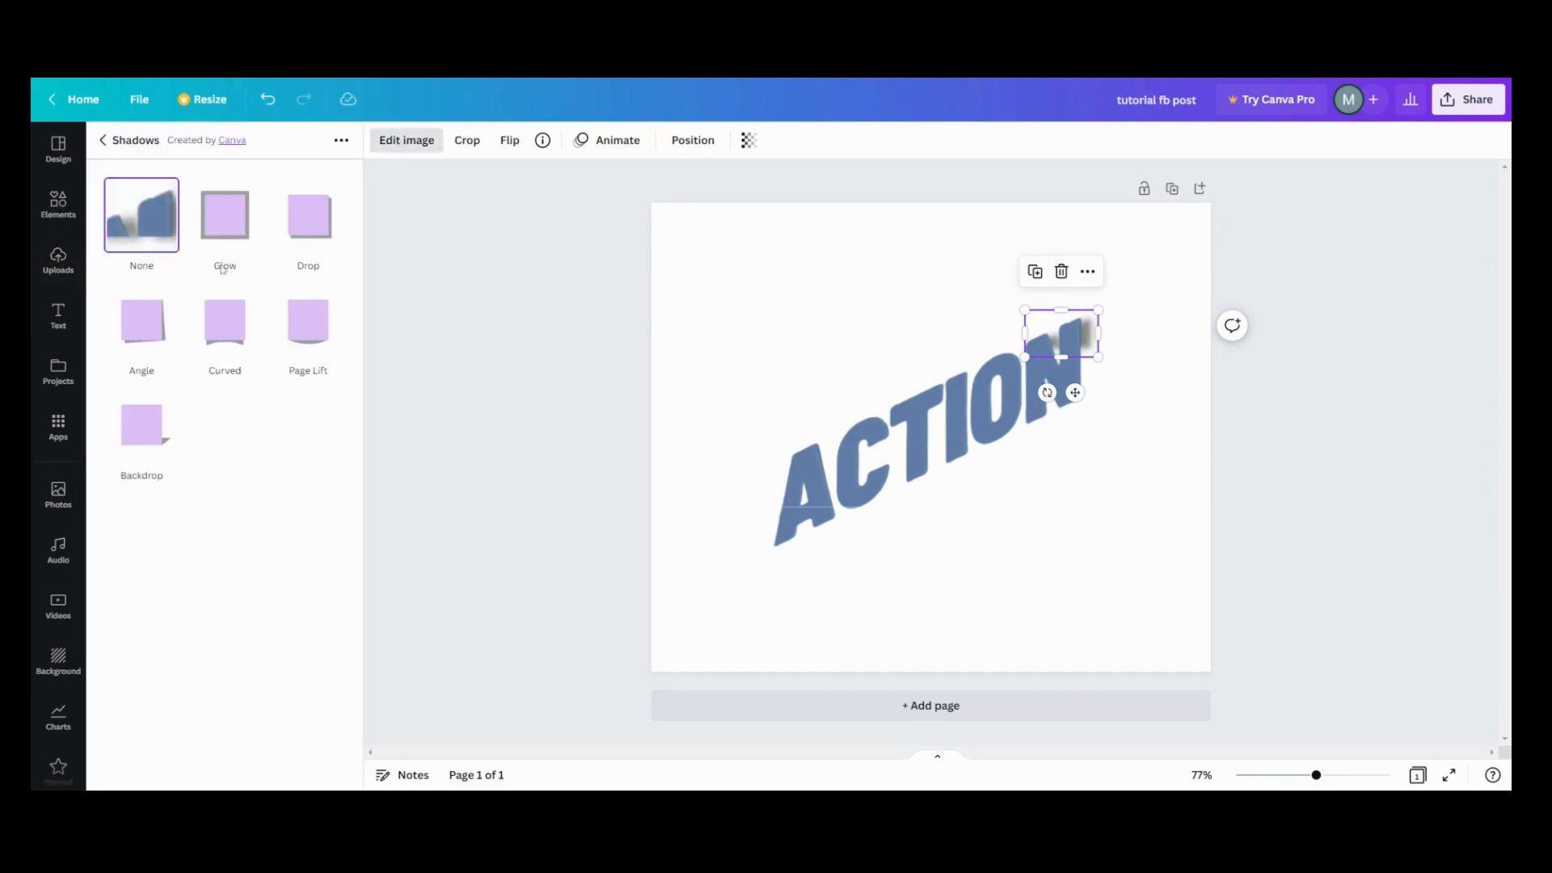
left_click(307, 215)
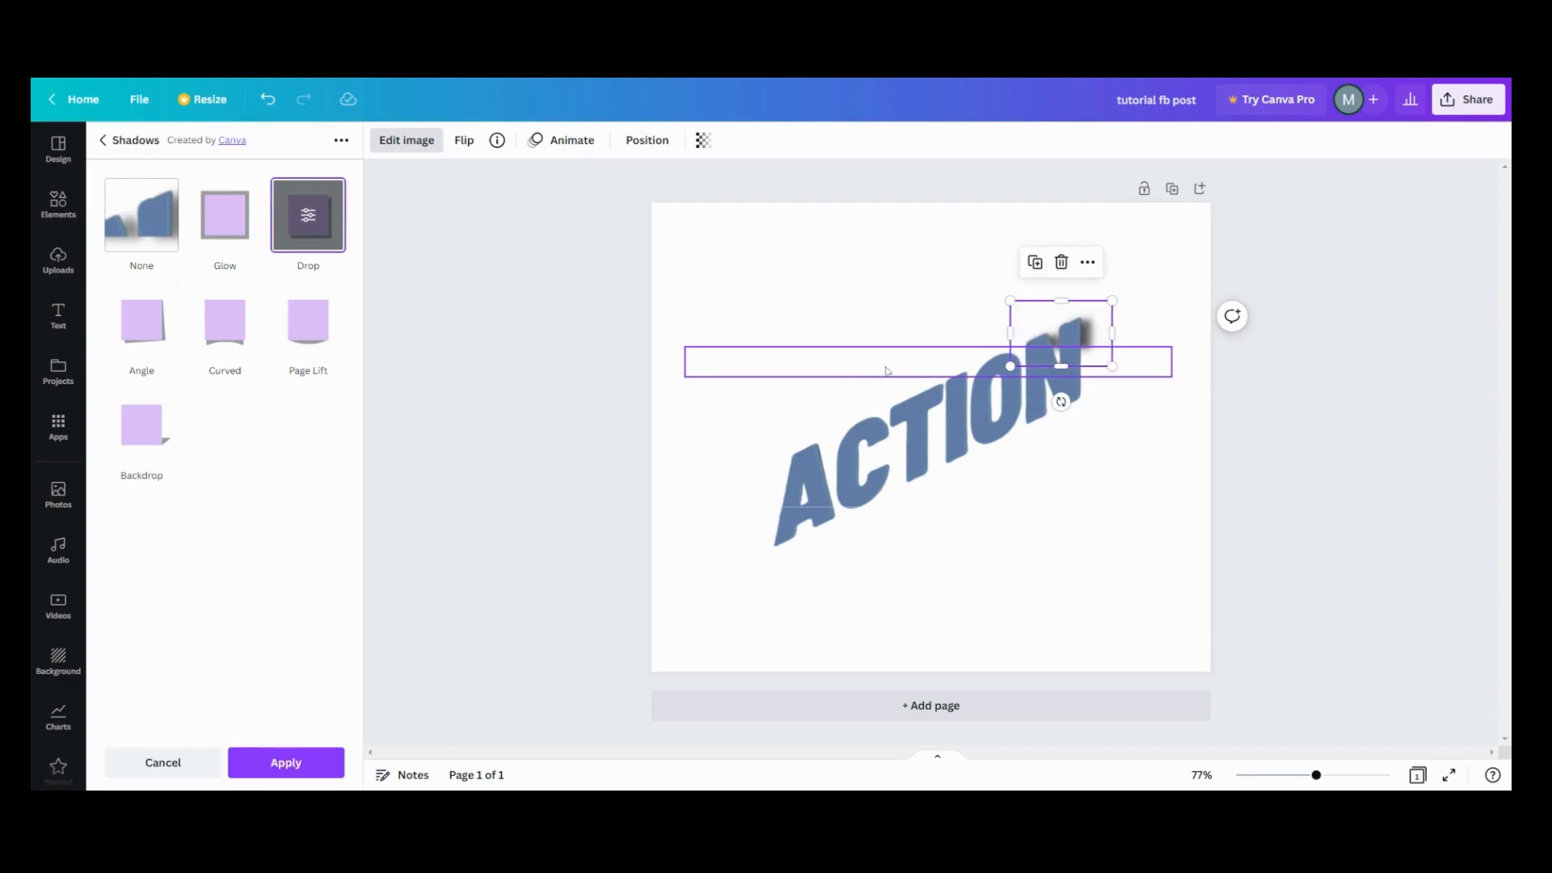
left_click(406, 139)
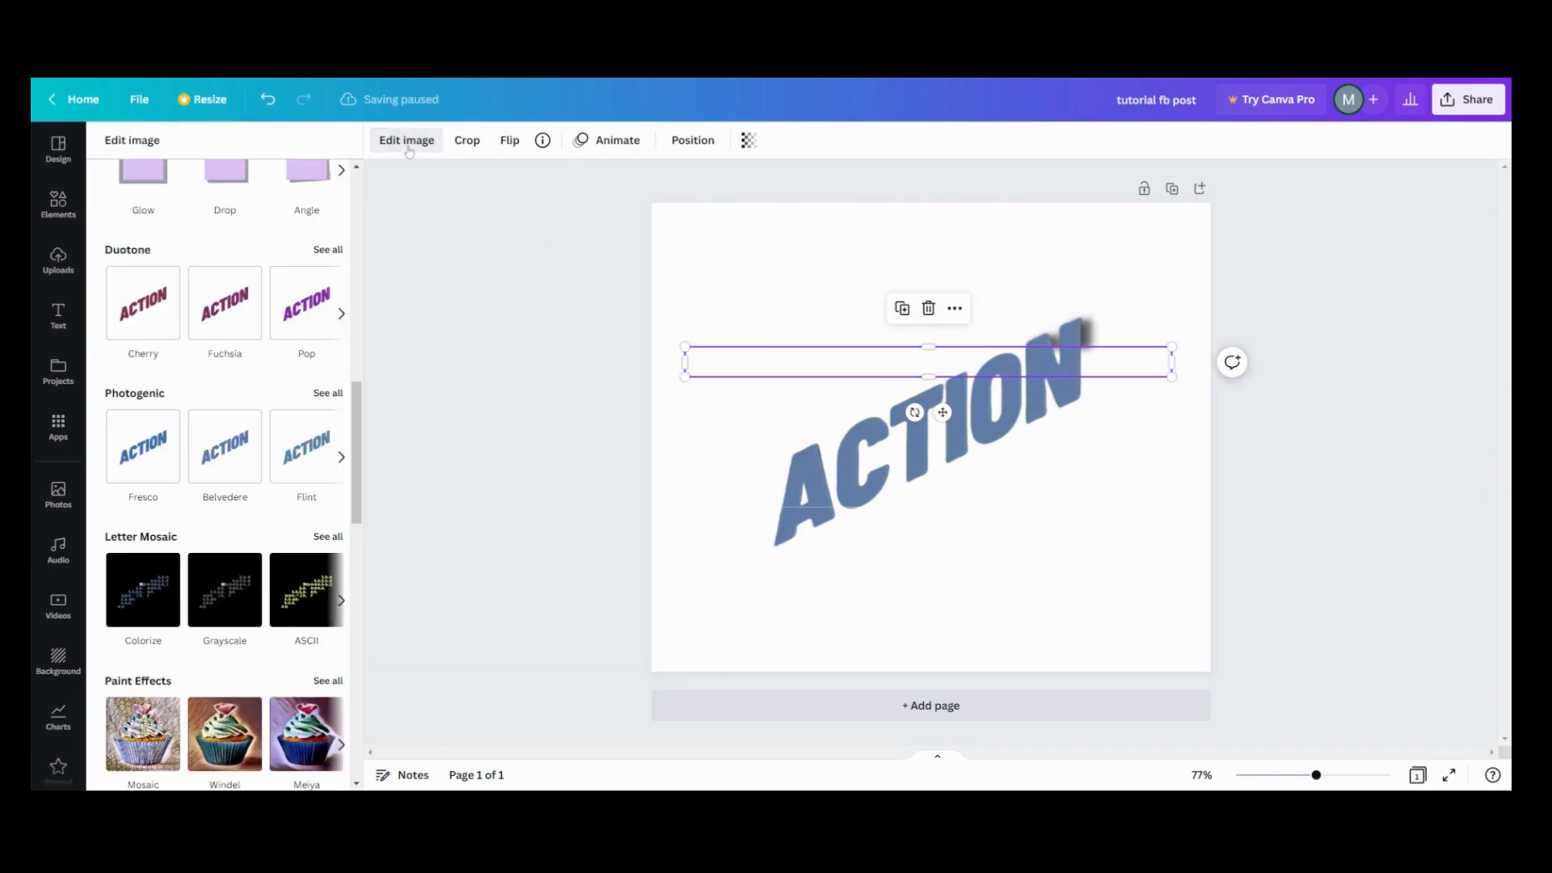
left_click(225, 193)
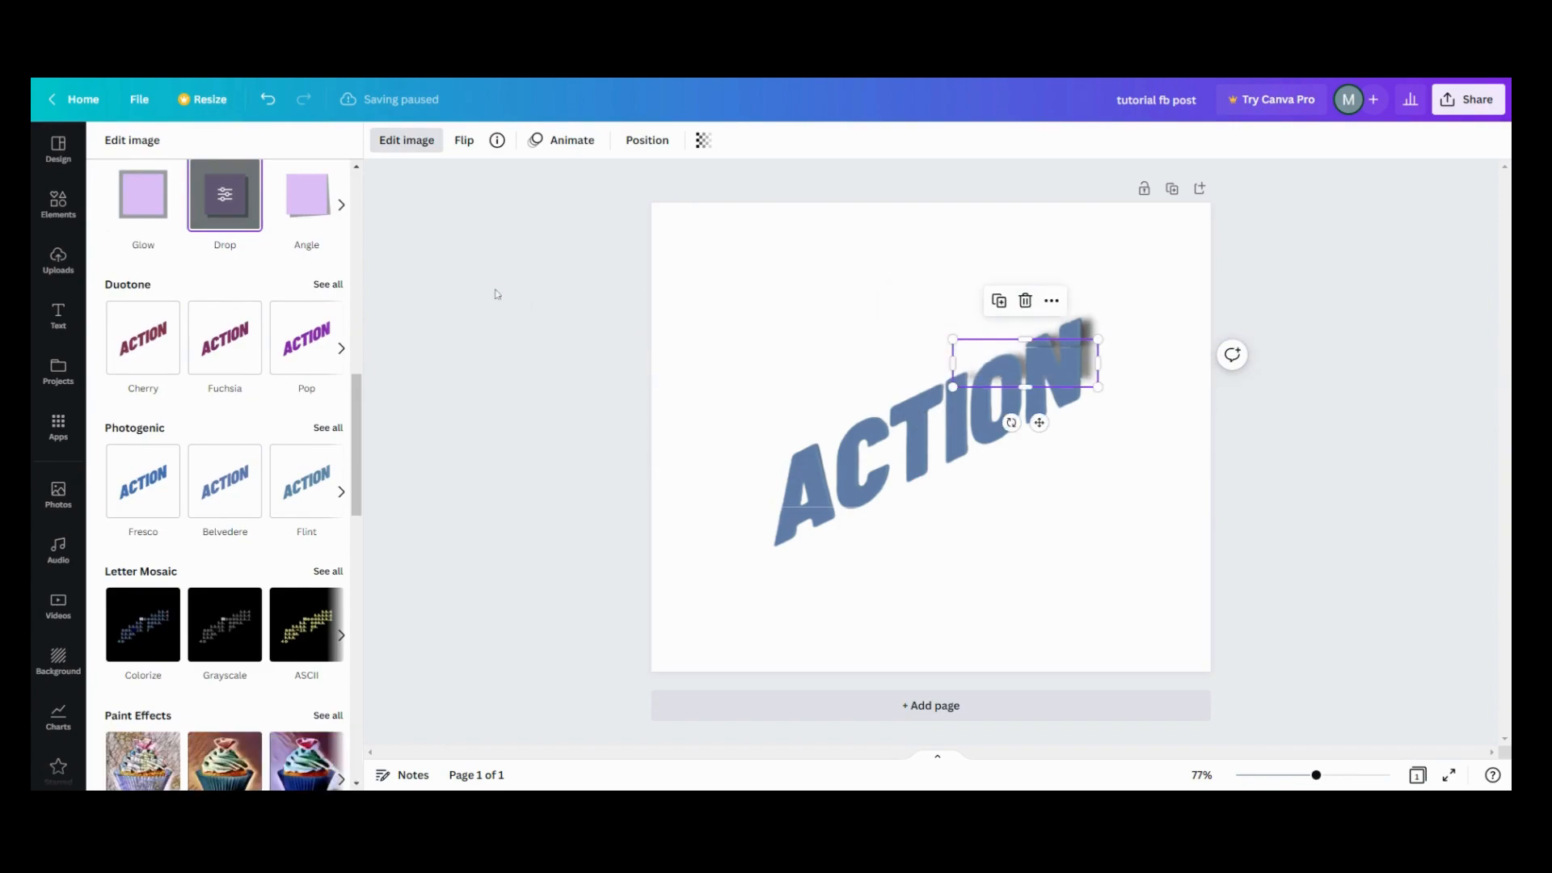
mouse_move(210, 209)
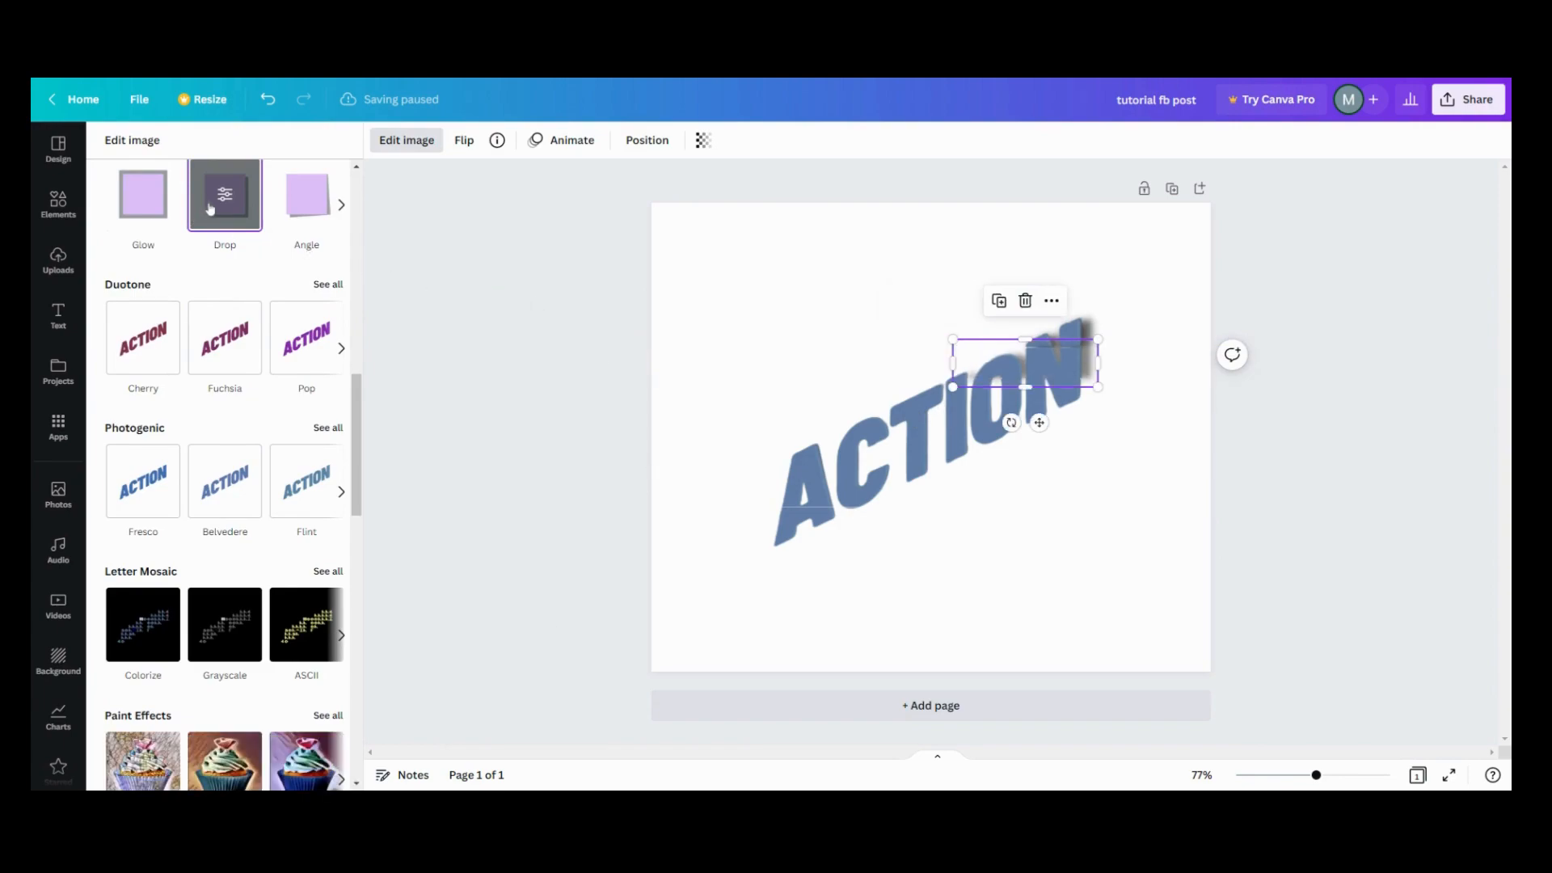
left_click(225, 192)
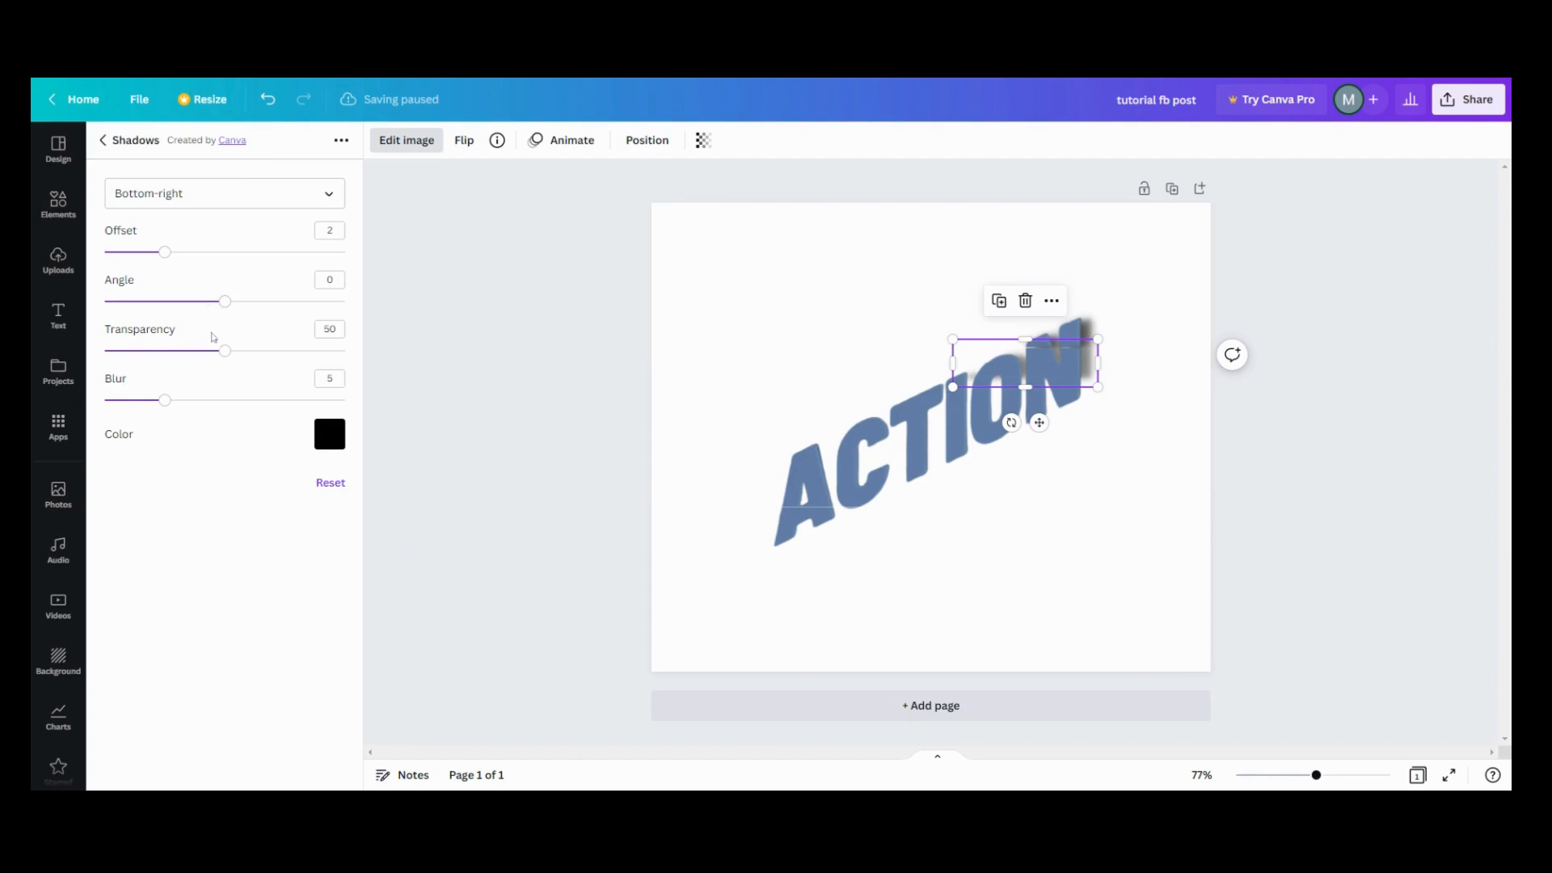
left_click_drag(224, 351, 244, 351)
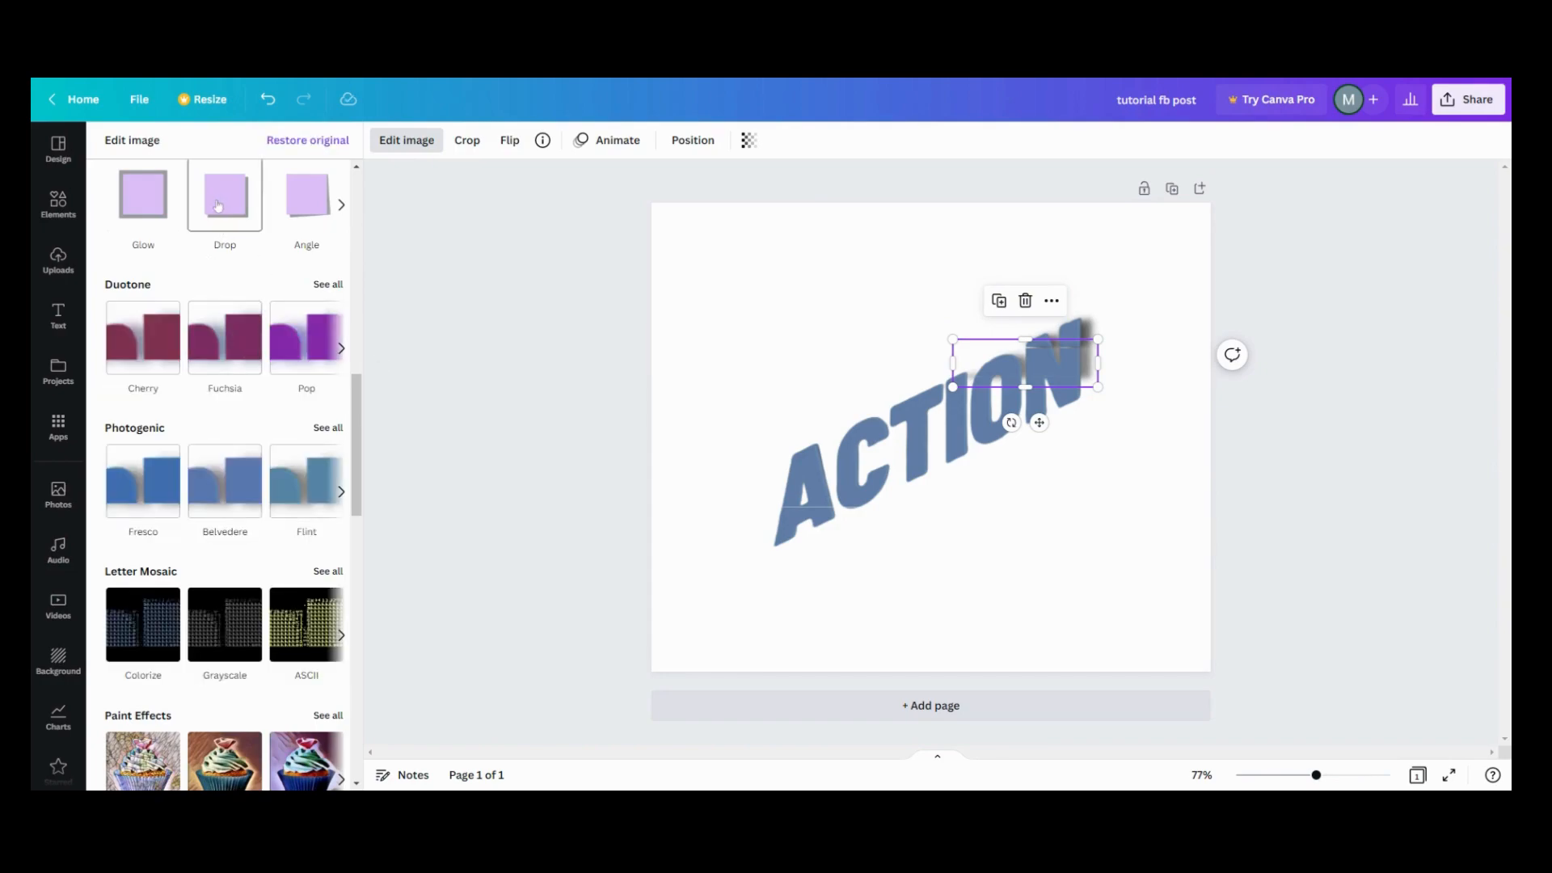
left_click(224, 194)
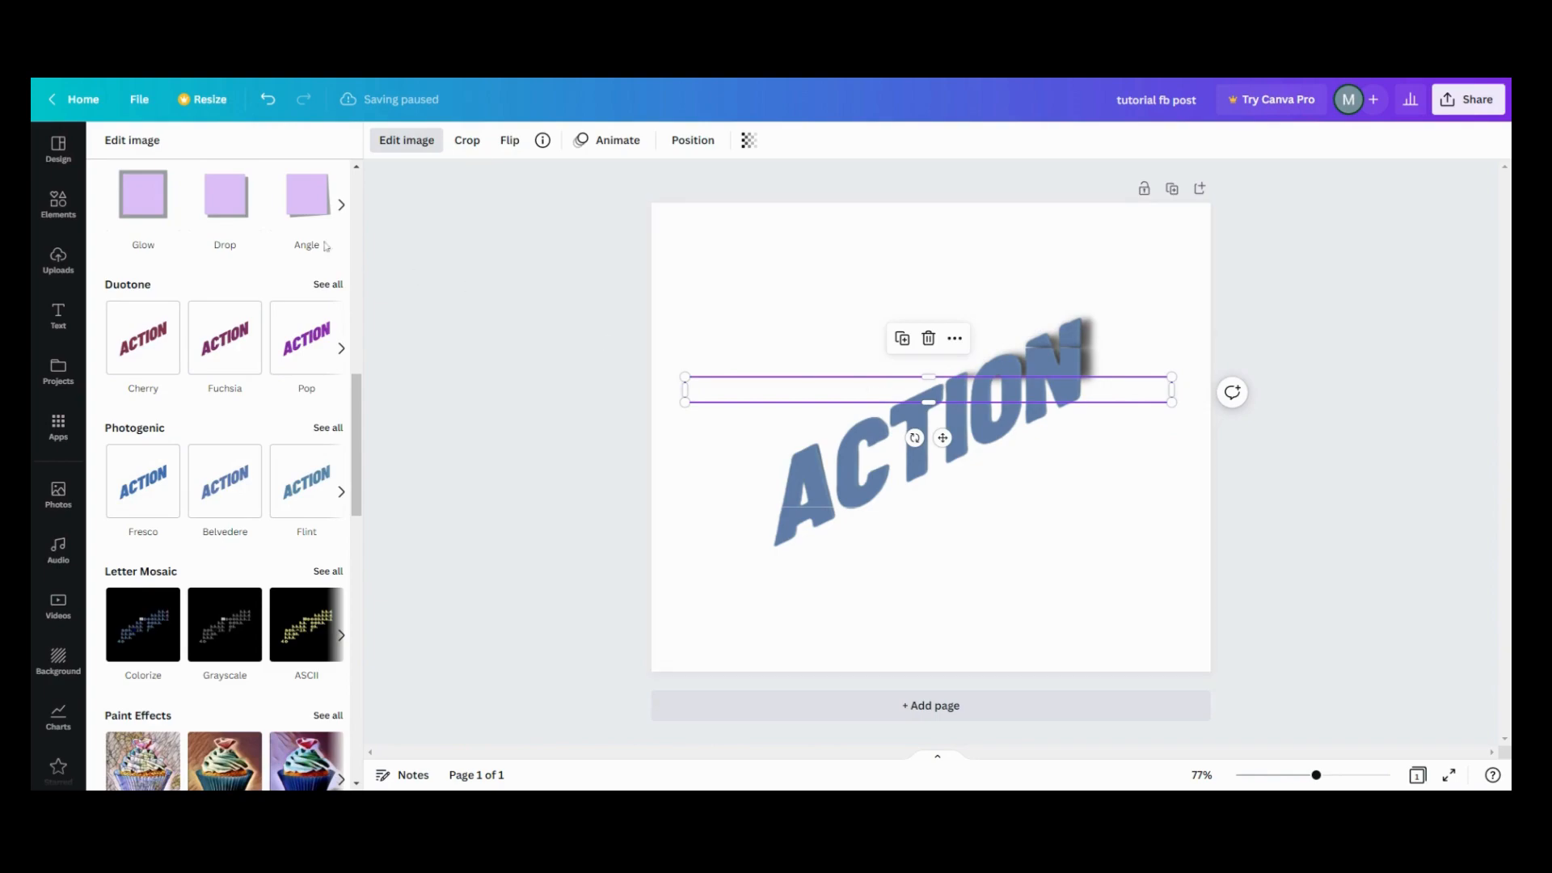
left_click(225, 194)
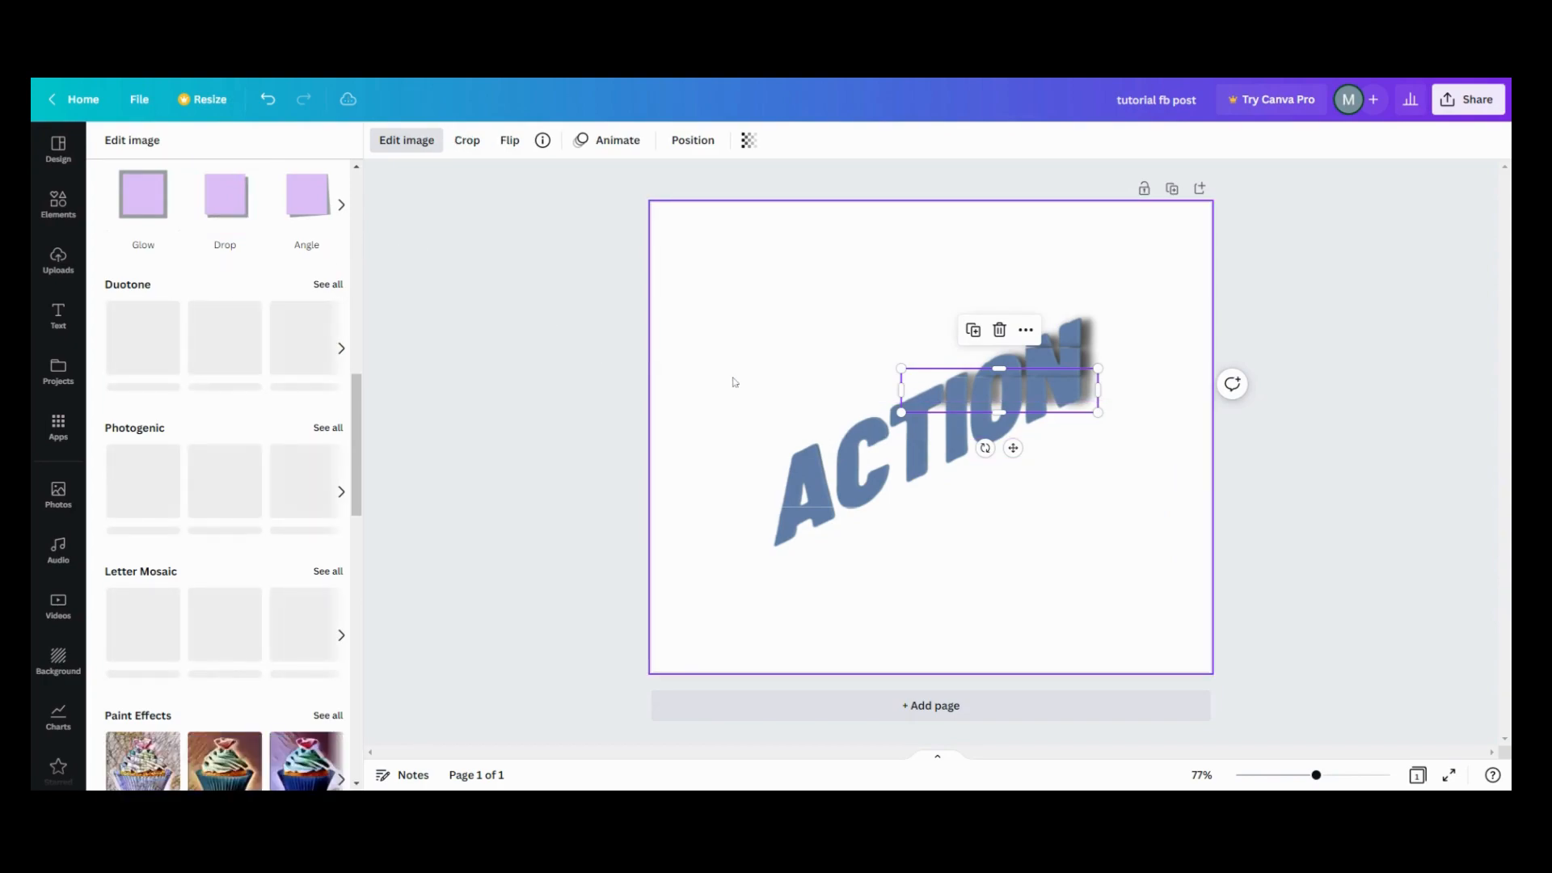
left_click(58, 260)
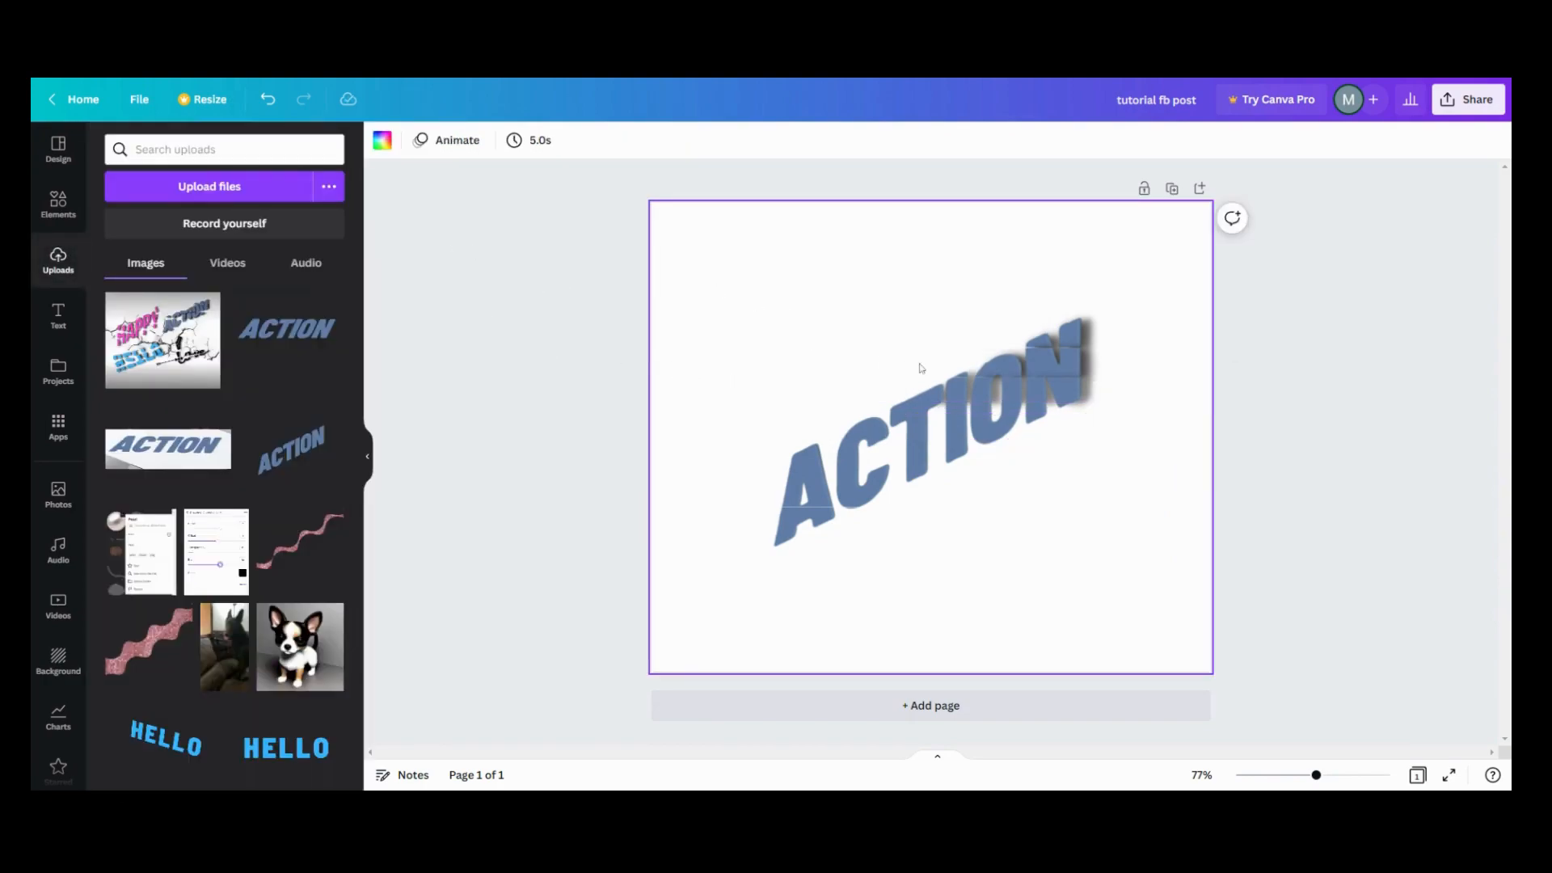
Apply and confirm drop shadows on the following two strips of the lettering.
left_click(990, 391)
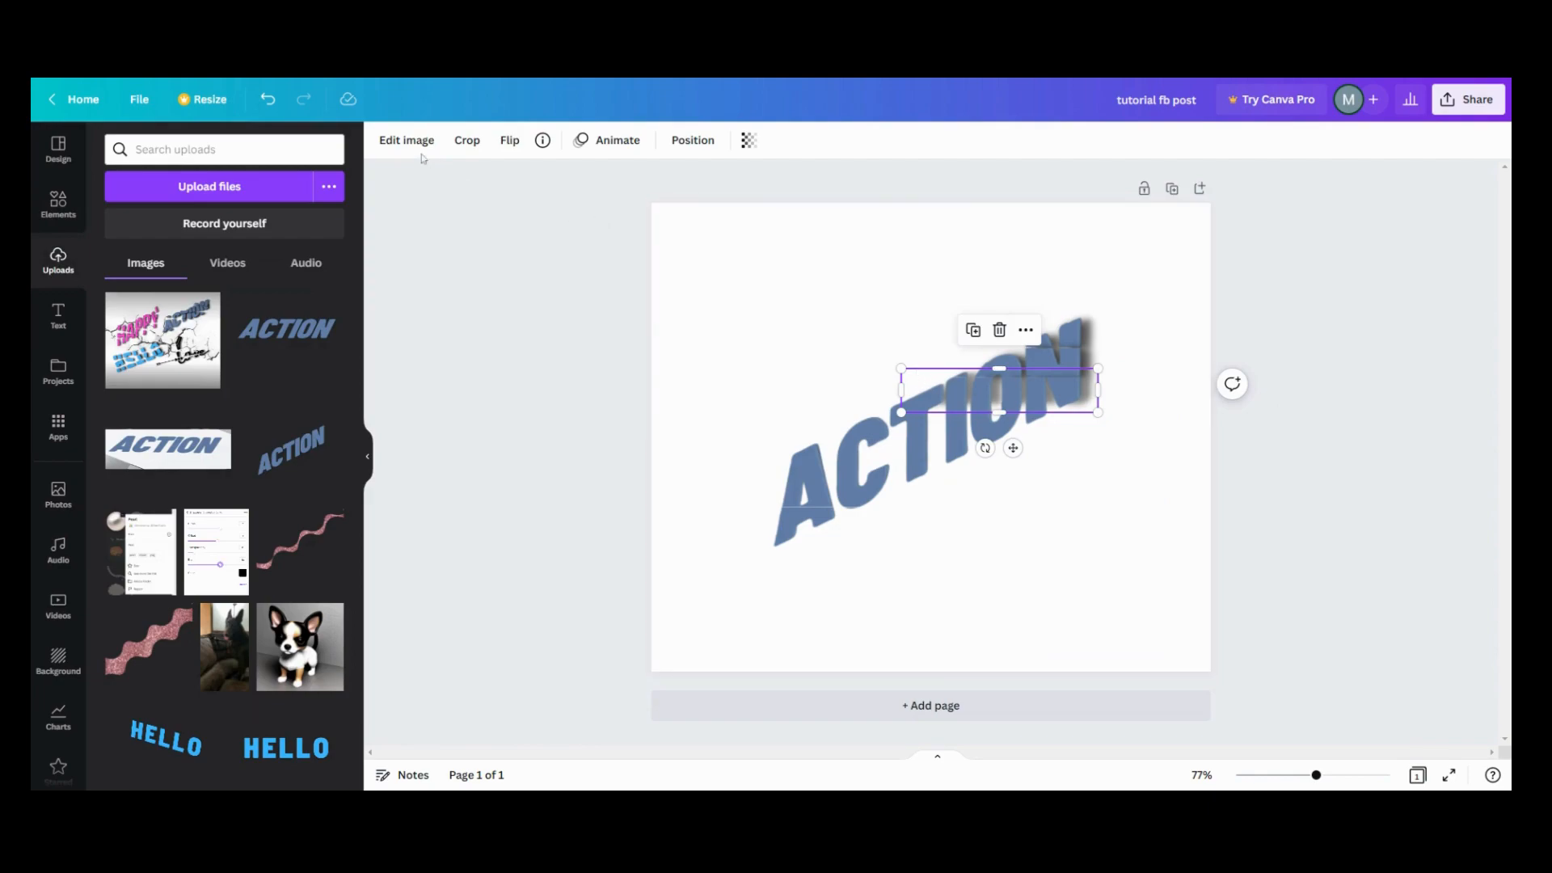
left_click(406, 139)
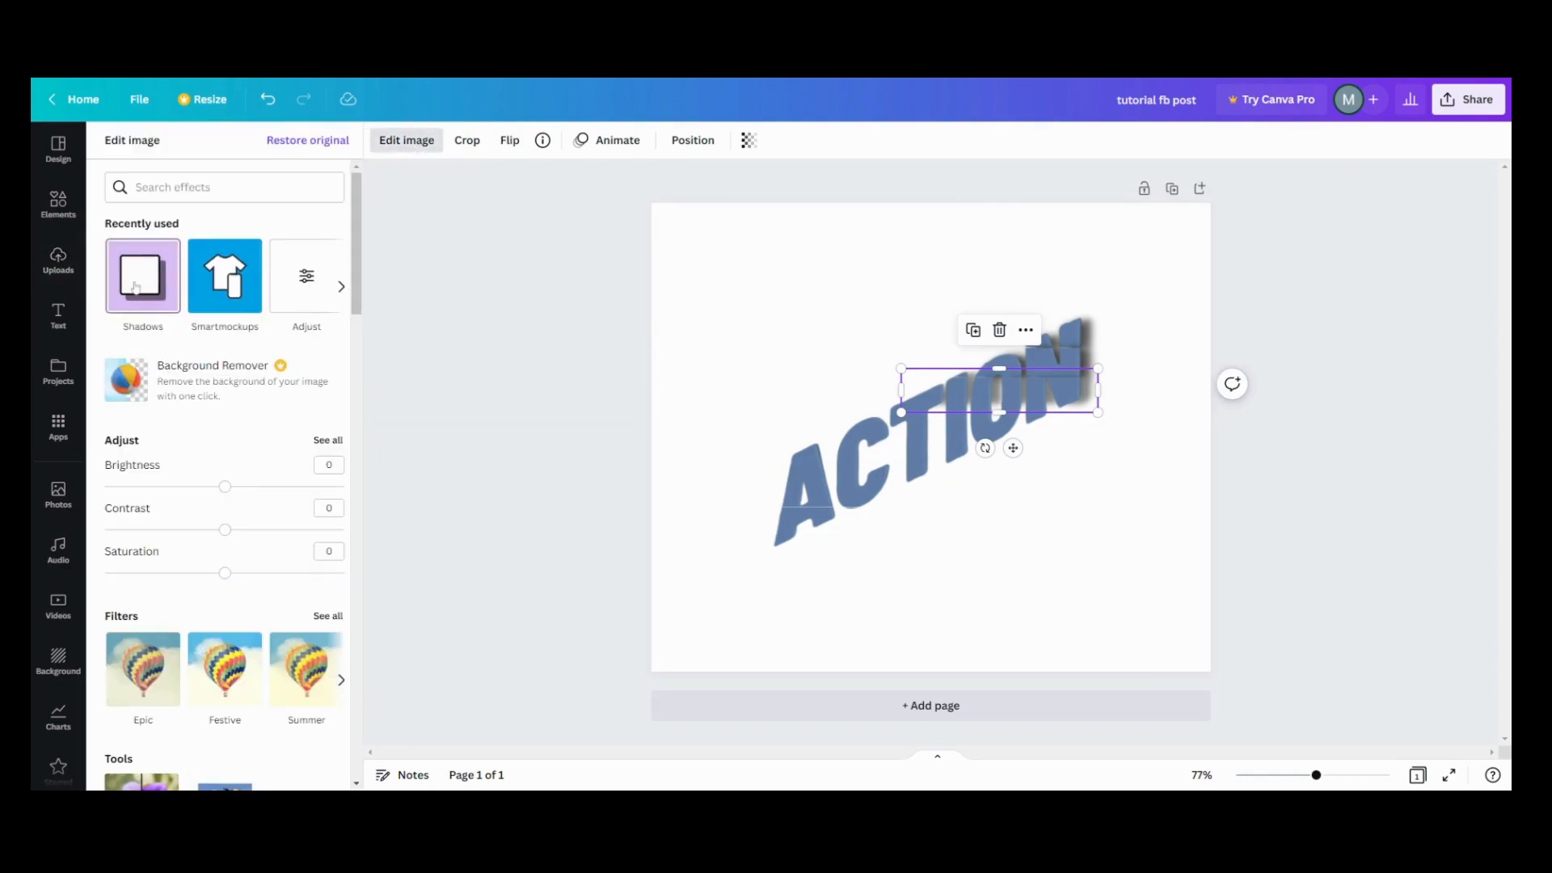
left_click(143, 275)
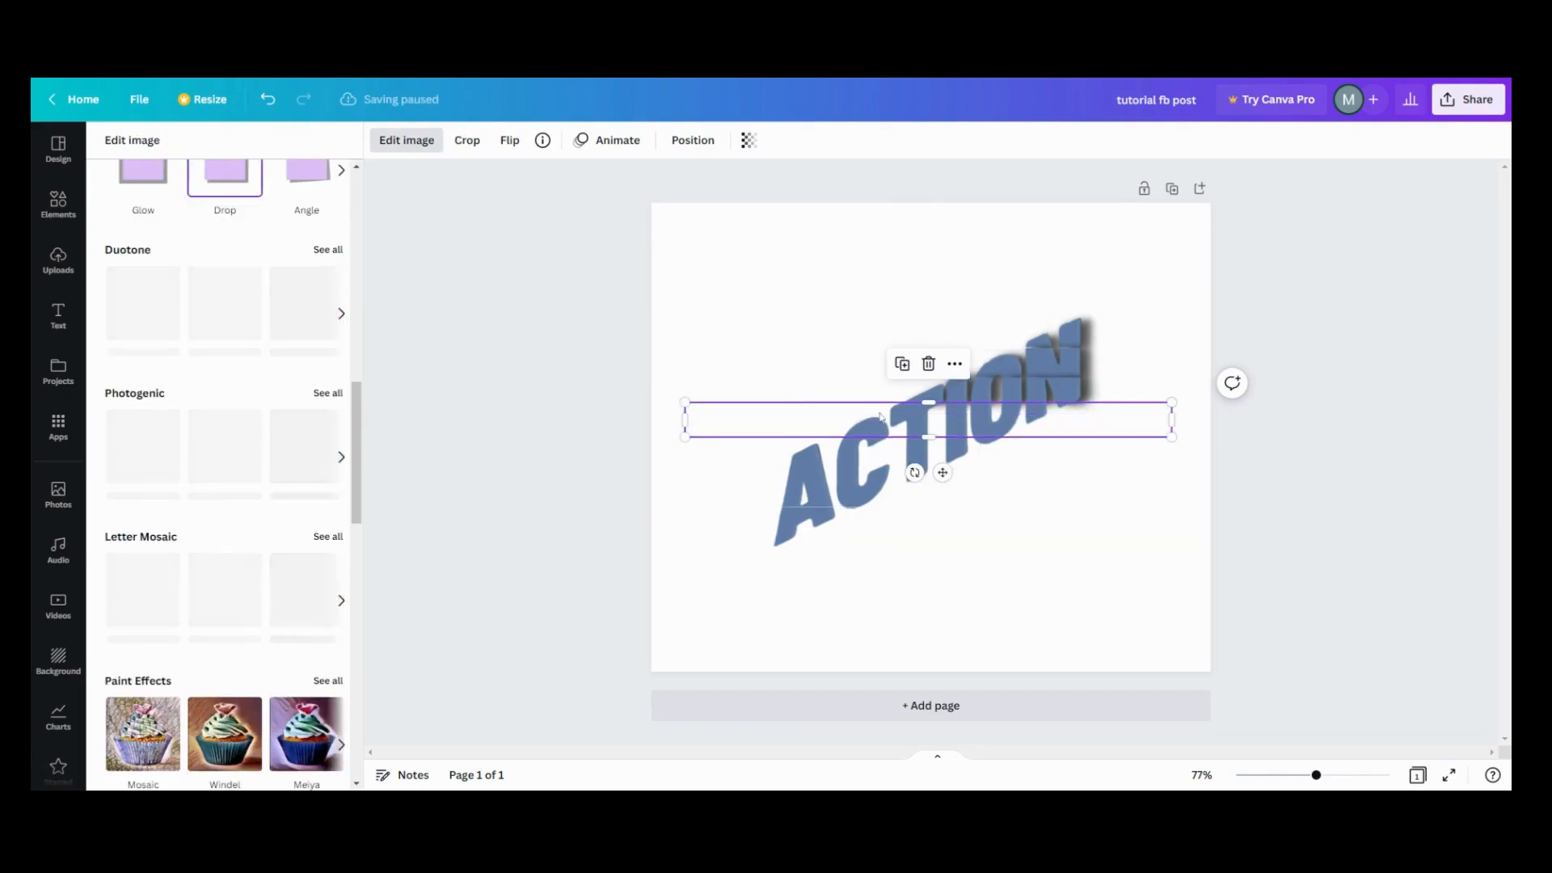
left_click(225, 194)
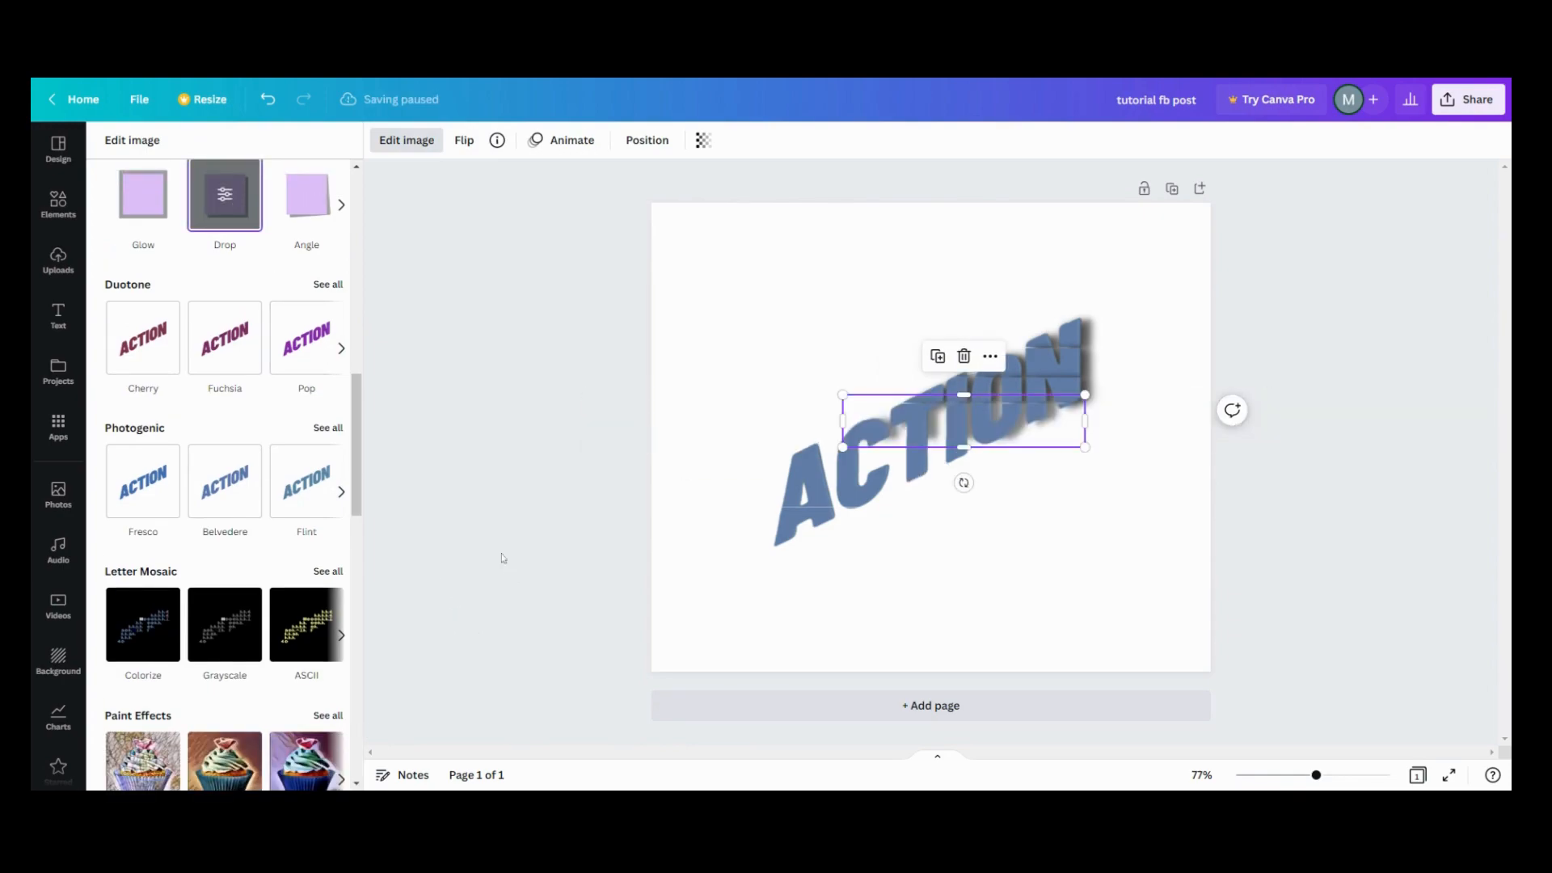
left_click(224, 194)
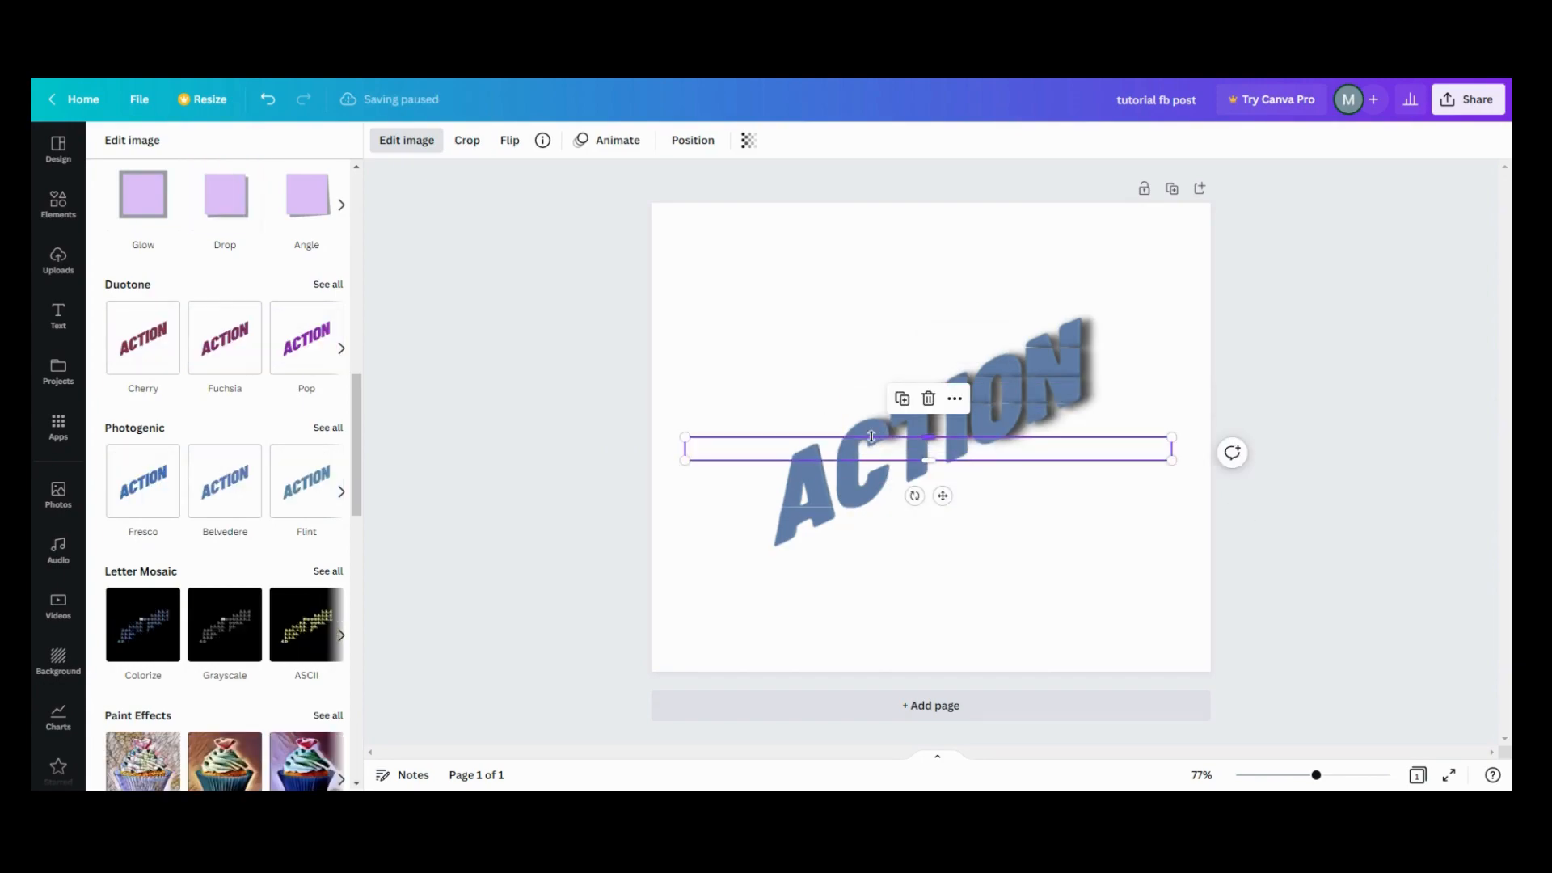
left_click(225, 194)
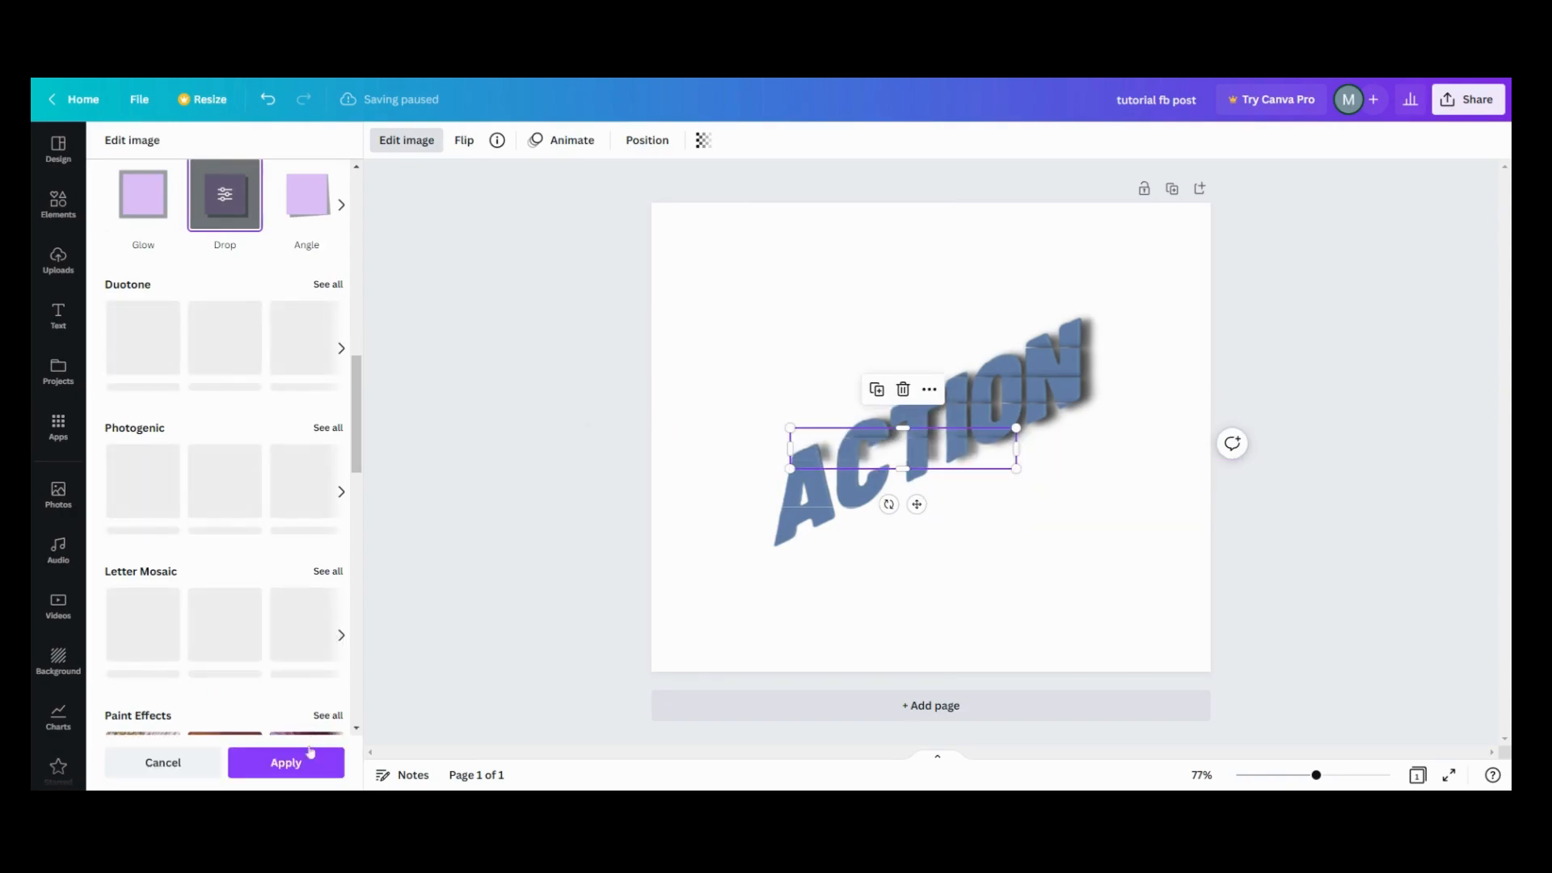
left_click(284, 762)
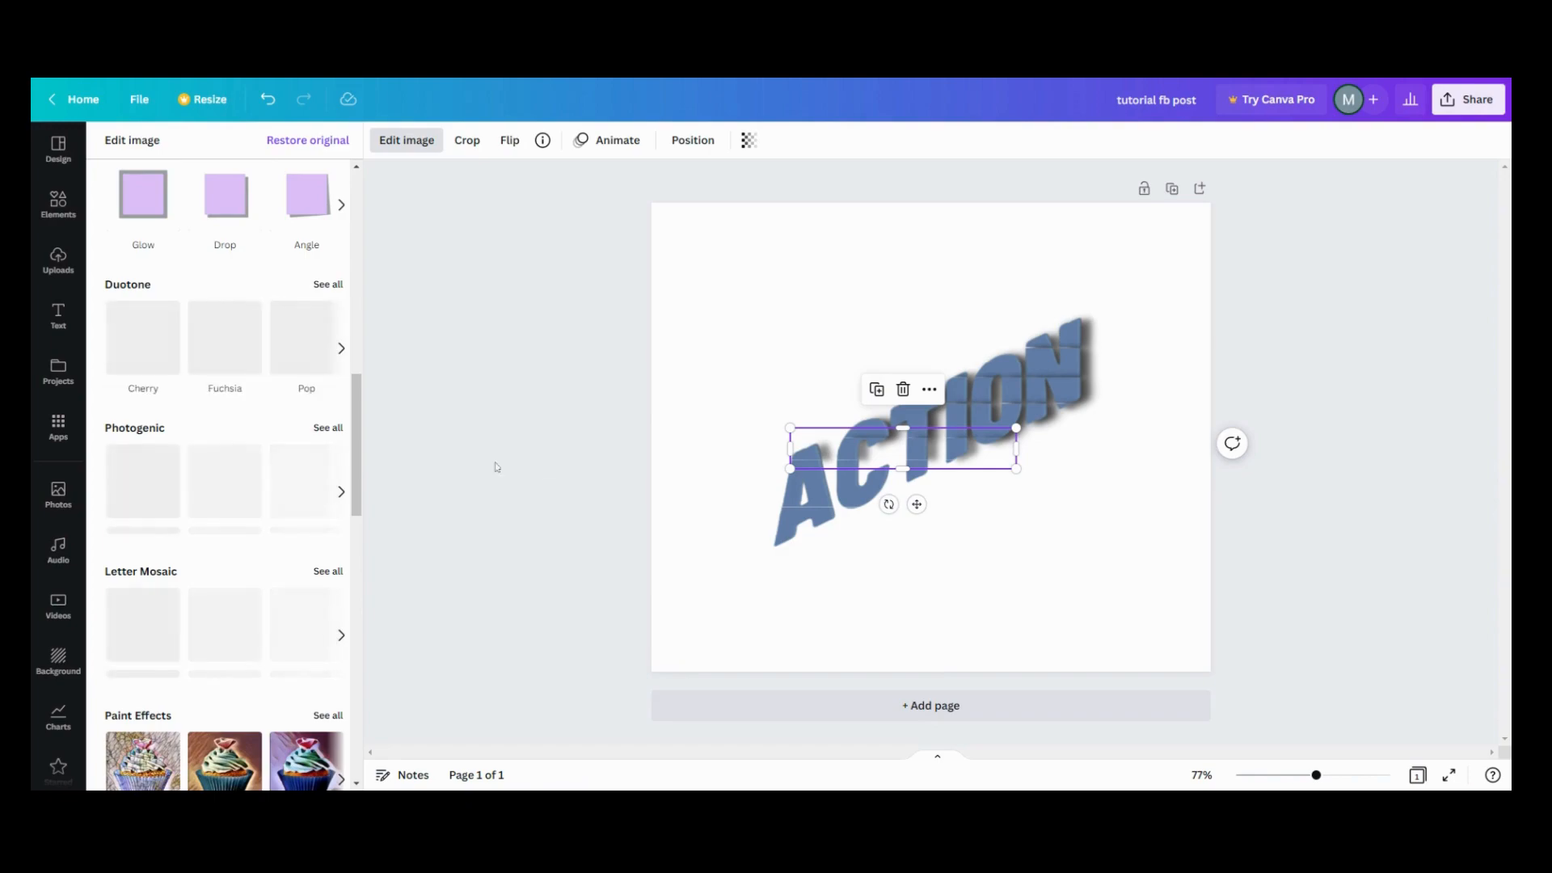
Add drop shadows to the next lower strip, the long strip and the lower-left strip.
left_click(225, 194)
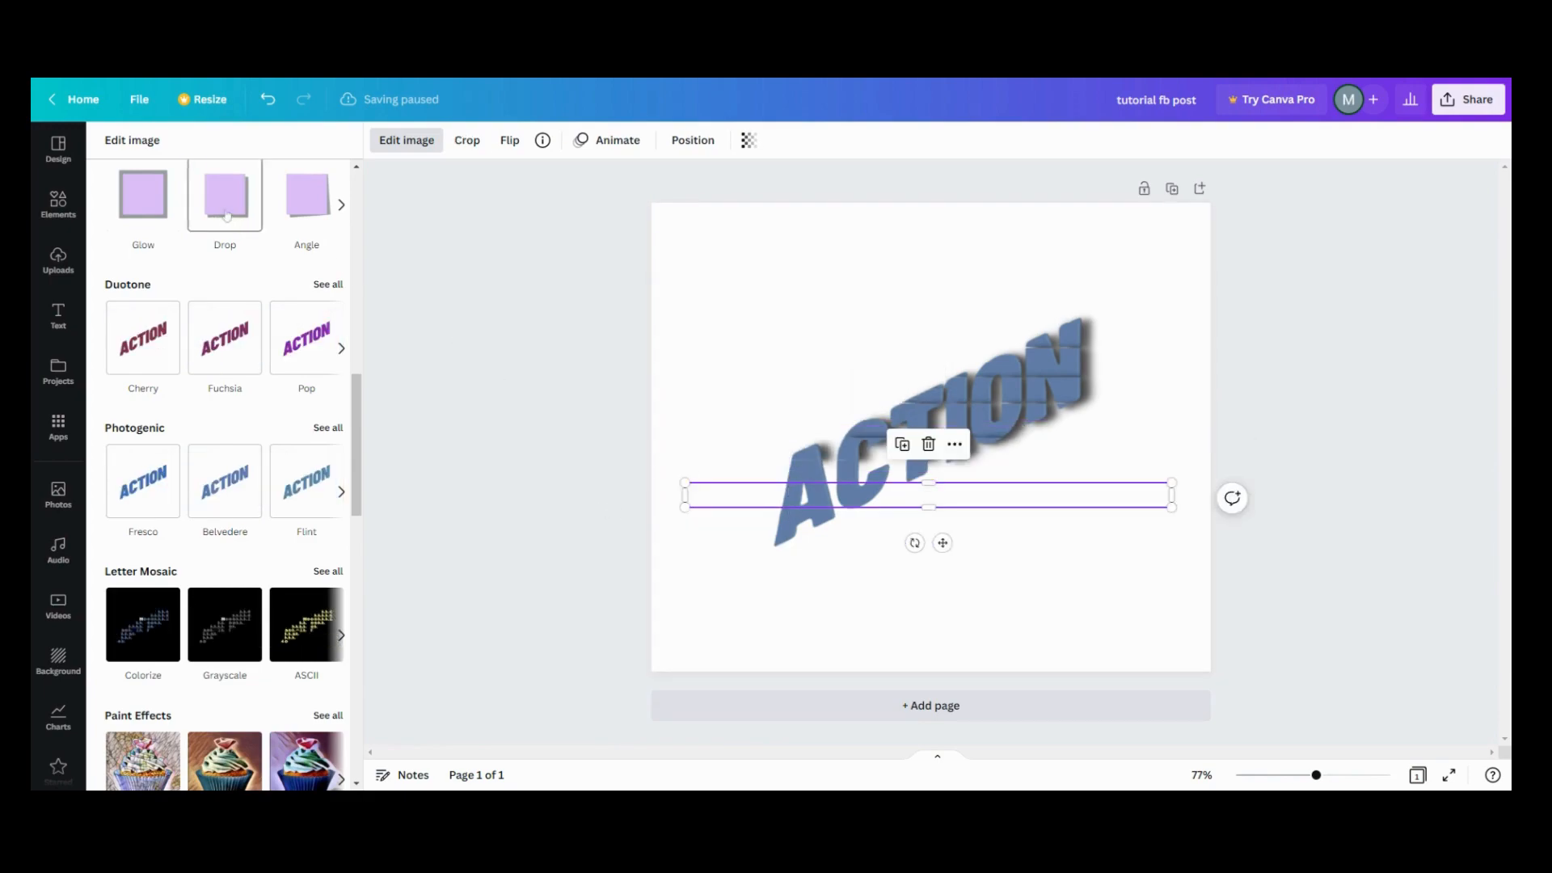
left_click(225, 194)
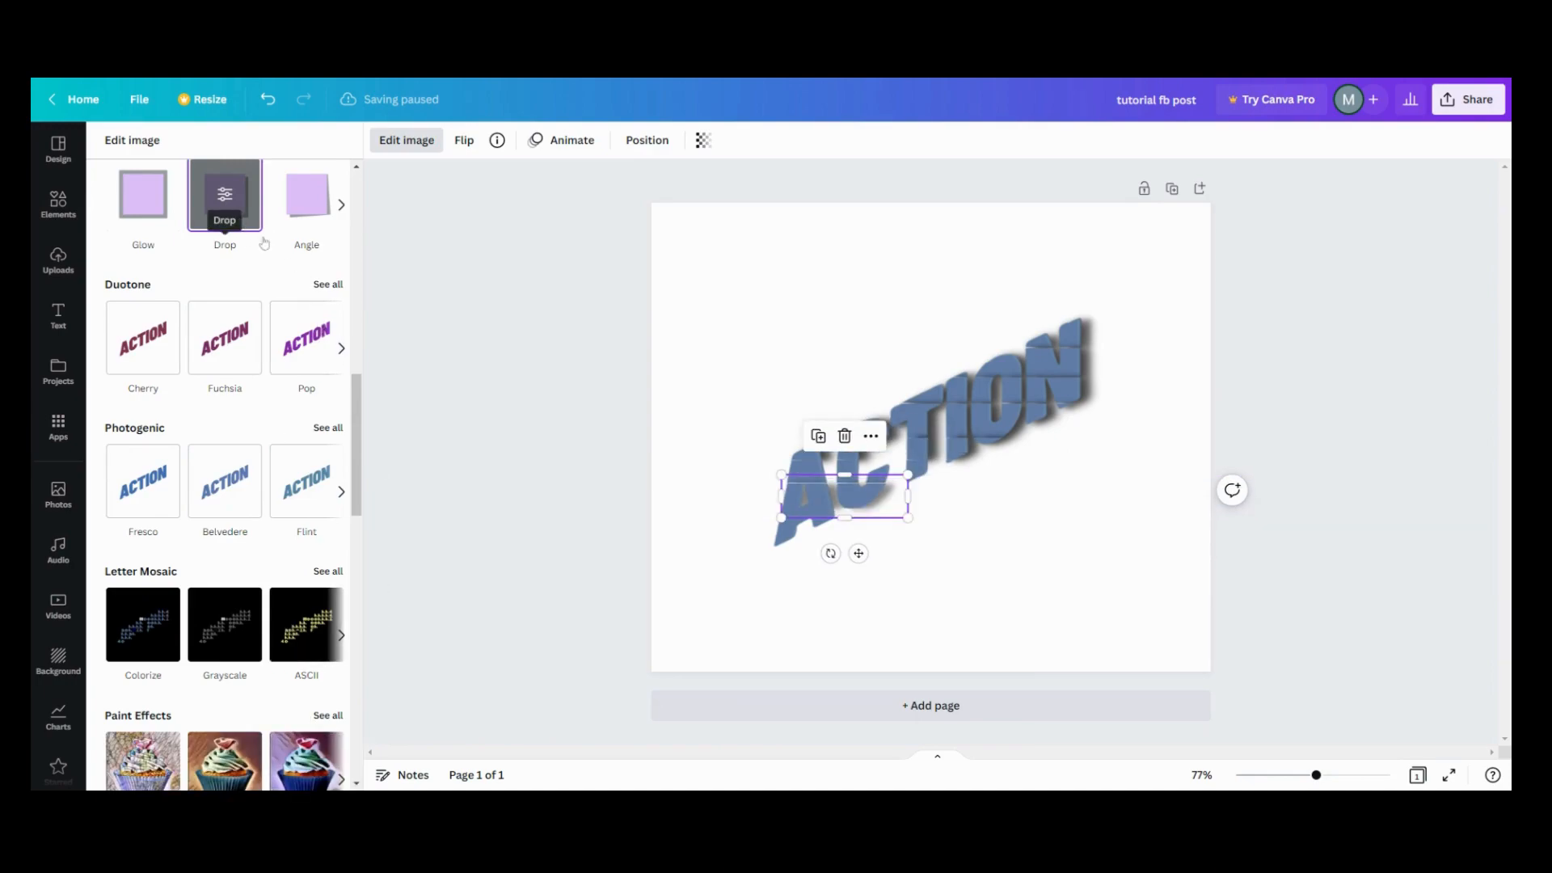
mouse_move(341, 245)
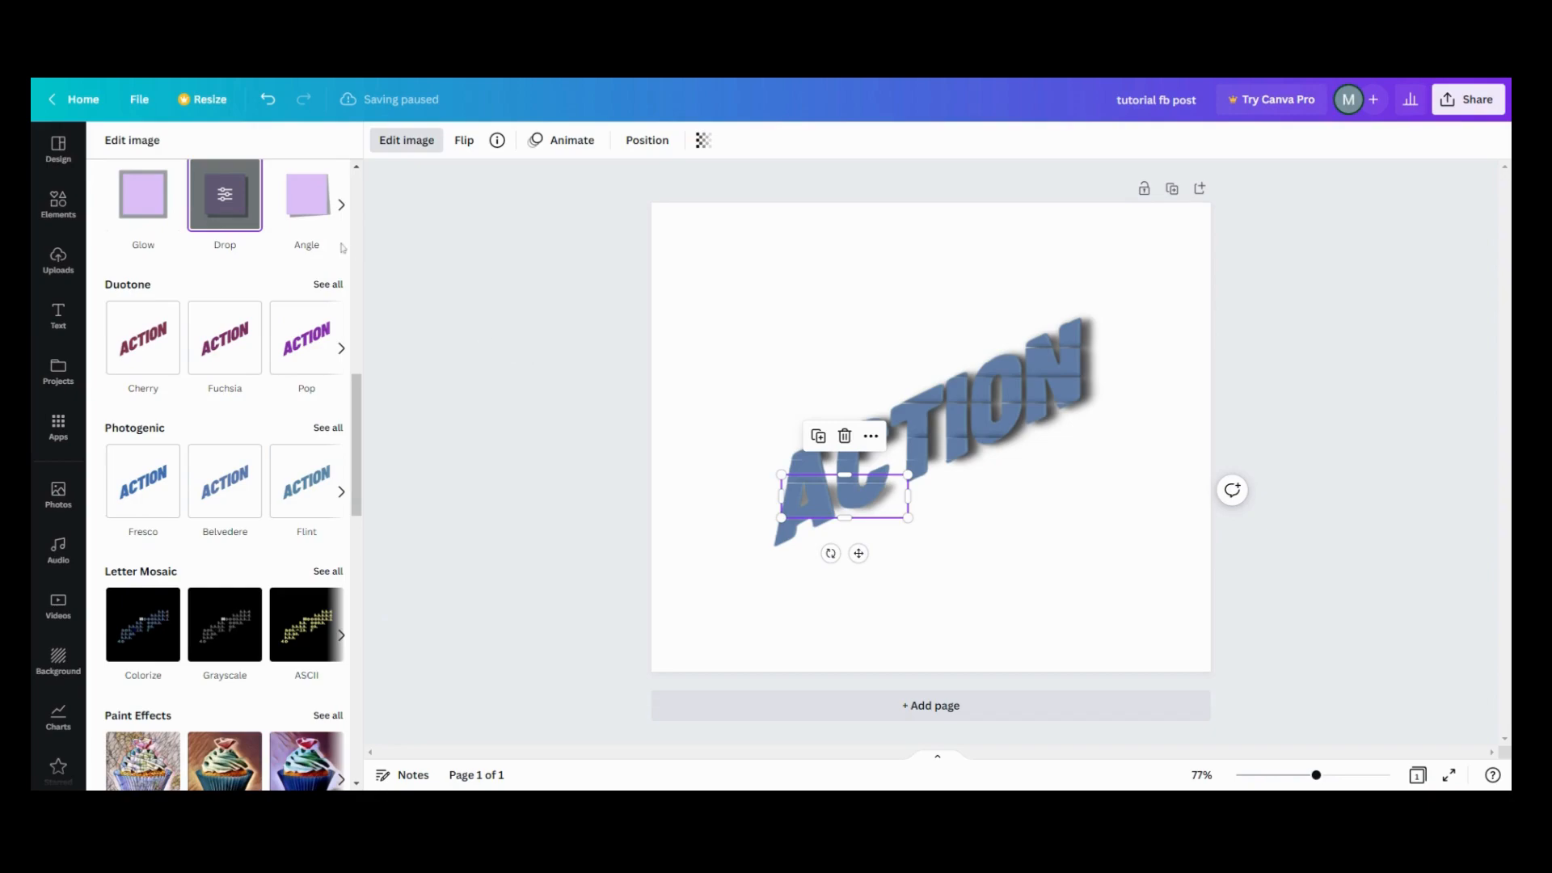
left_click(225, 194)
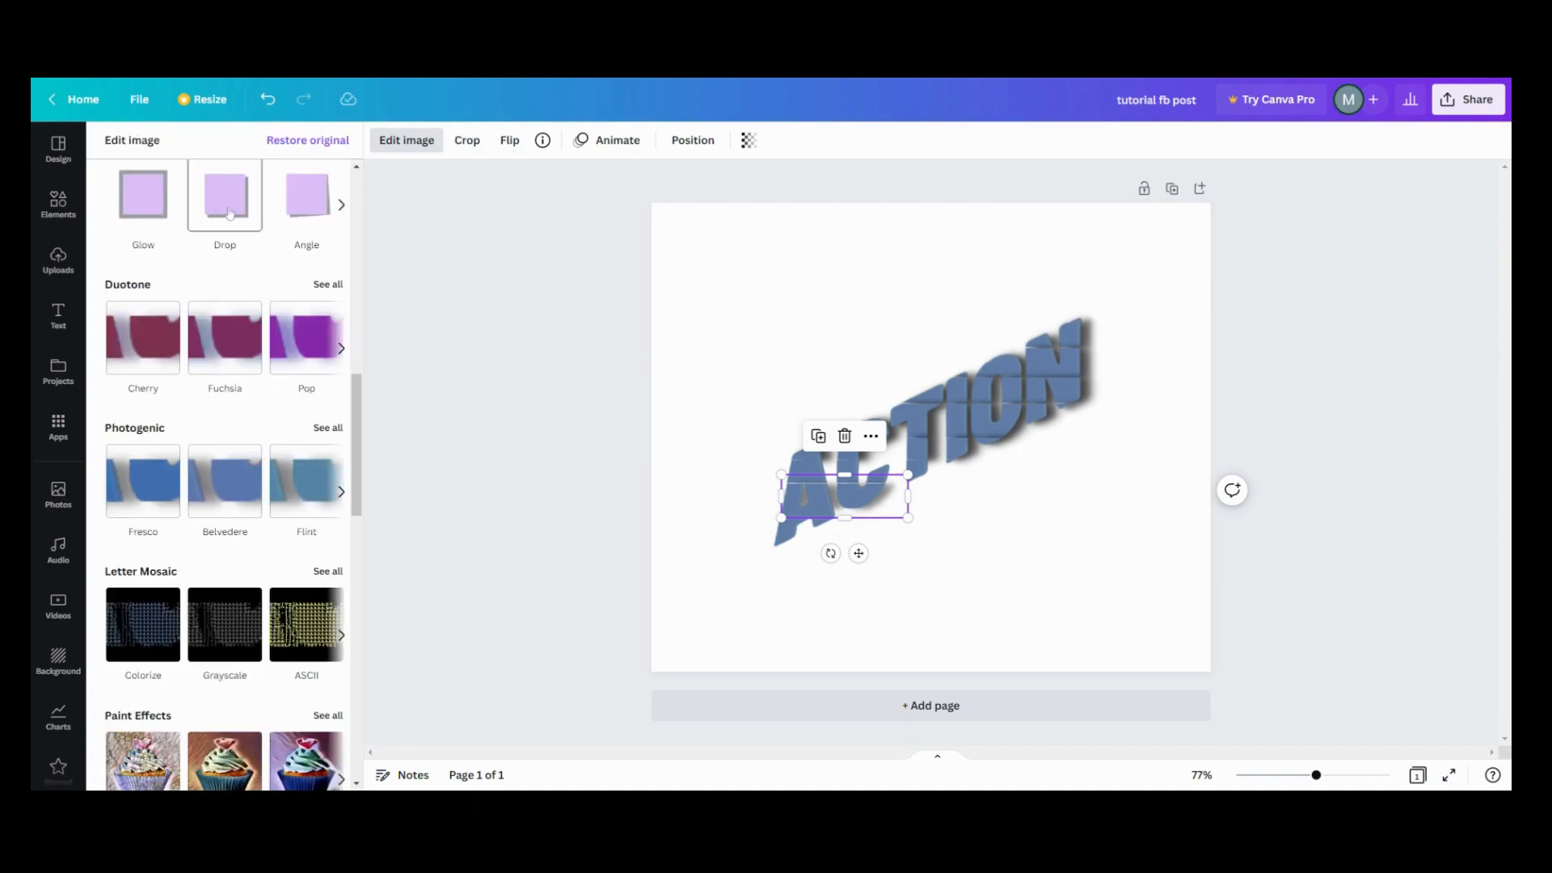
left_click(225, 194)
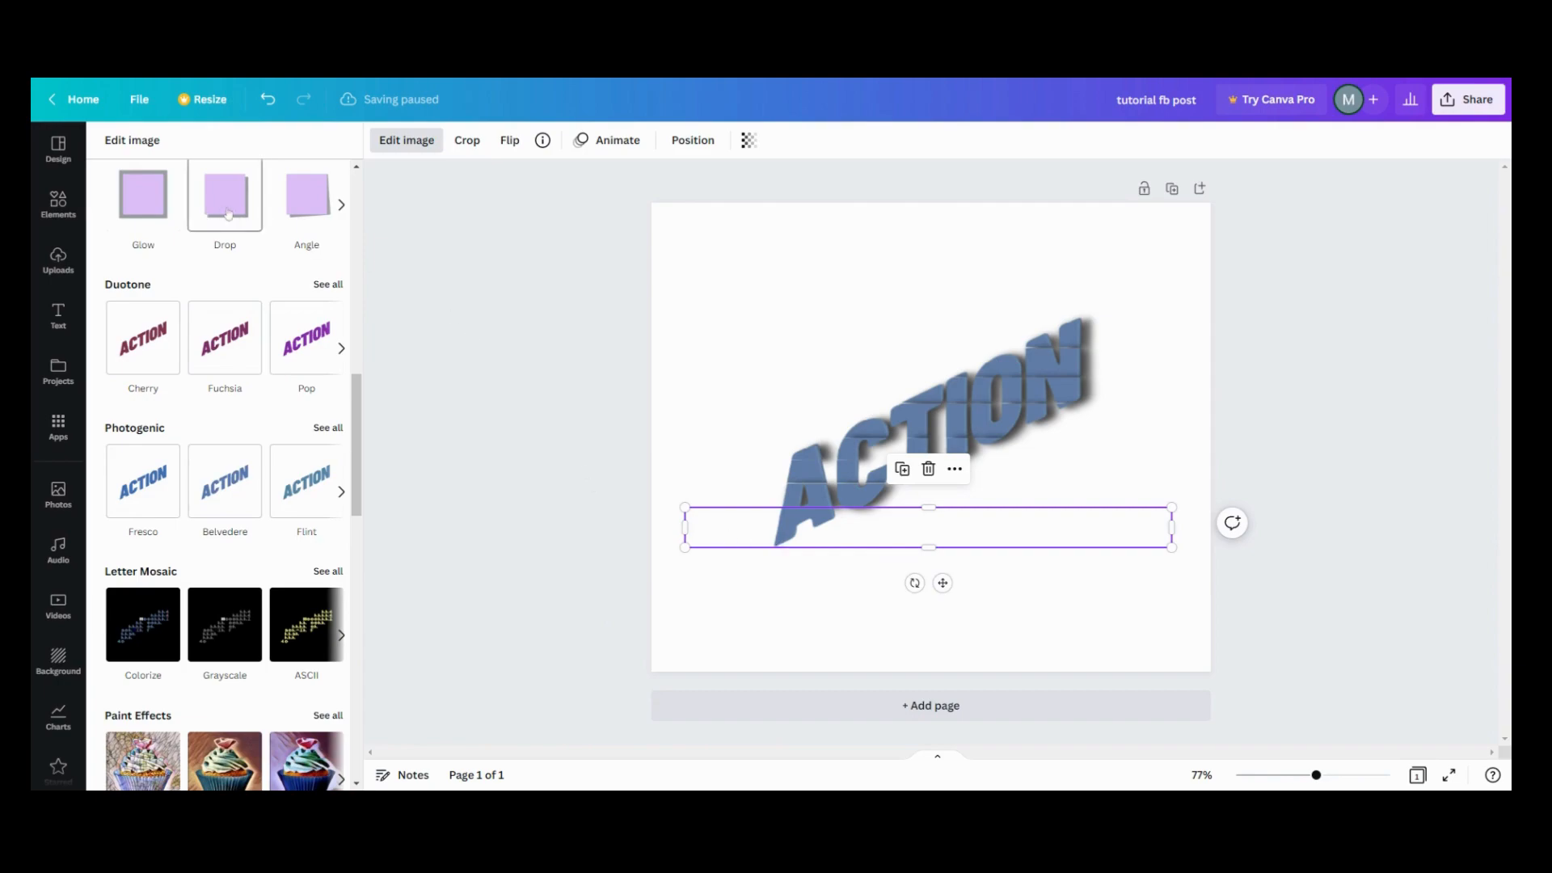
left_click(225, 194)
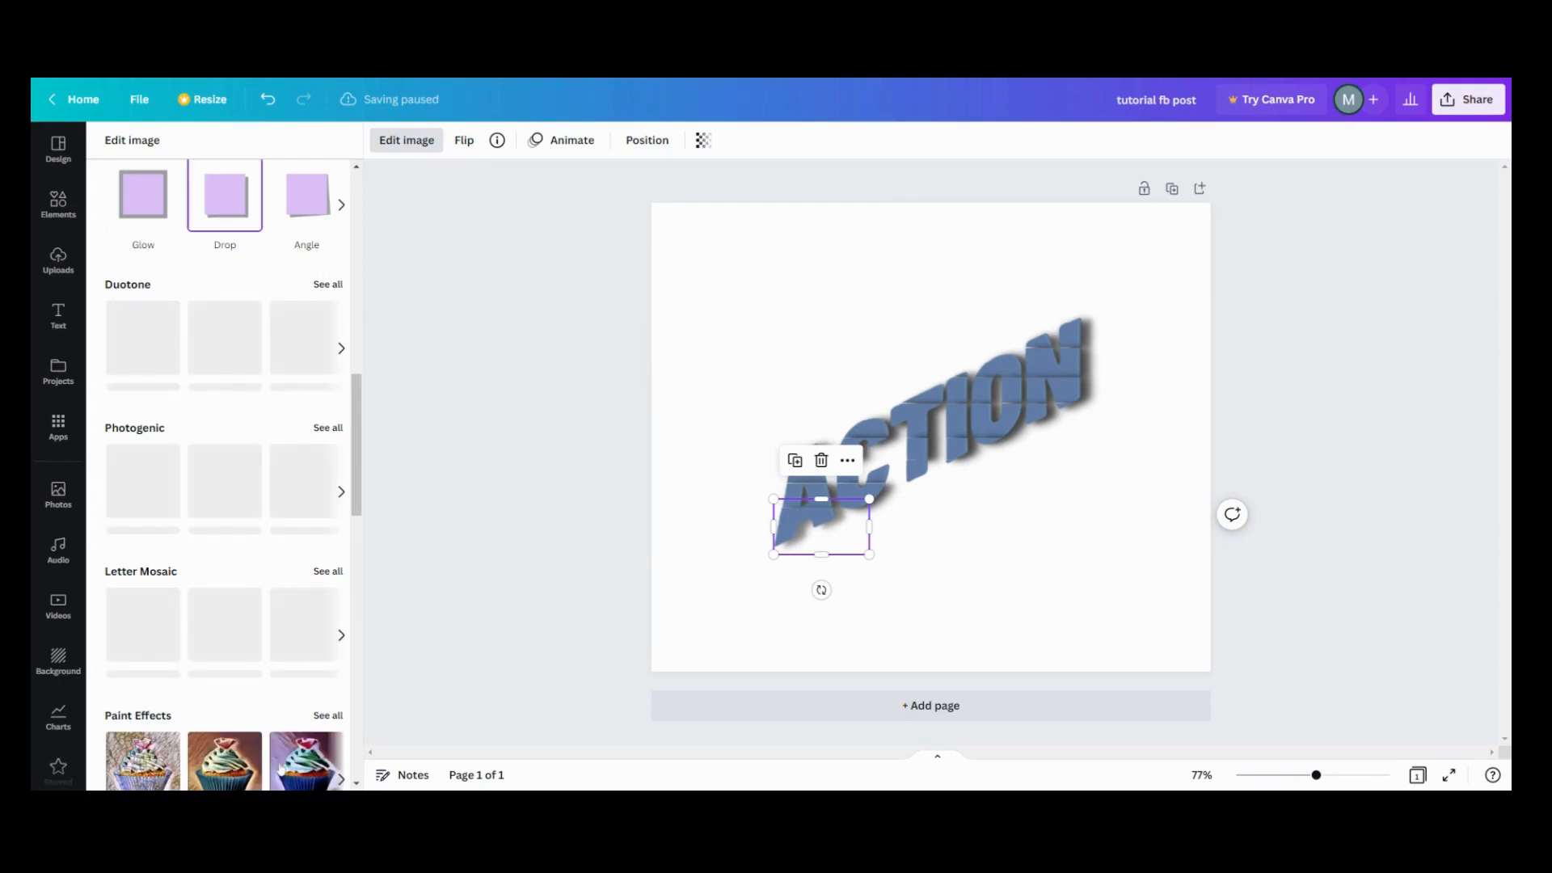
left_click(225, 196)
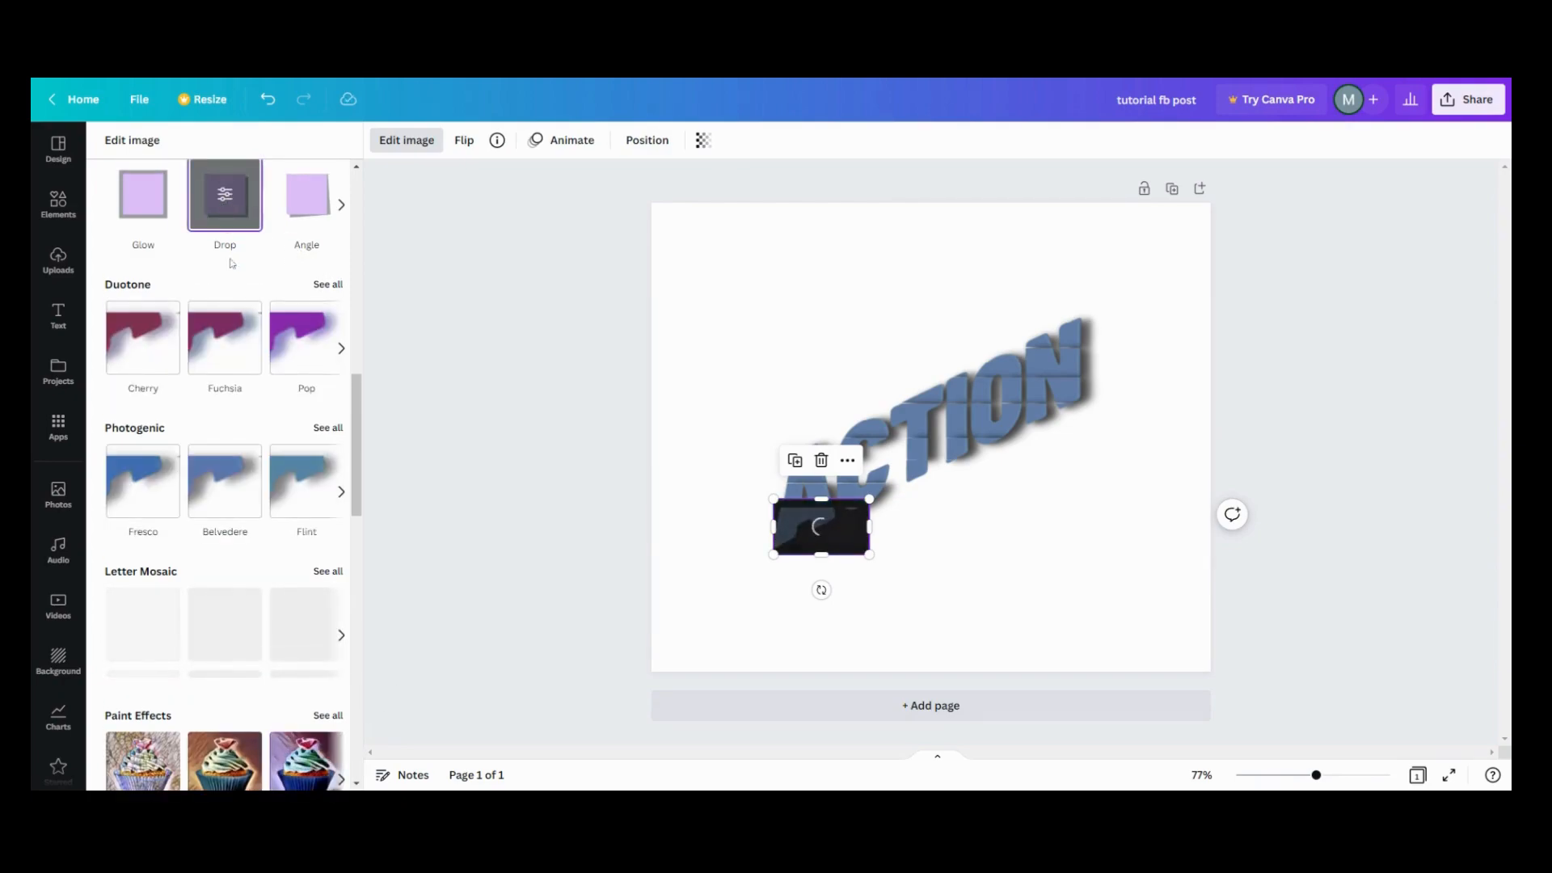
Confirm the lower-left shadow and give the middle strip a drop shadow, then deselect to view all slices.
left_click(143, 624)
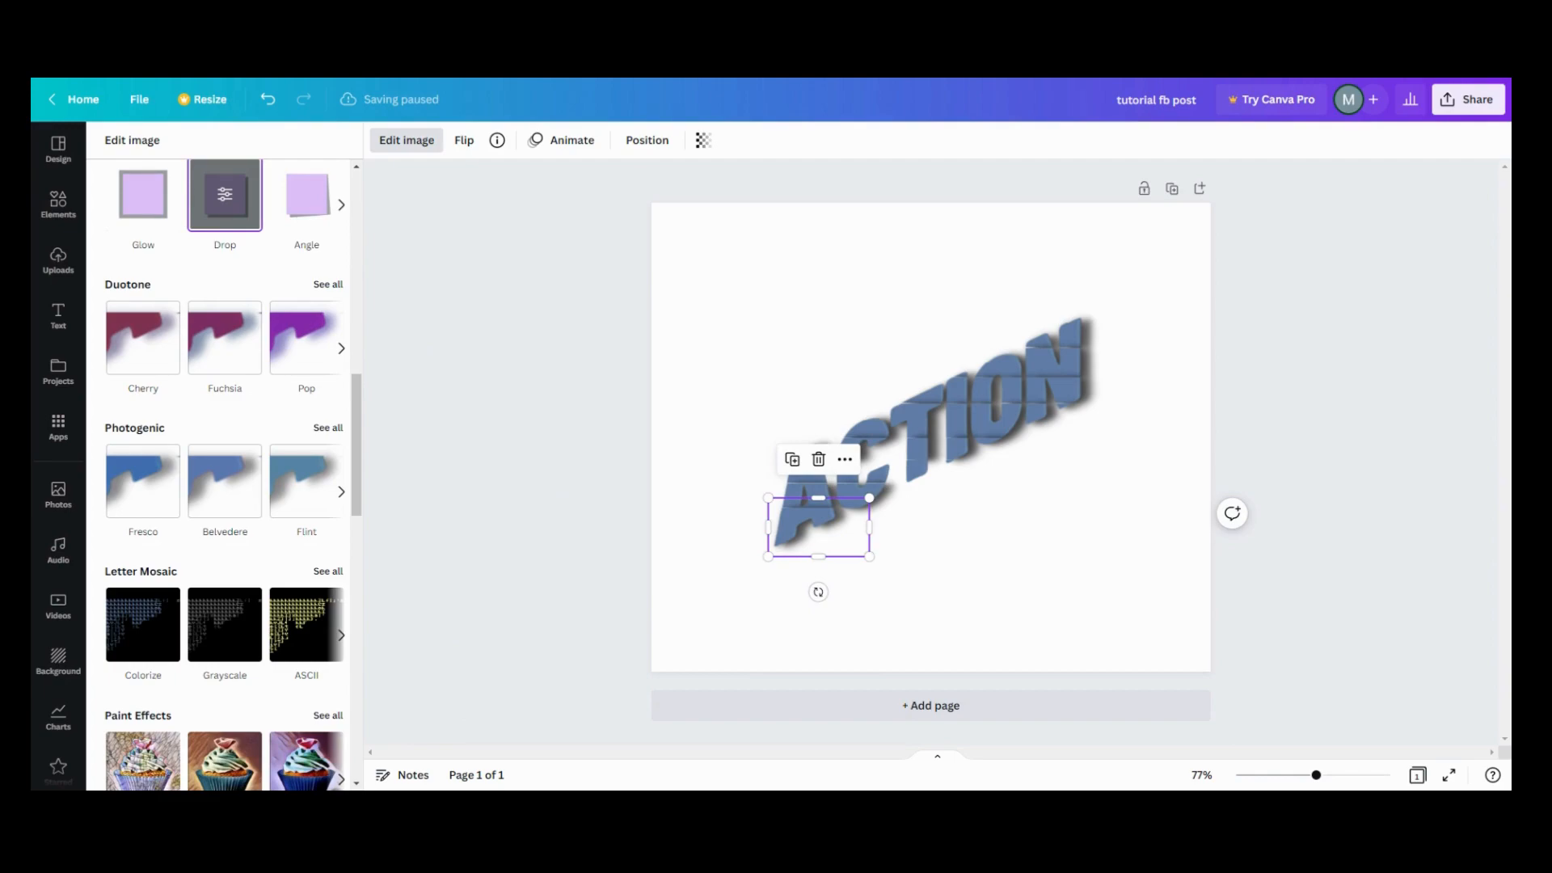
left_click(225, 194)
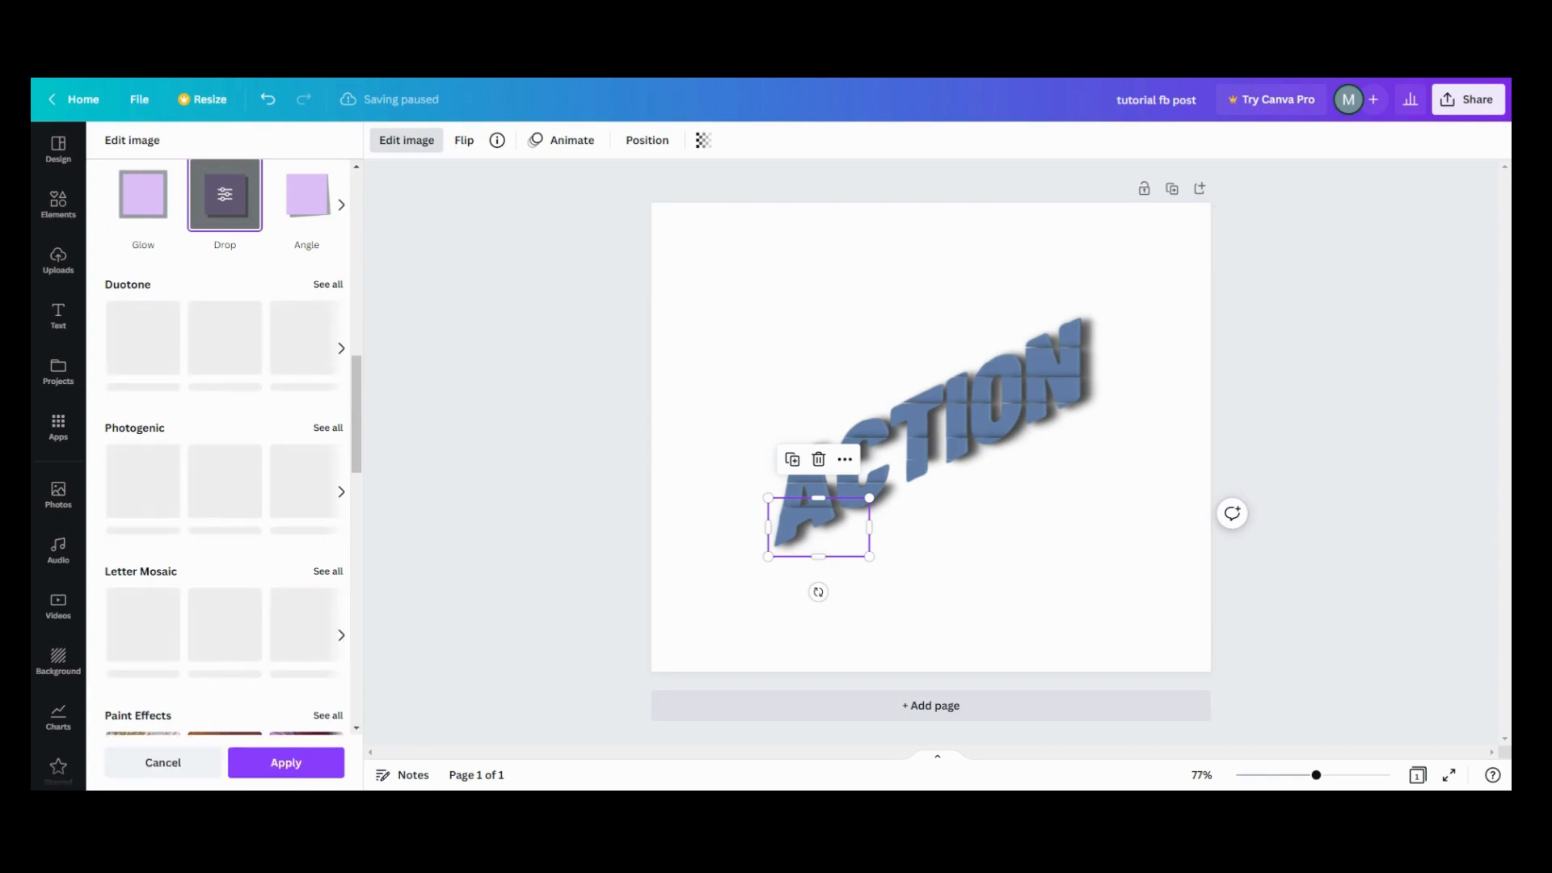
left_click(286, 762)
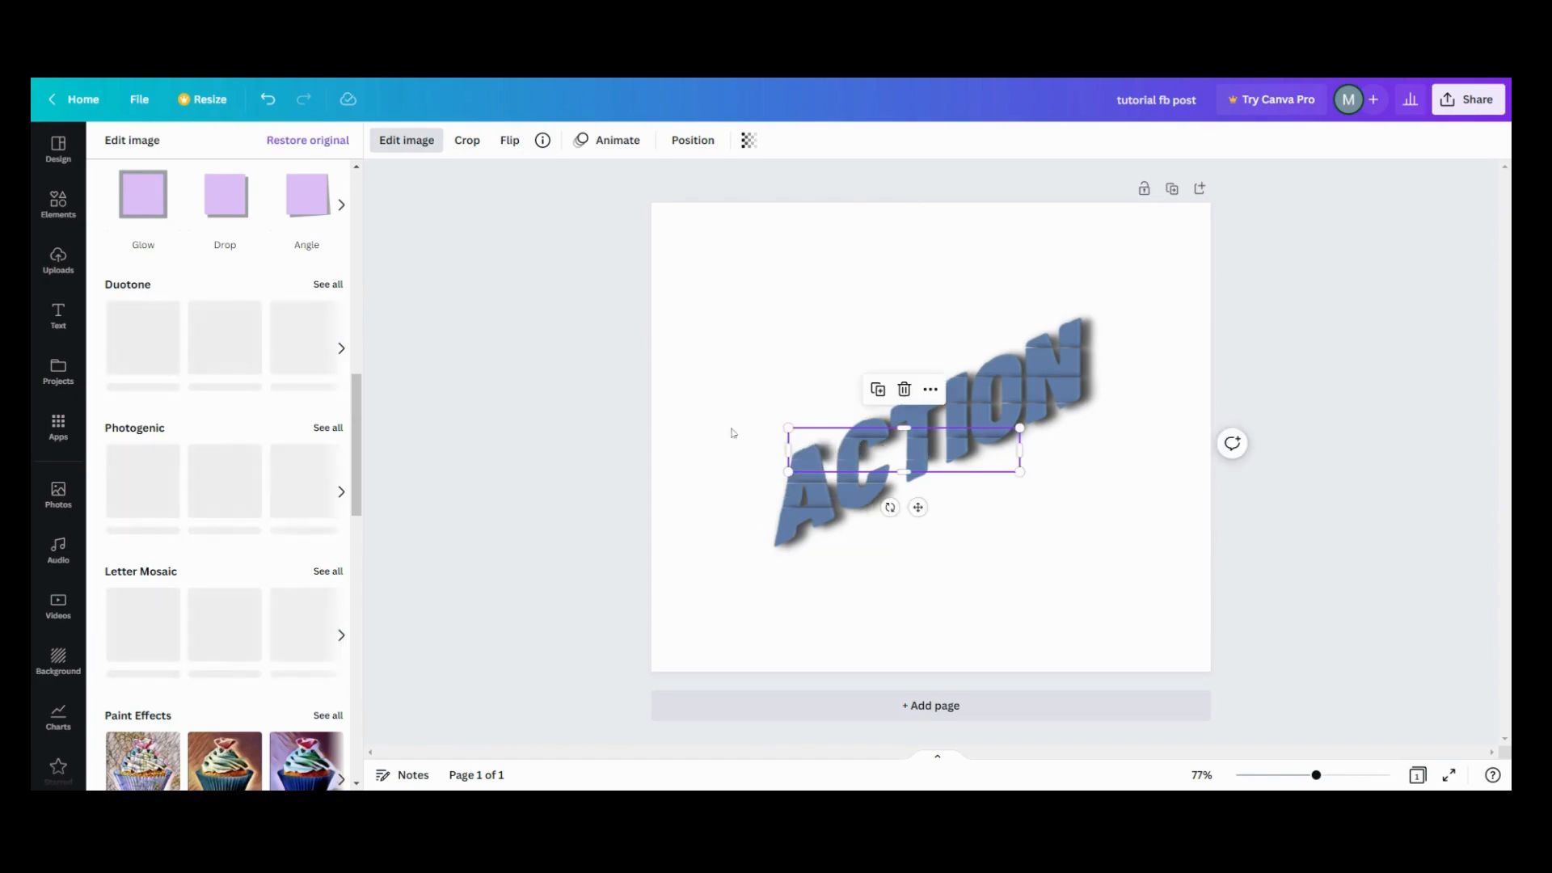
left_click(225, 194)
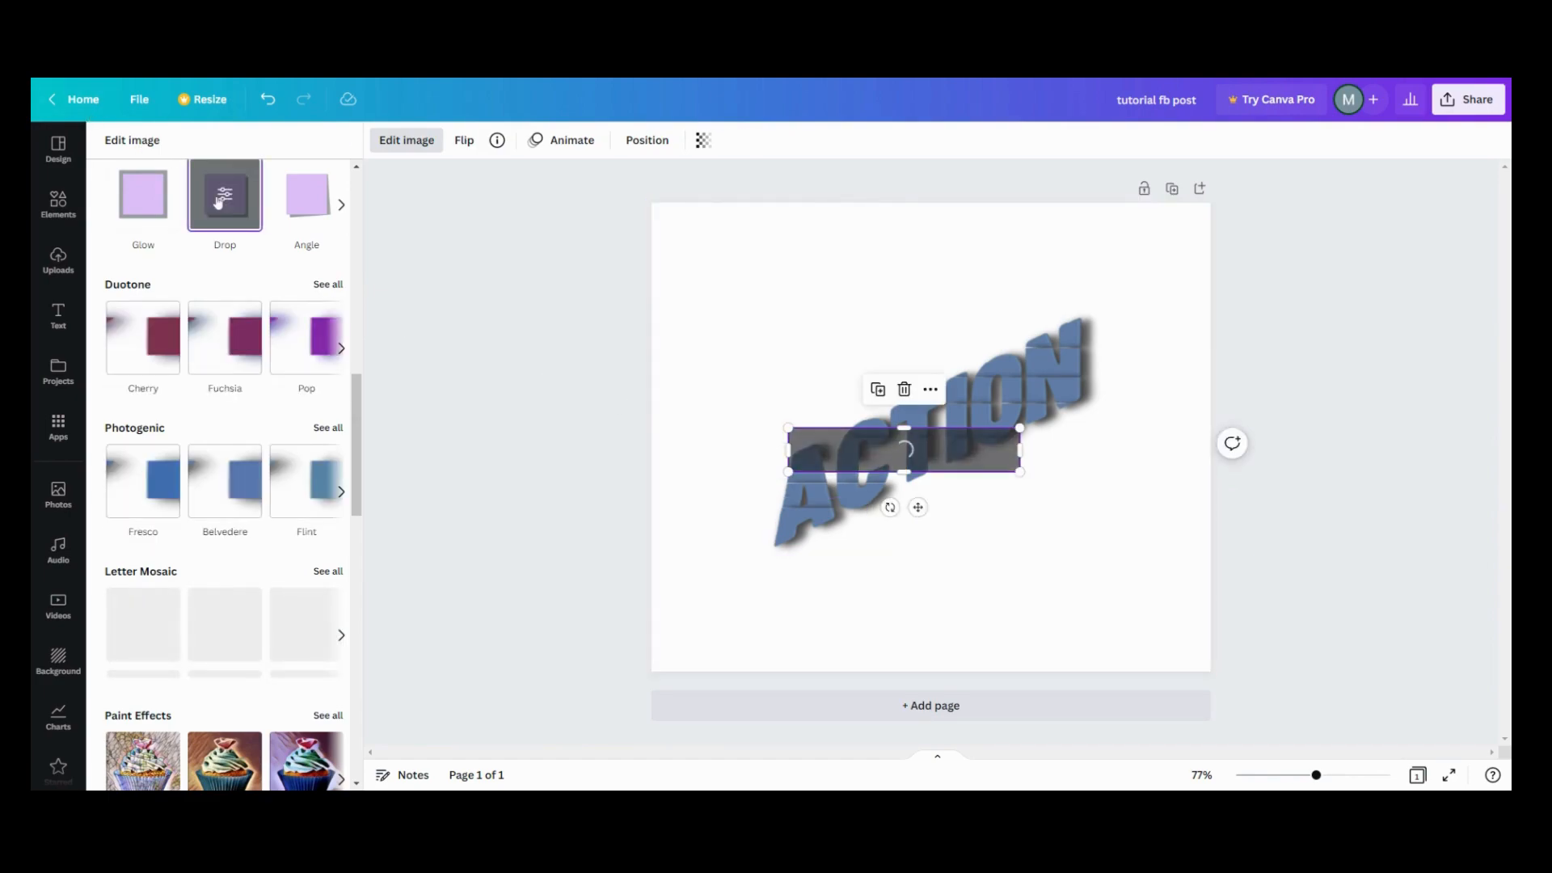
left_click(224, 196)
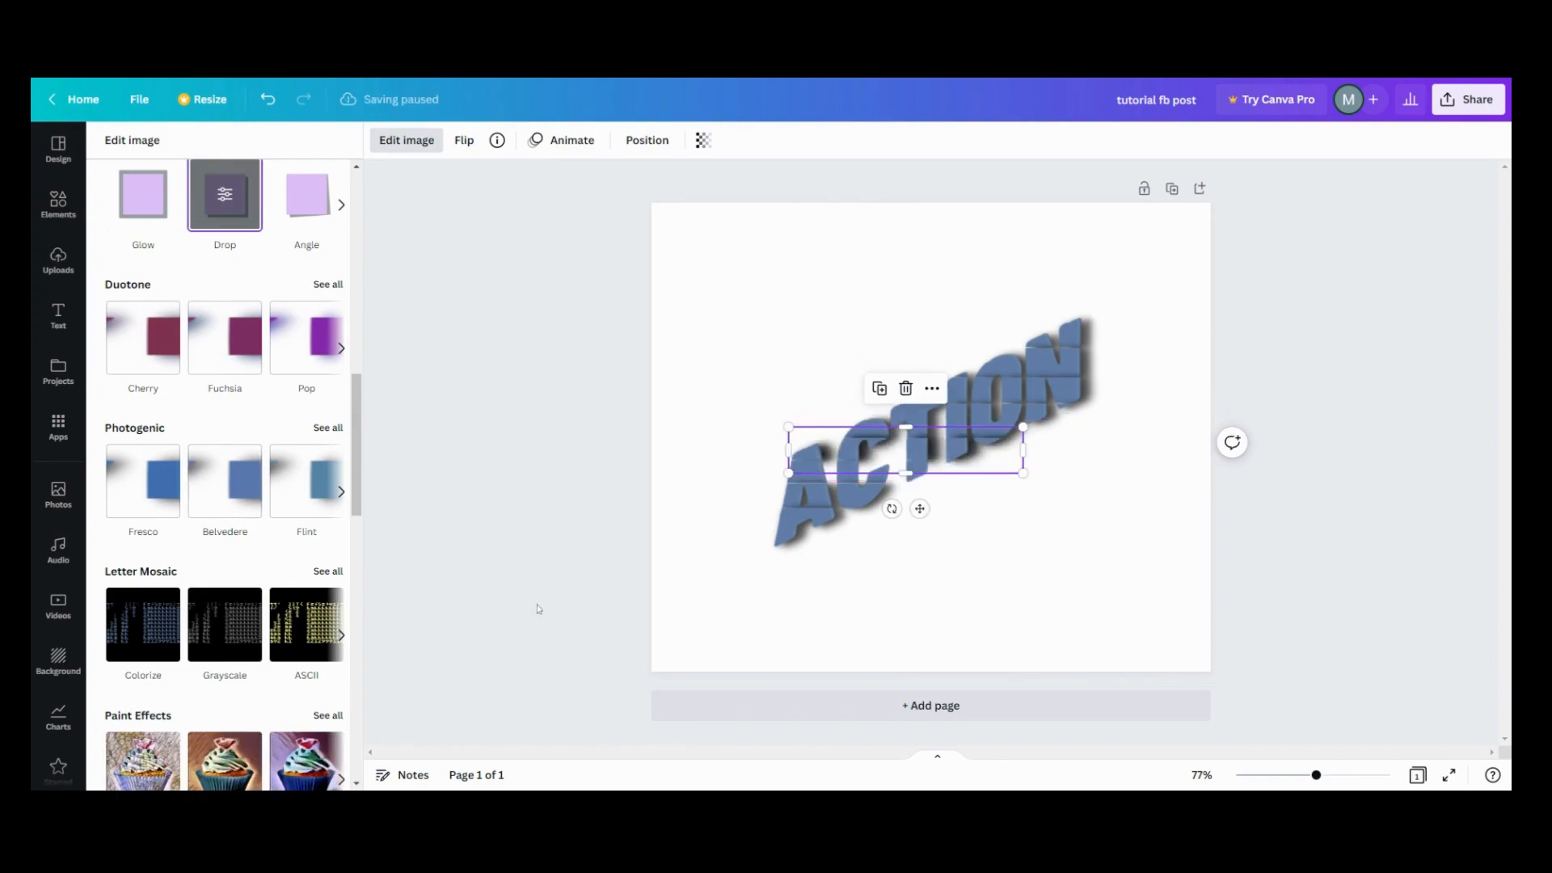
left_click(58, 261)
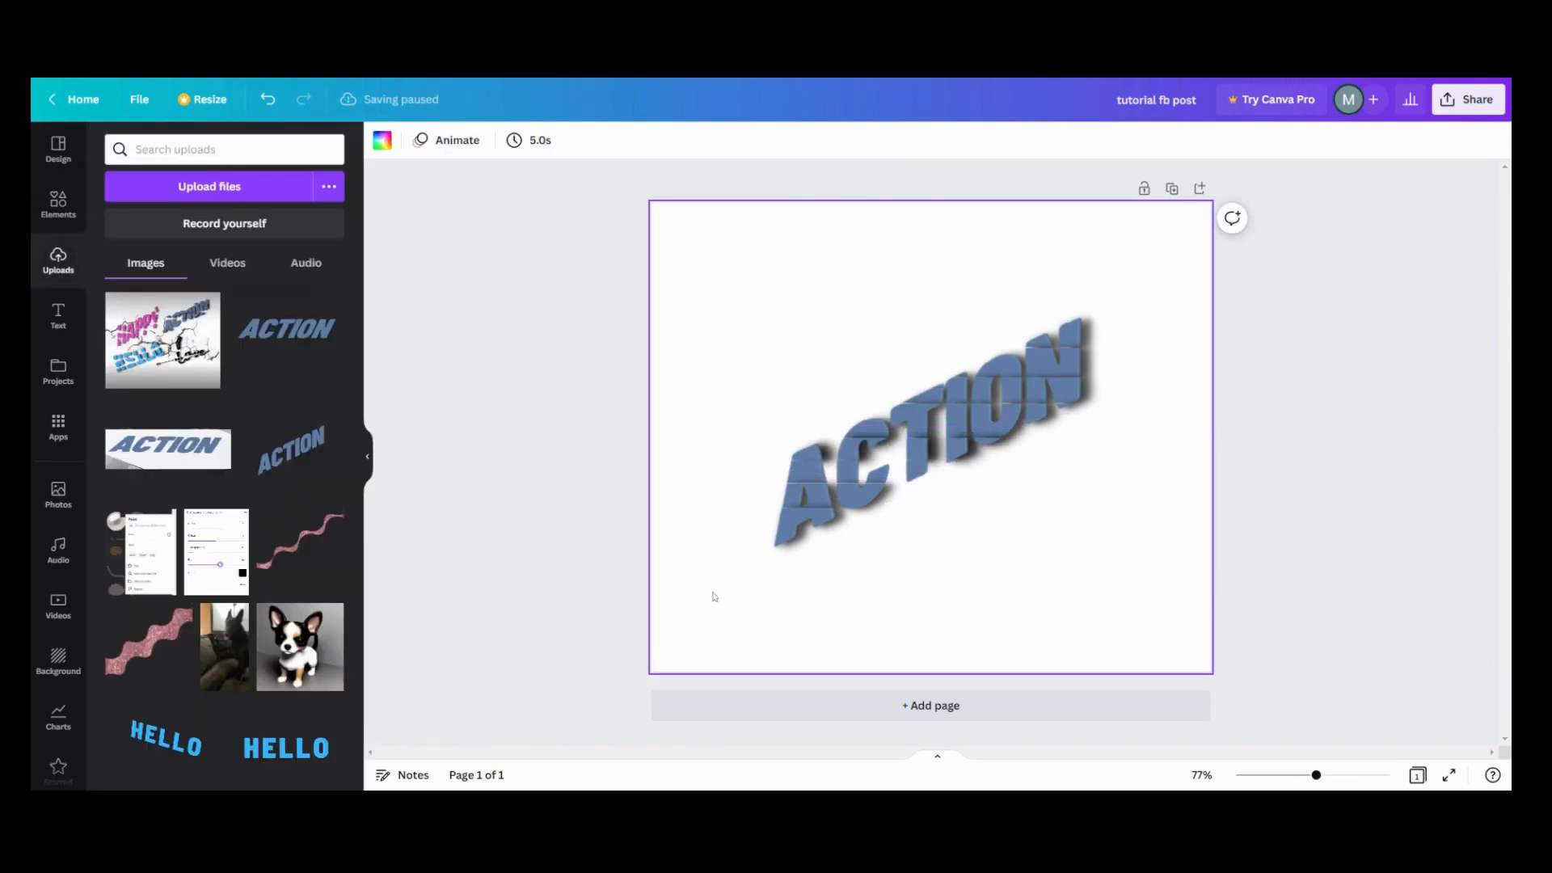
Pull the strips apart into staggered slices, starting by moving the top strip away.
left_click(882, 465)
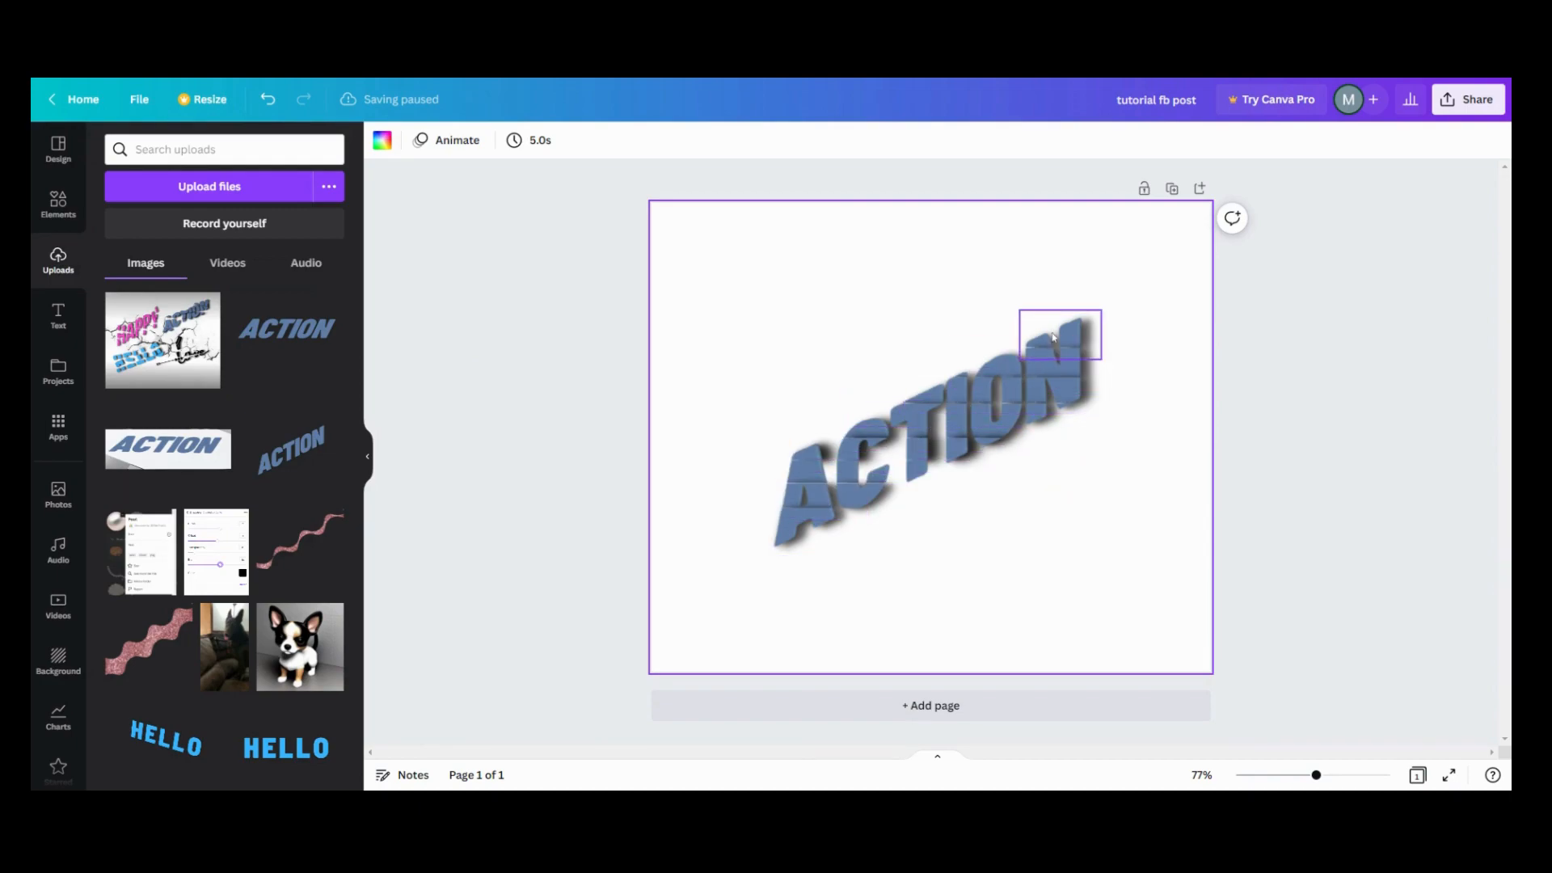
left_click(1060, 336)
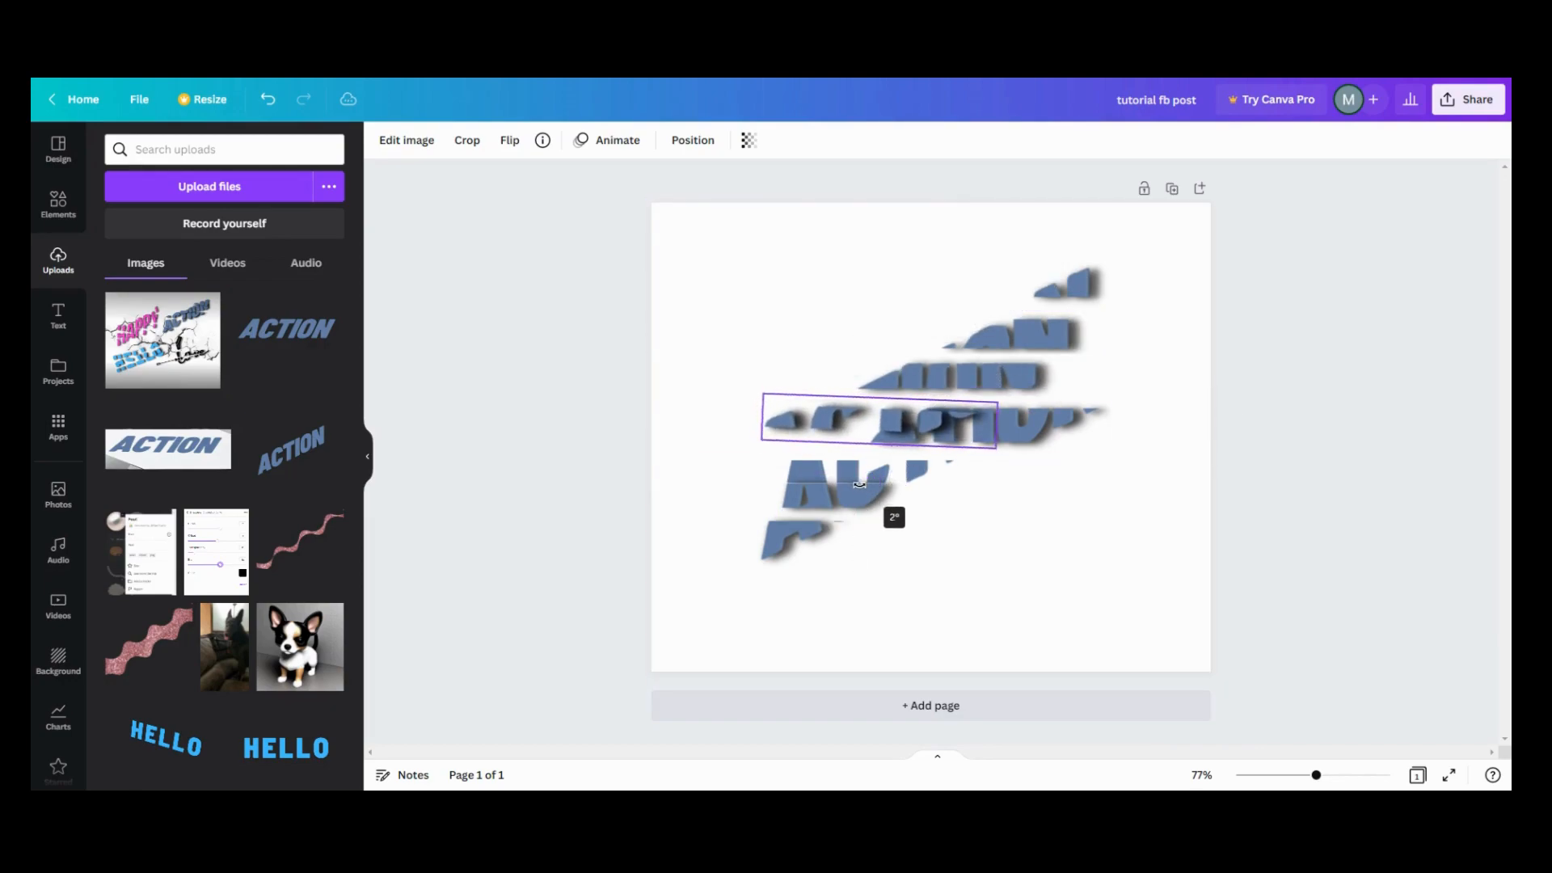
Undo the strip moves so the slanted ACTION word sits whole and aligned again.
left_click(881, 420)
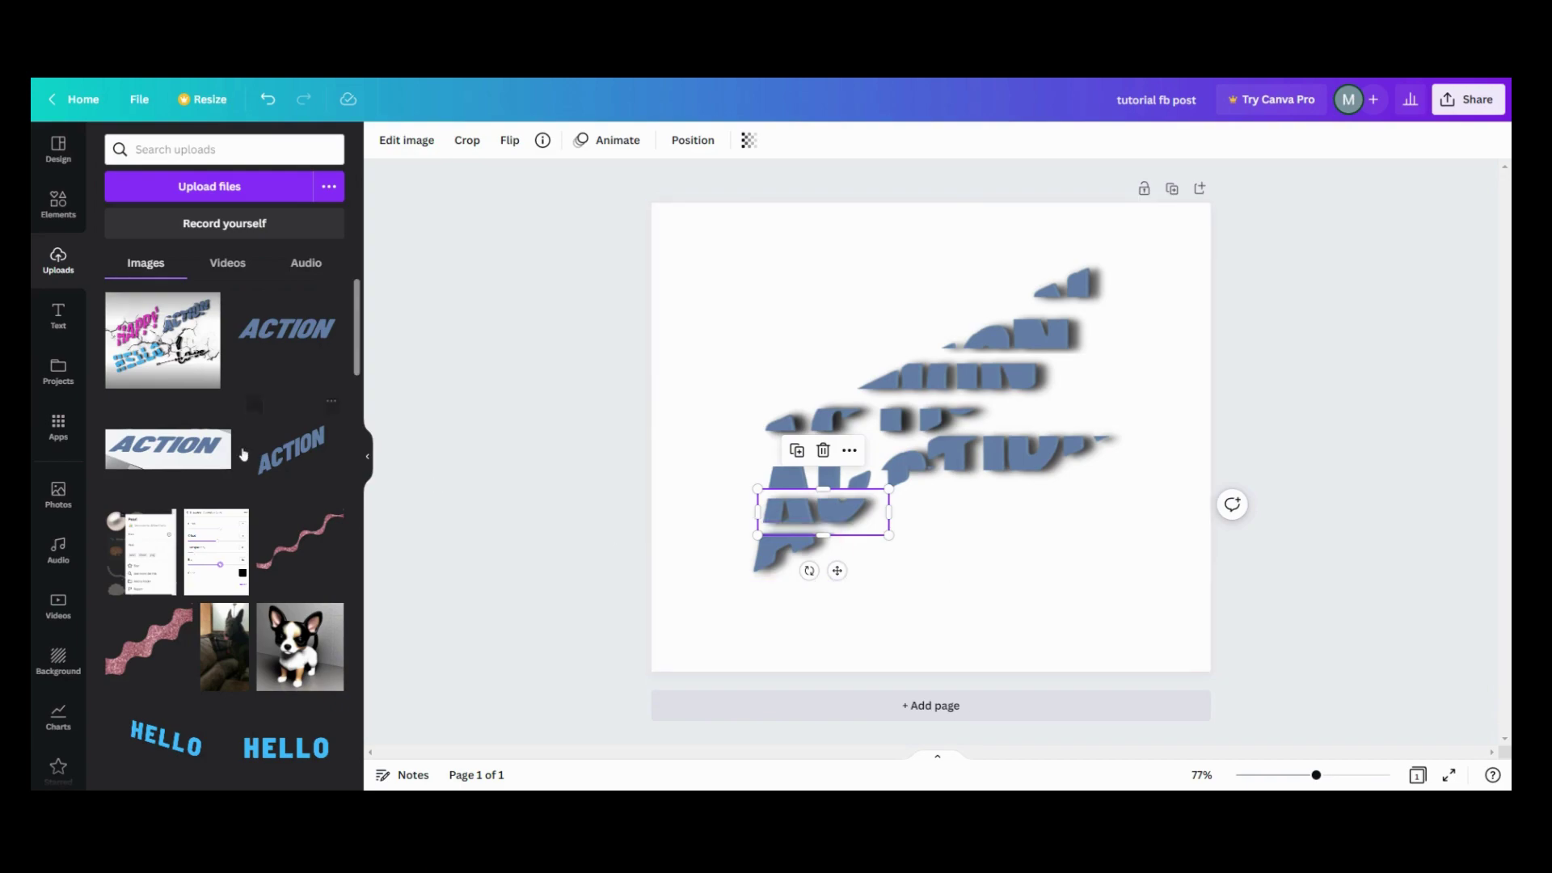
mouse_move(96, 361)
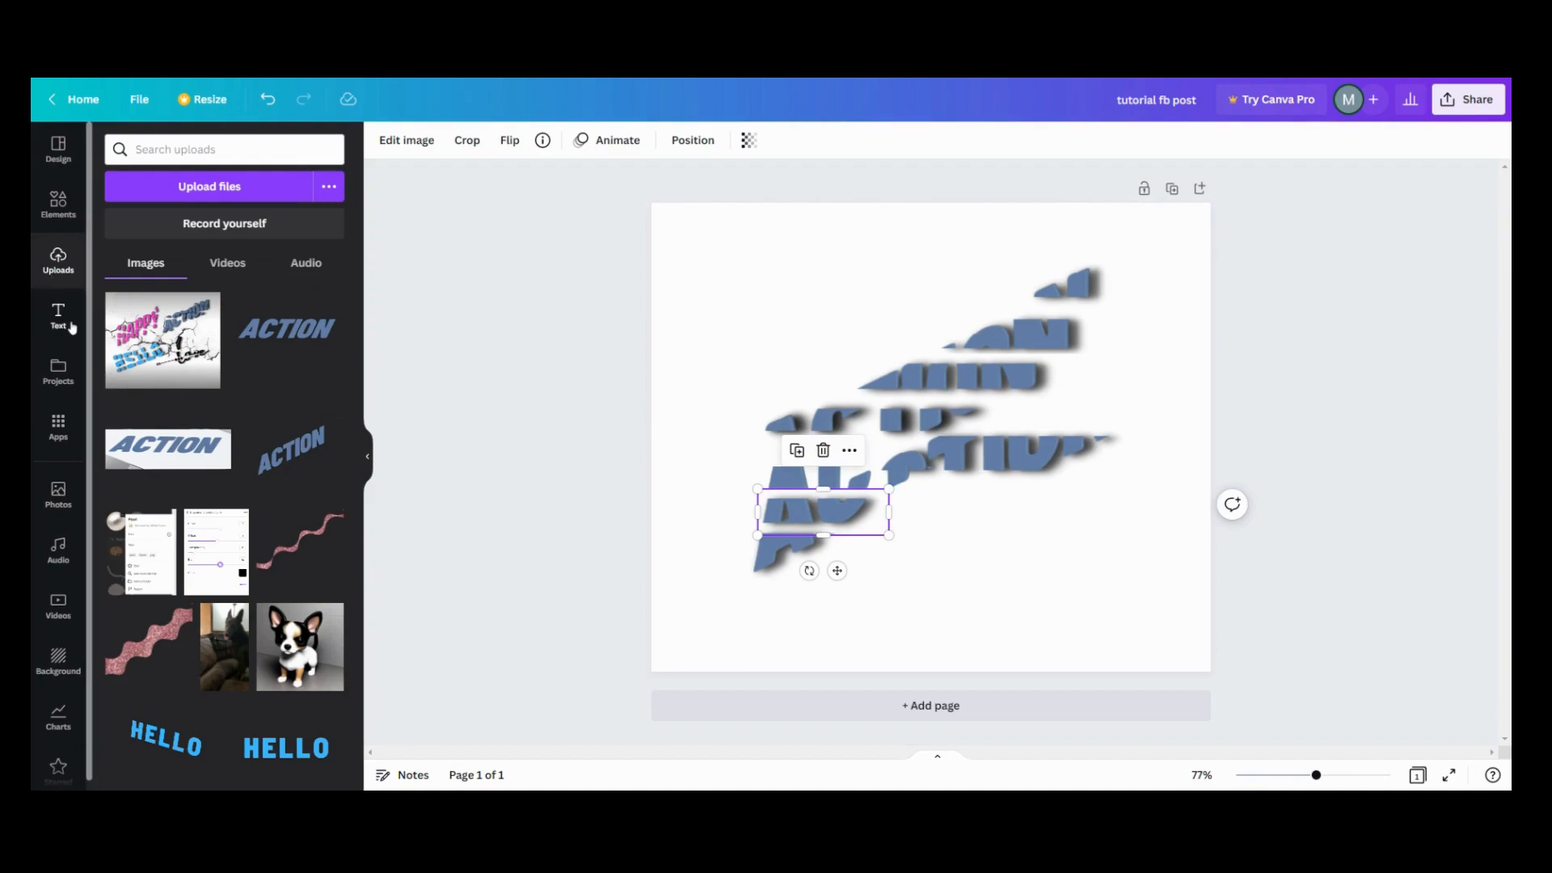
scroll("down", 3)
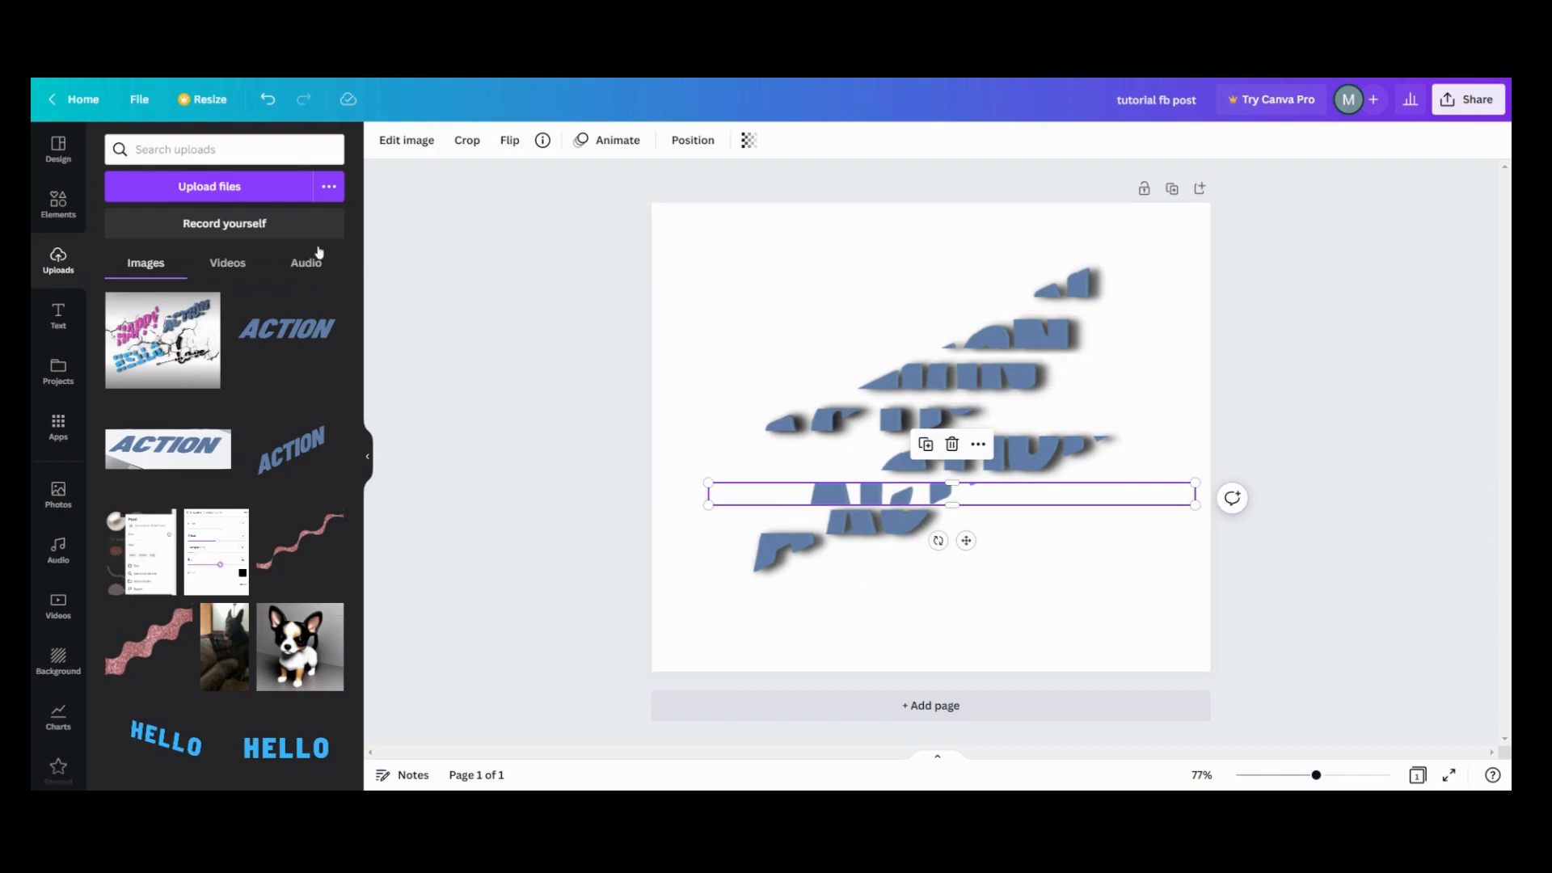
left_click(267, 99)
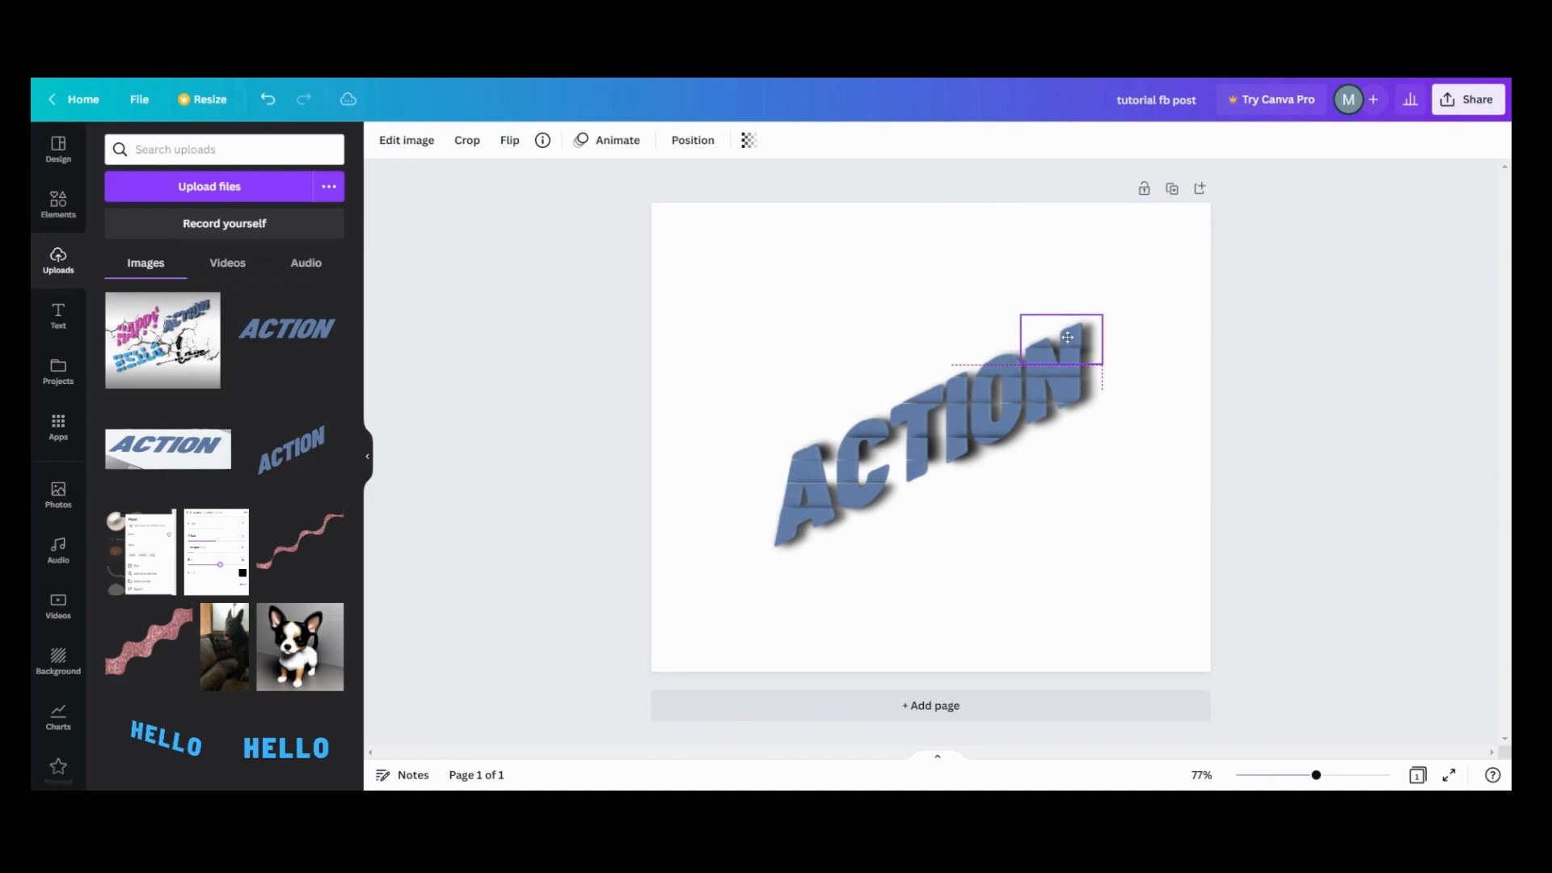
Send the topmost ACTION strip behind all the other strips via Arrange.
left_click(1059, 341)
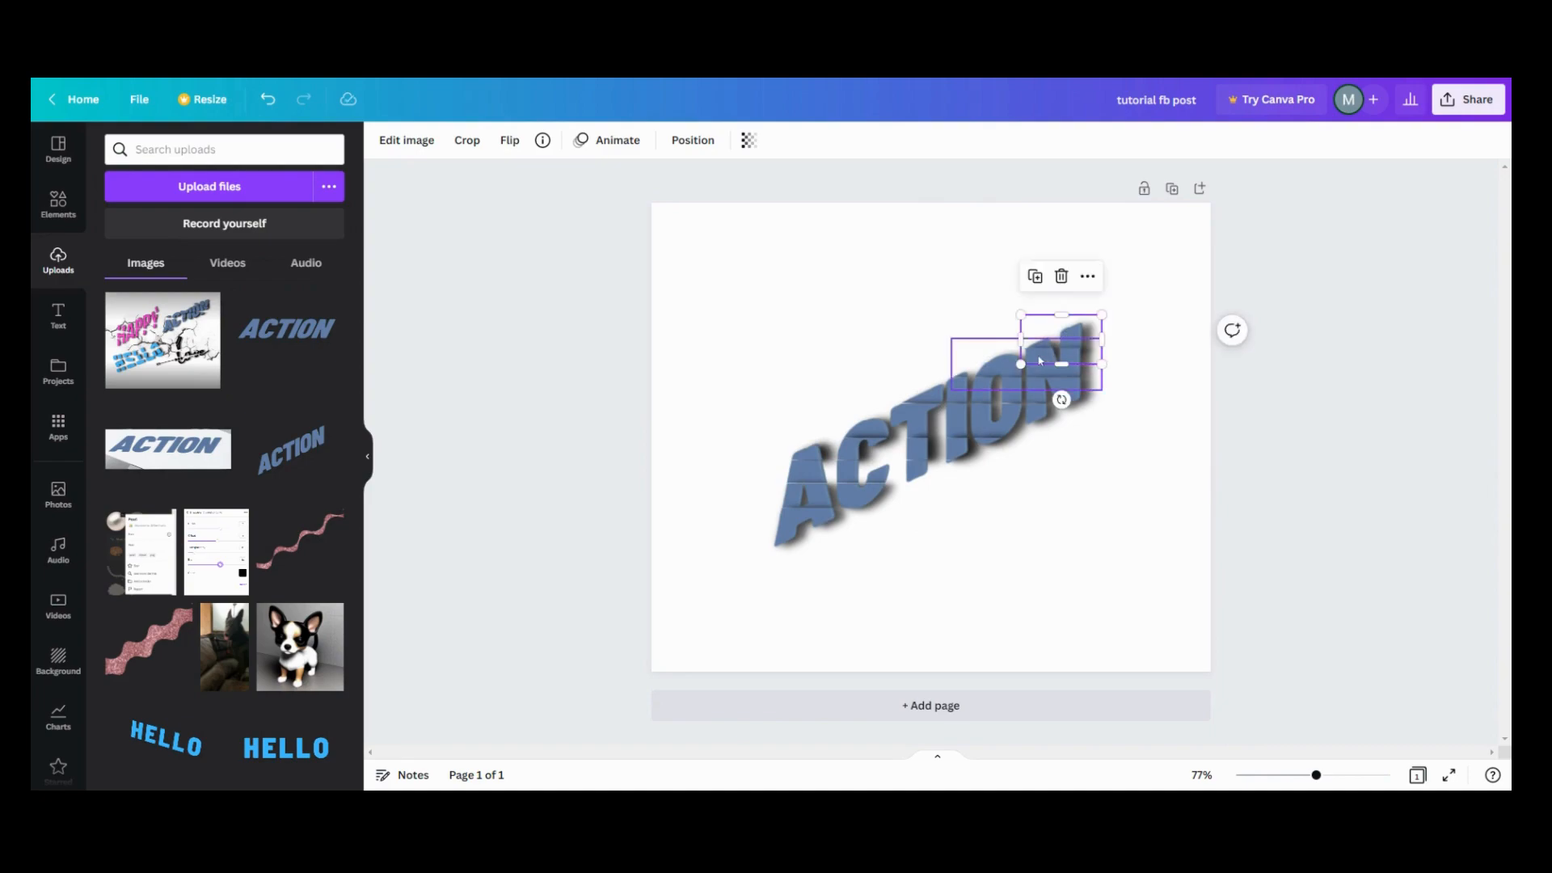
mouse_move(1021, 364)
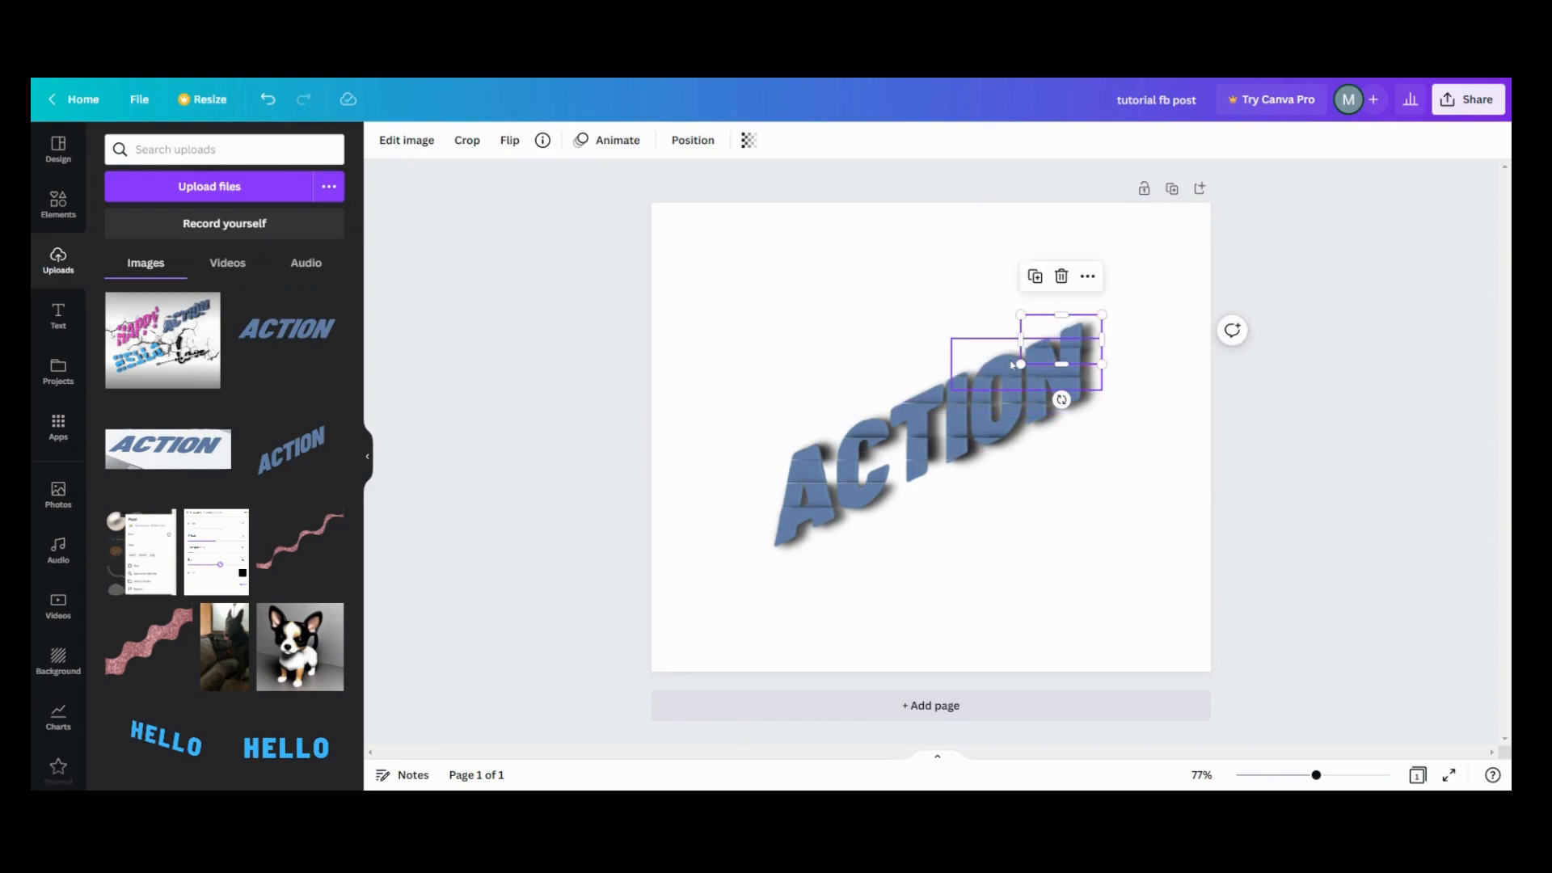
right_click(1030, 356)
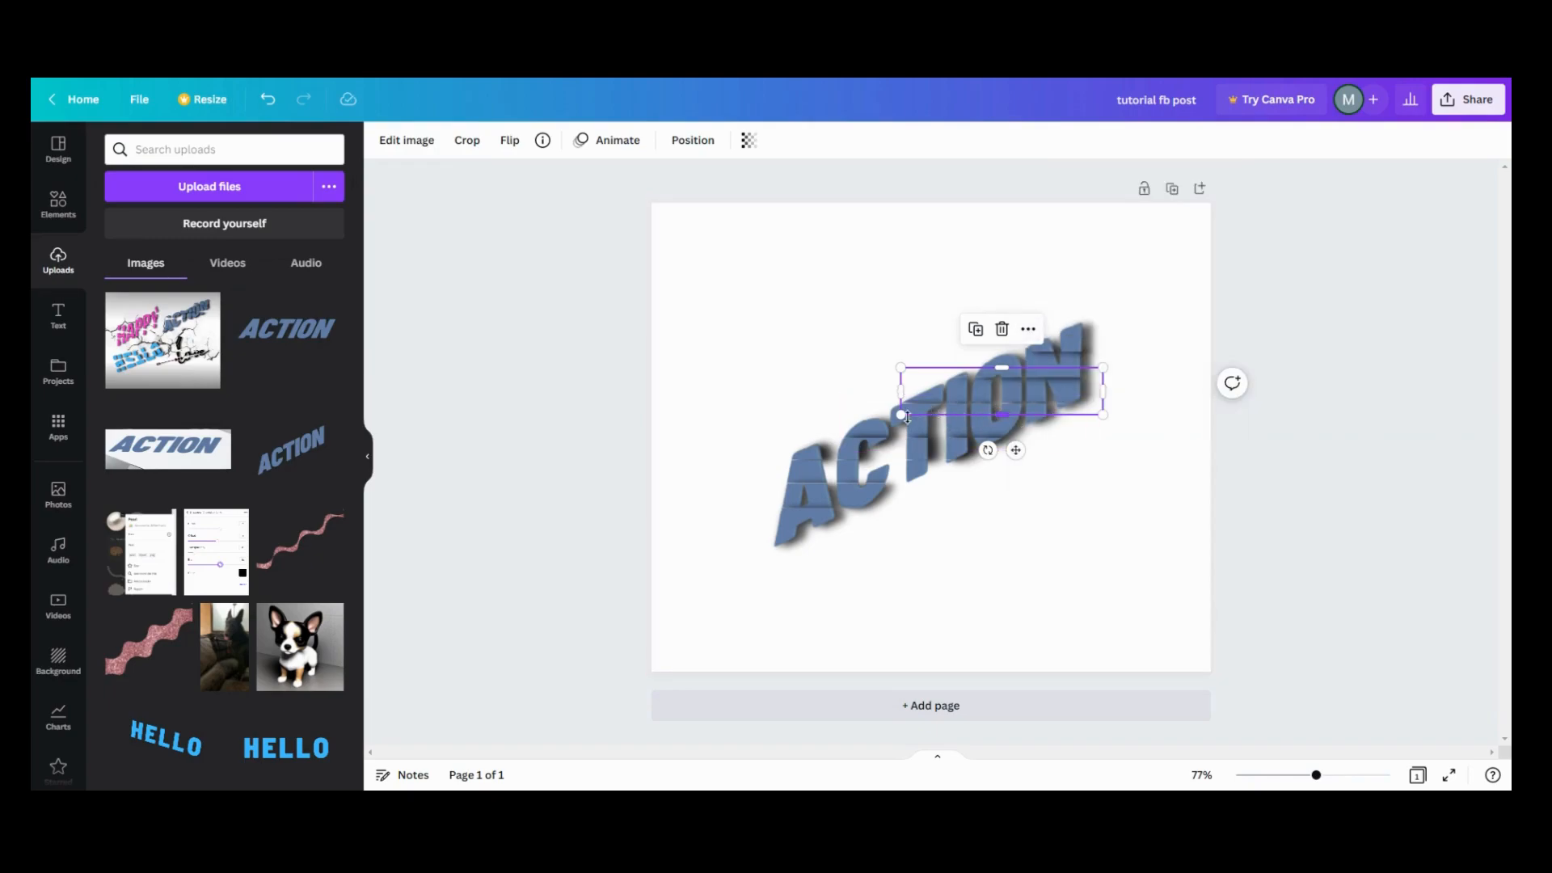
right_click(999, 396)
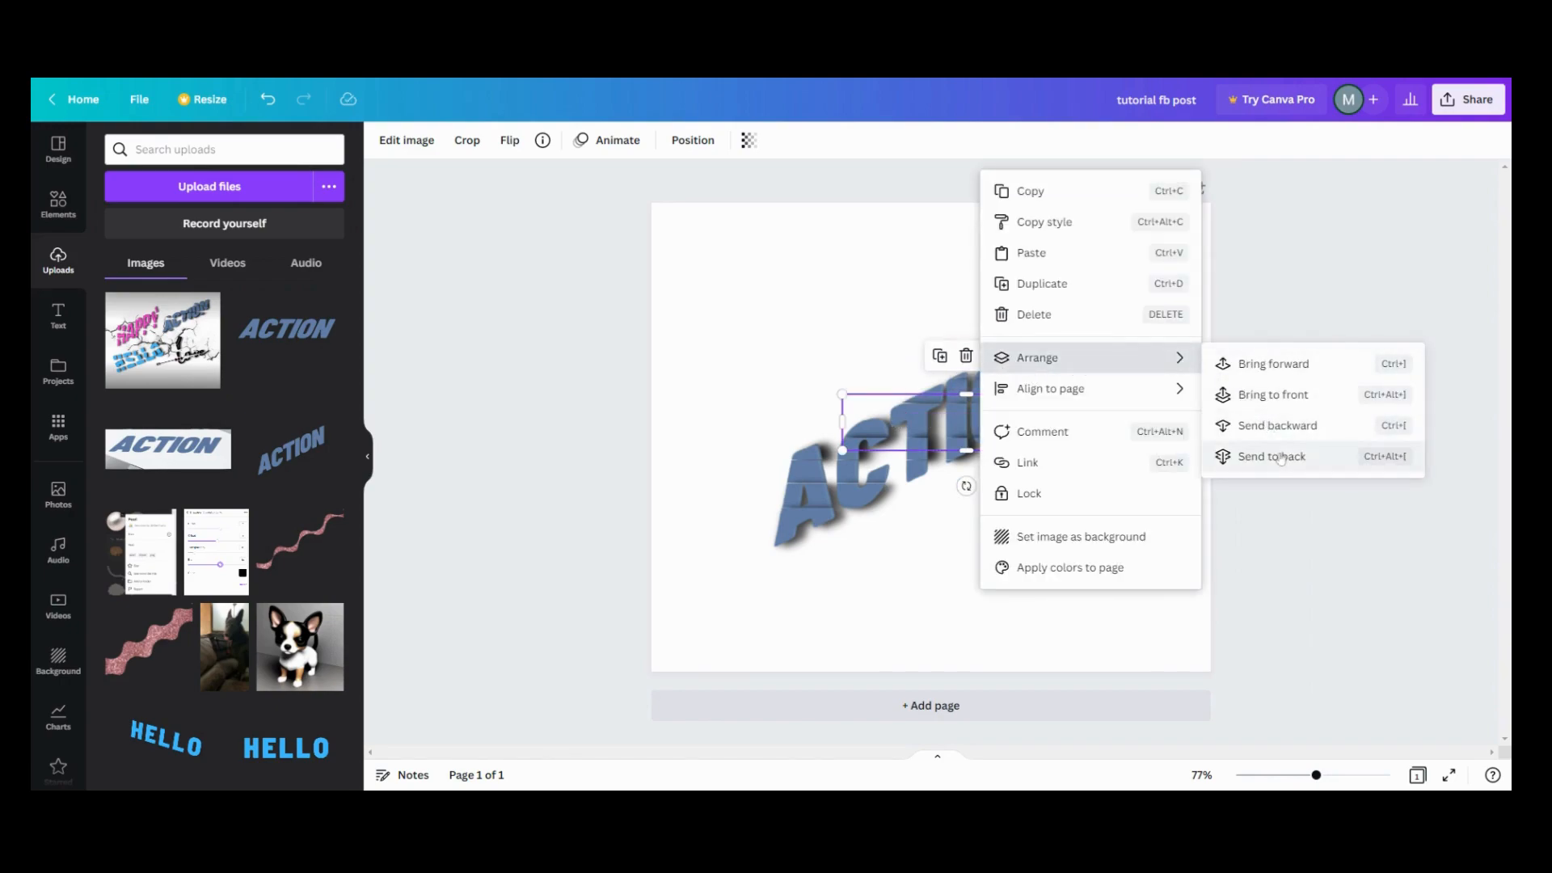
left_click(1271, 456)
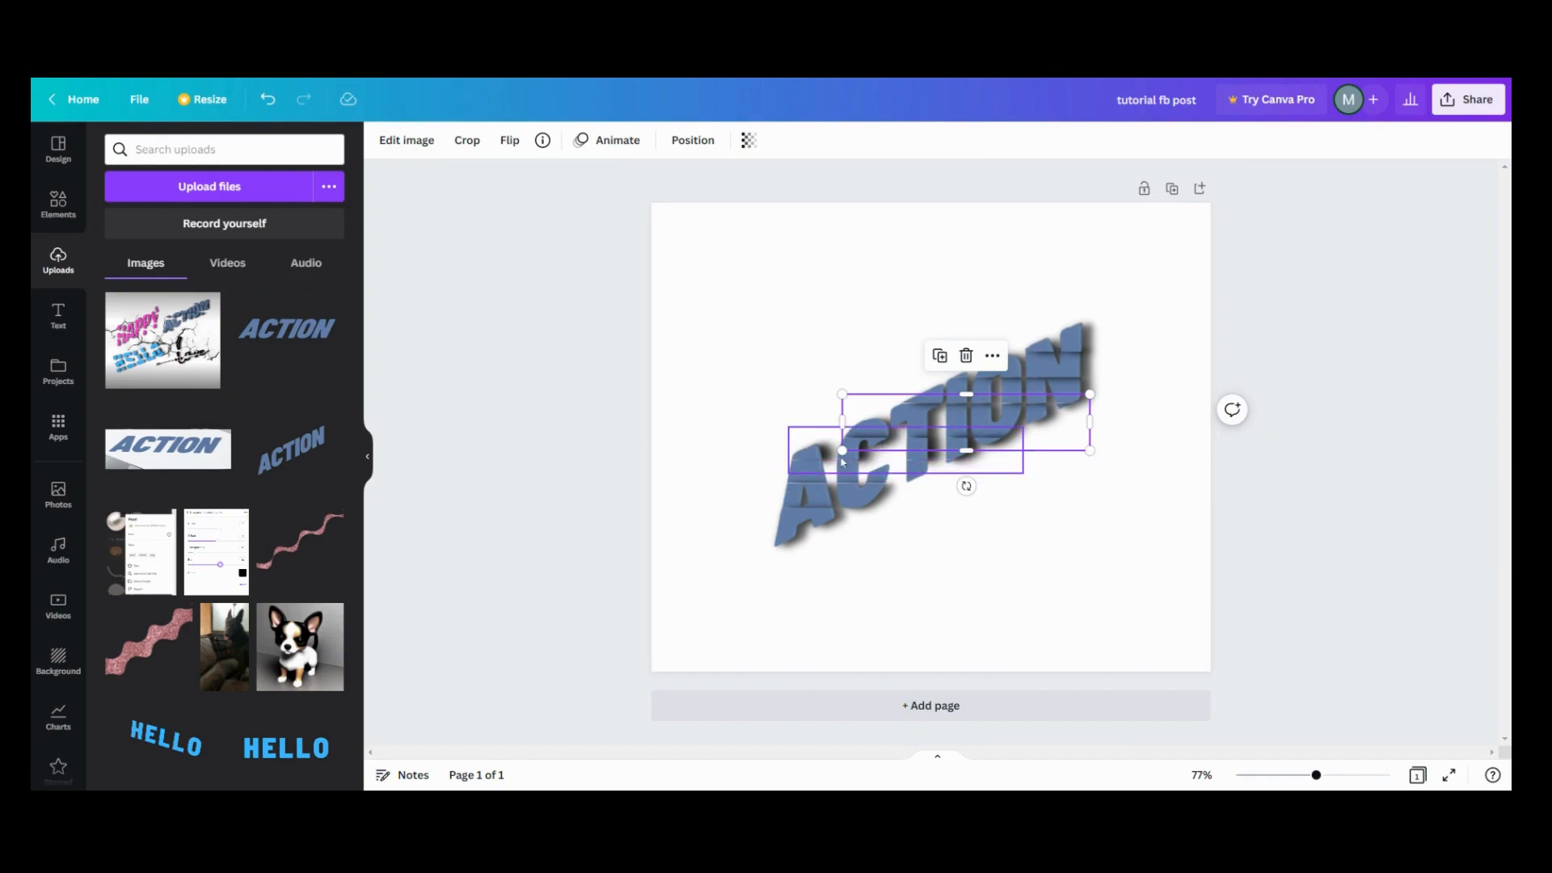
Bring the middle strip in front of the others, keeping the word whole.
right_click(941, 435)
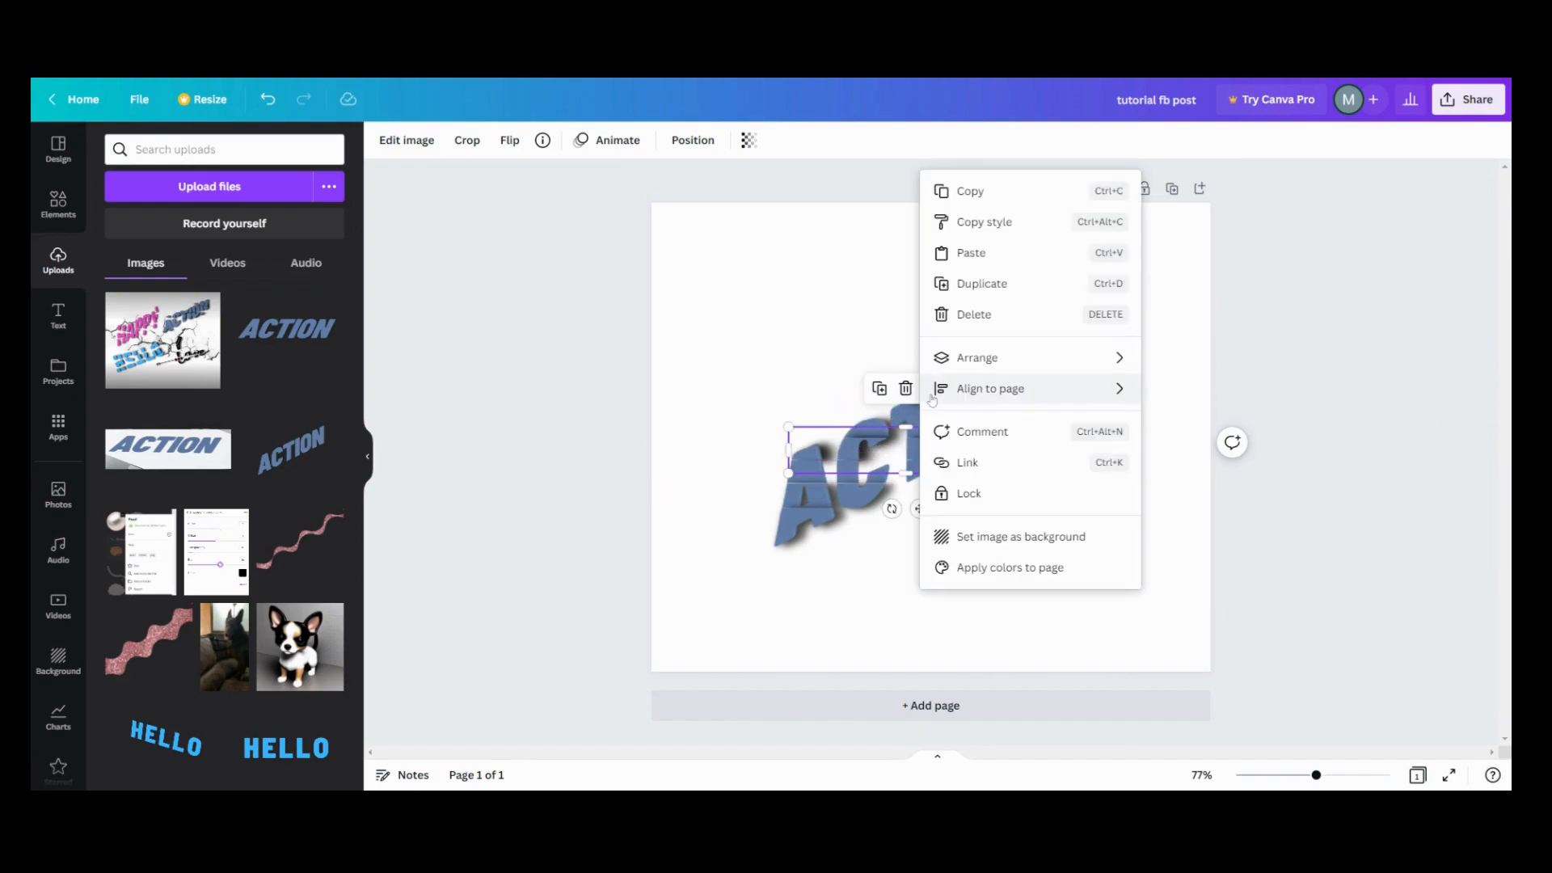
left_click(977, 358)
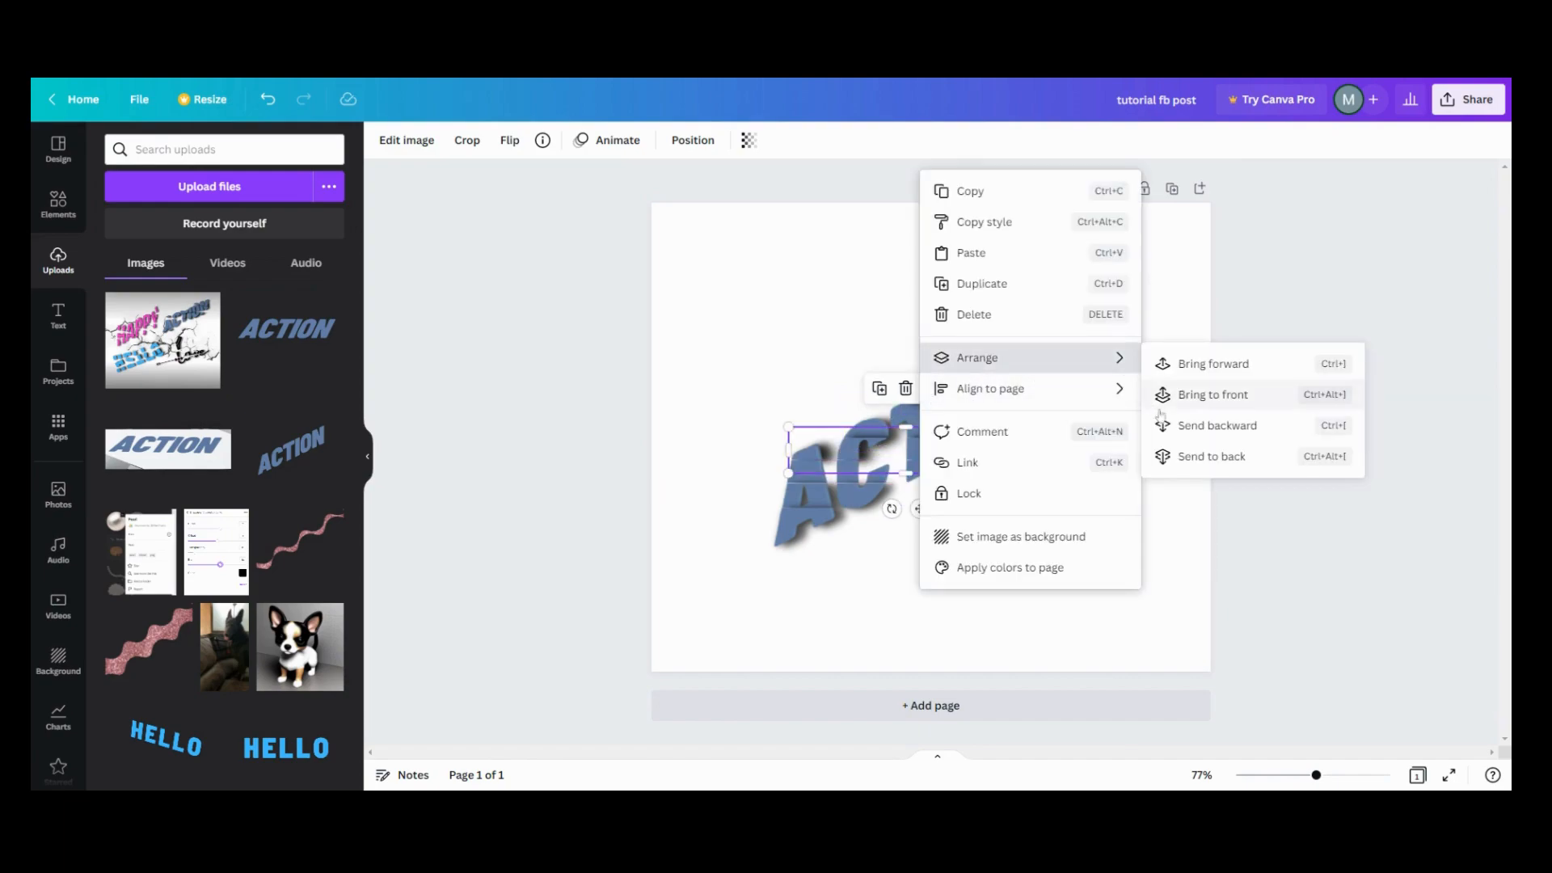
left_click(1211, 395)
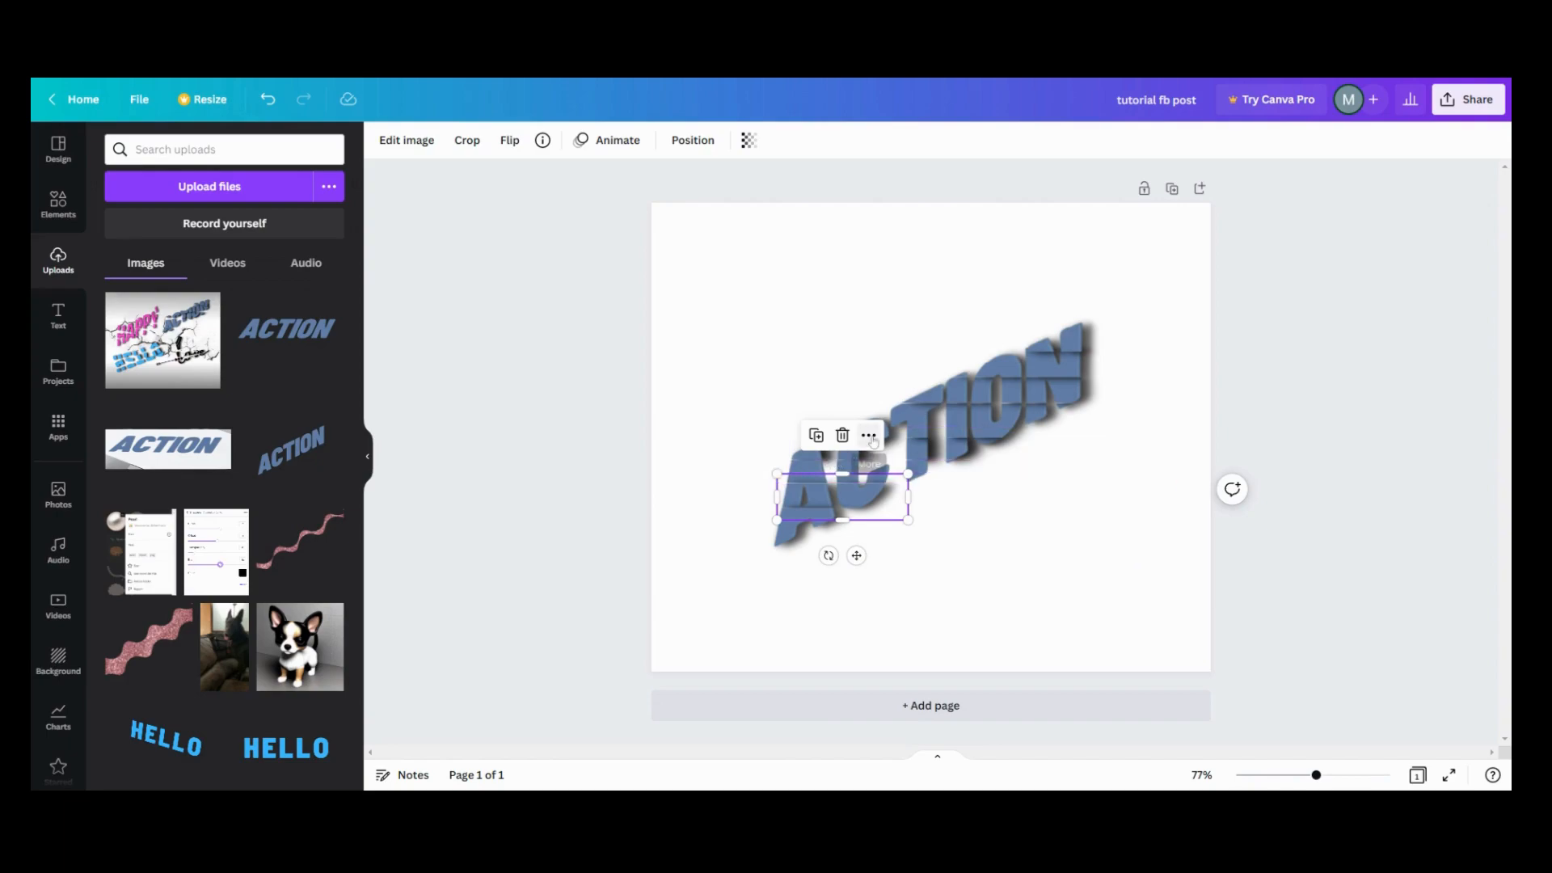
right_click(841, 495)
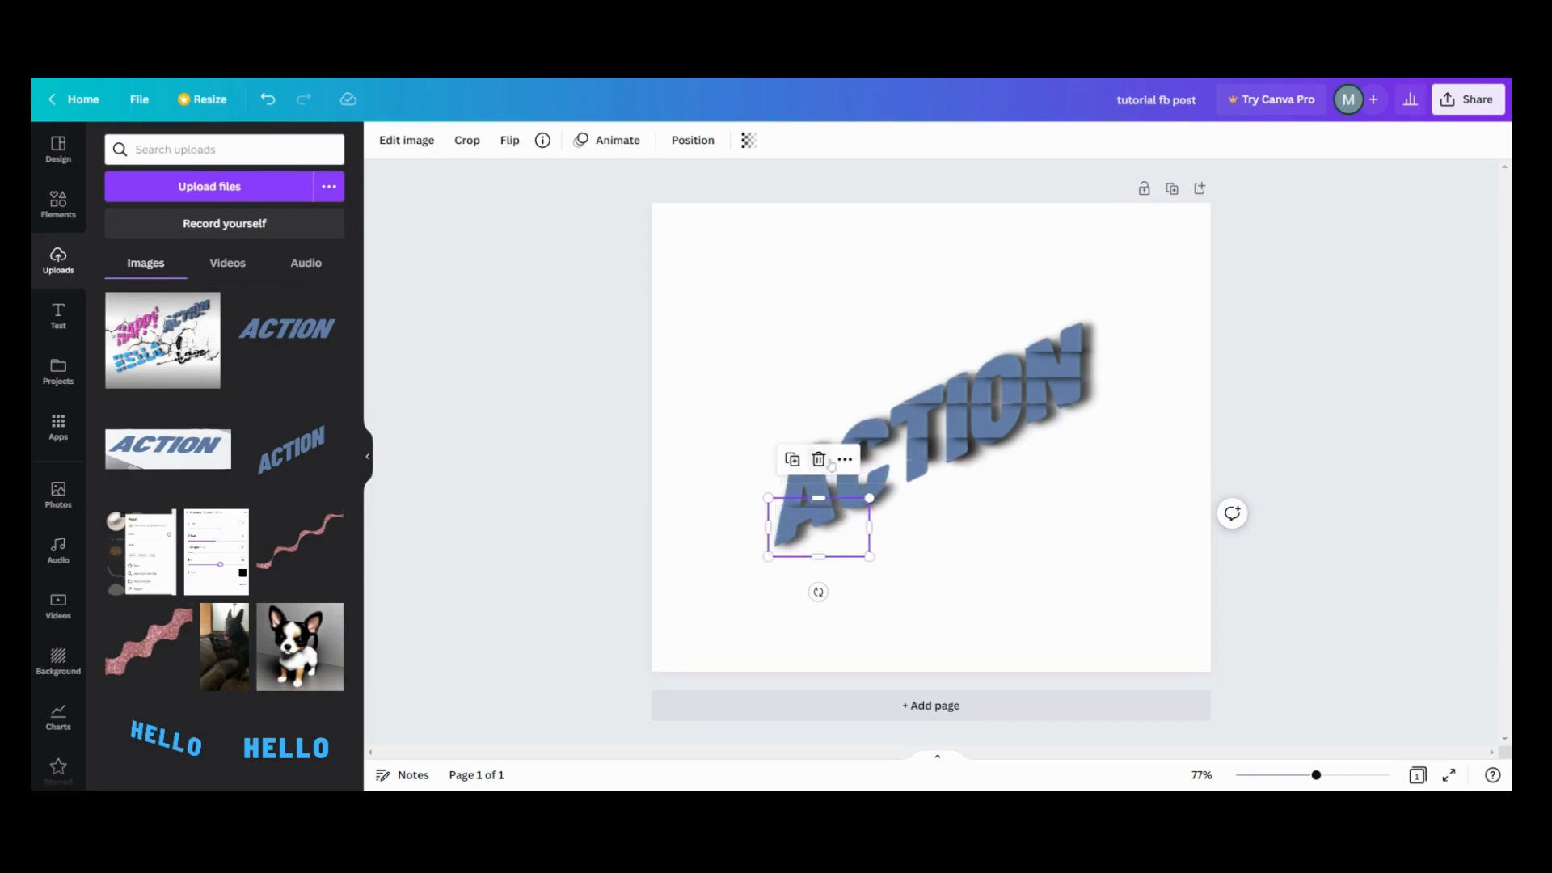
right_click(817, 524)
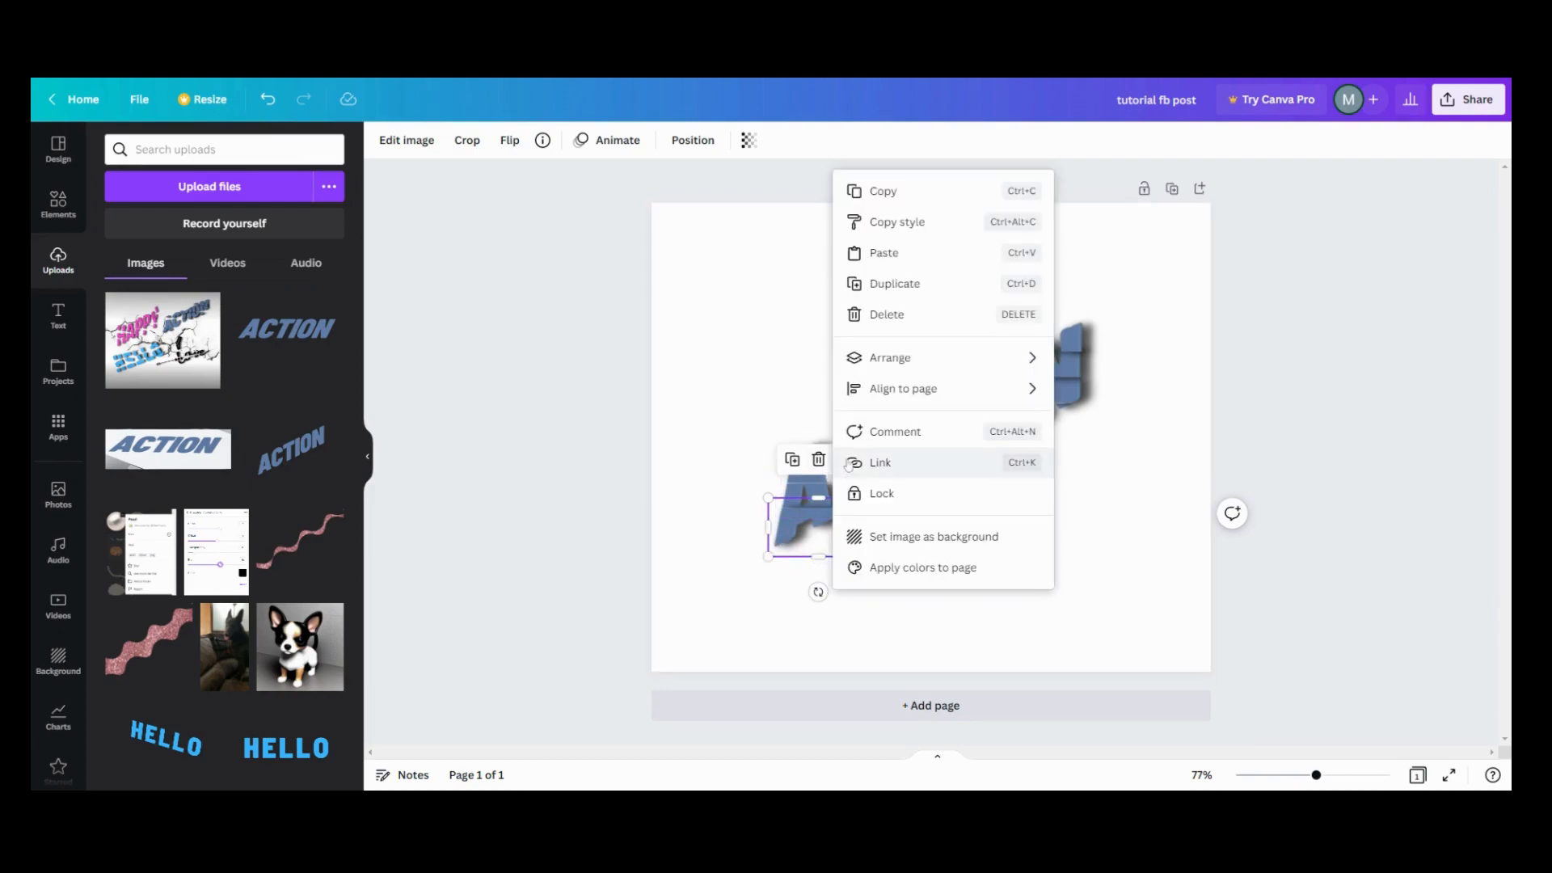